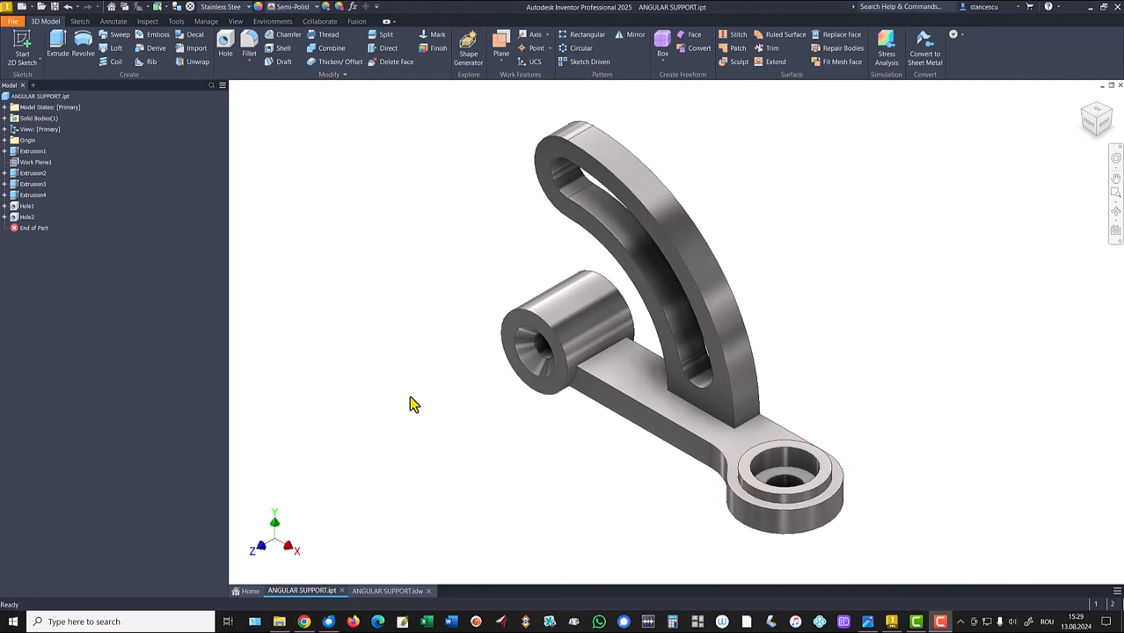
{"action": "mouse_move", "coordinate": [382, 308]}
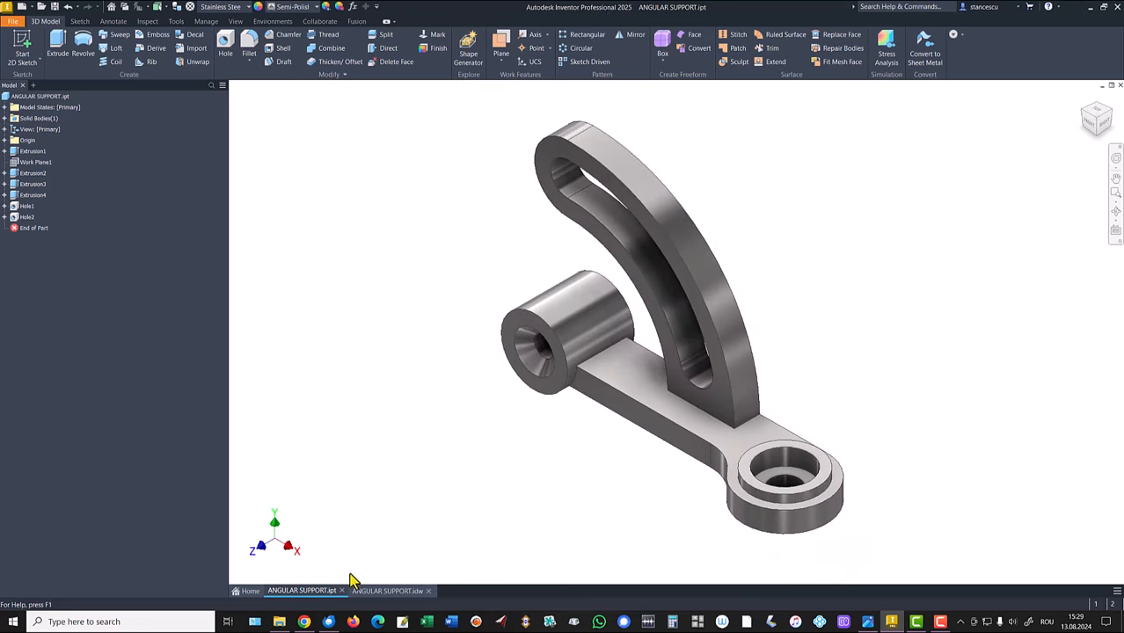
Switch to the ANGULAR SUPPORT.idw reference drawing with its section views and volume note.
{"action": "left_click", "coordinate": [390, 590]}
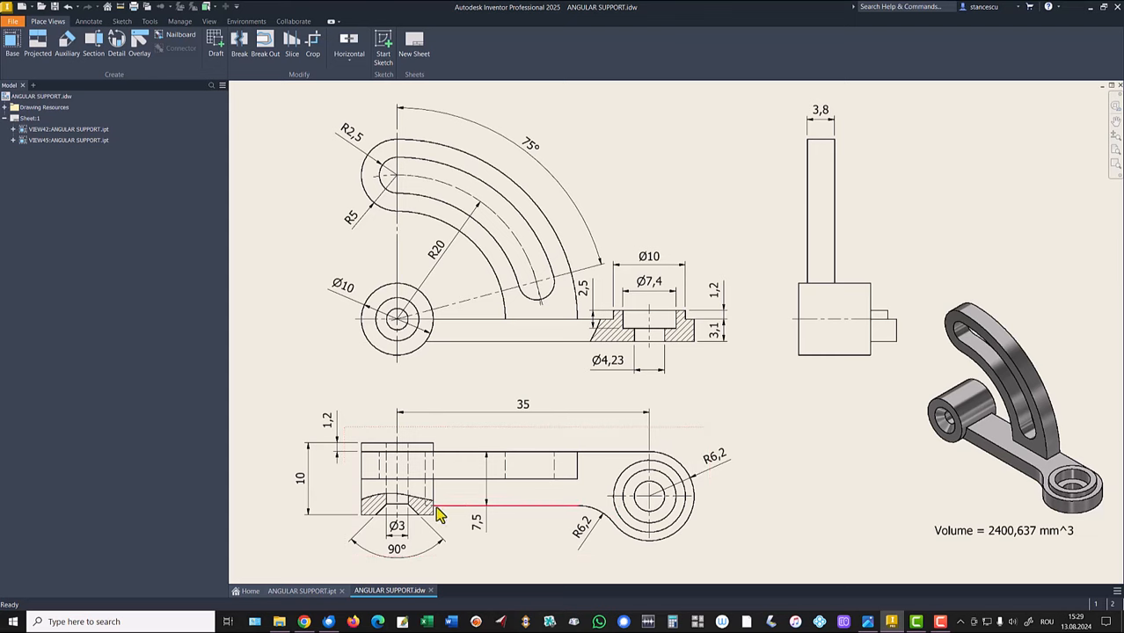
{"action": "left_click", "coordinate": [712, 329]}
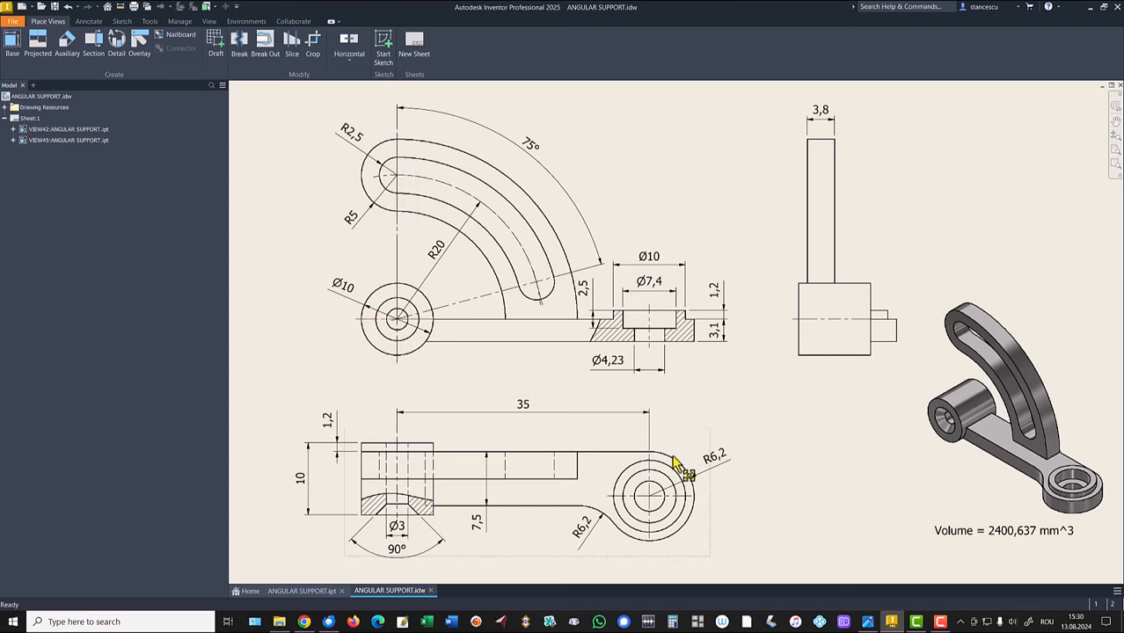
{"action": "mouse_move", "coordinate": [611, 524]}
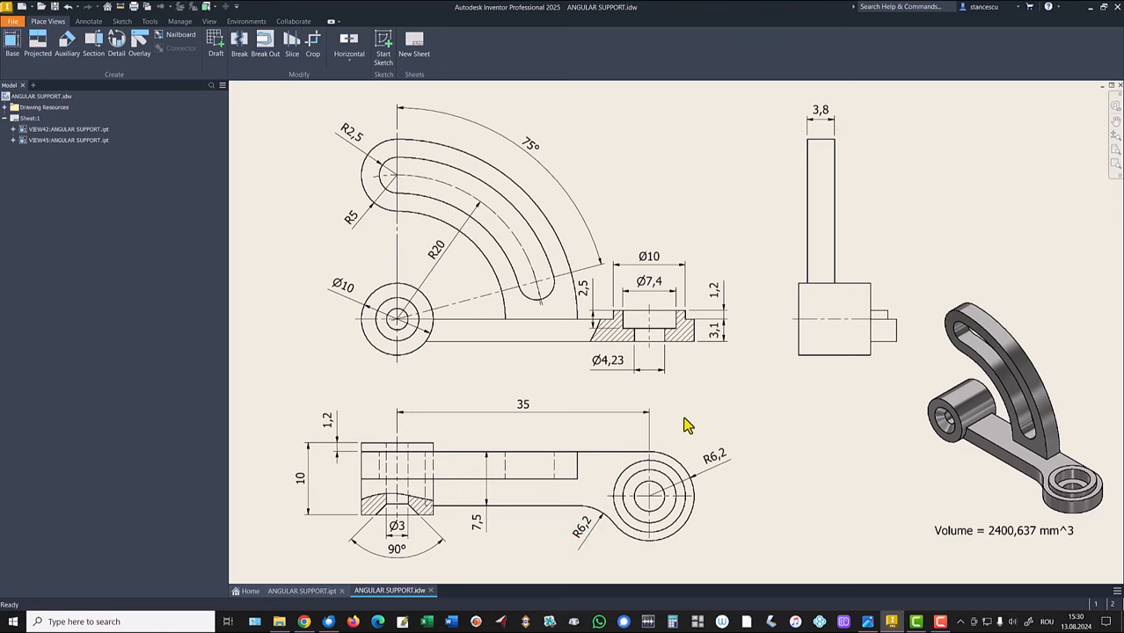
{"action": "mouse_move", "coordinate": [37, 44]}
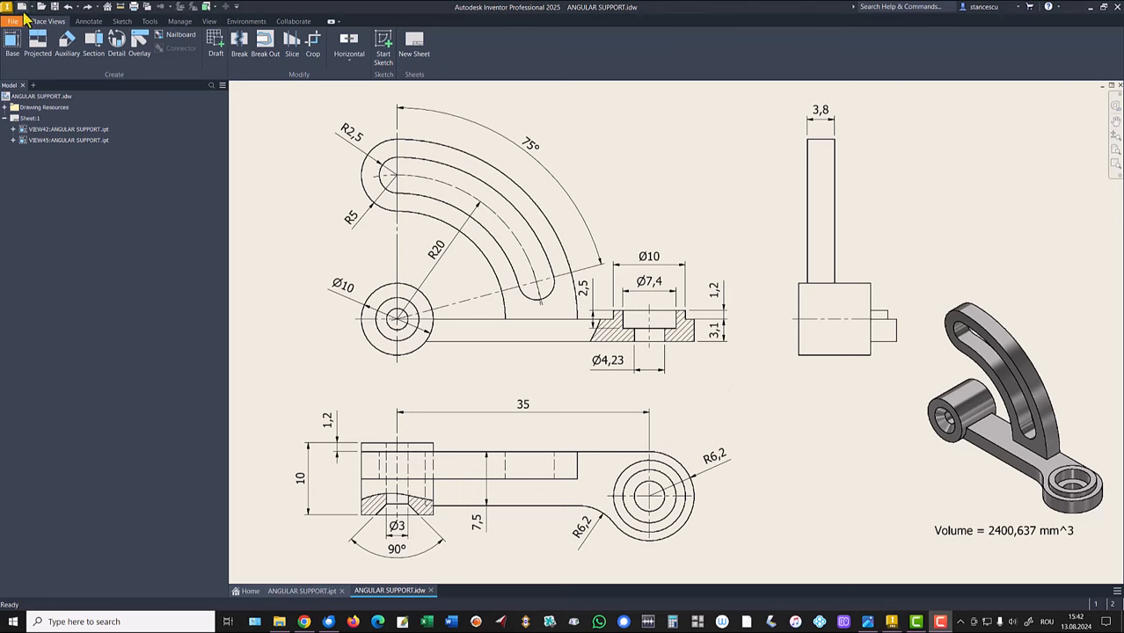
Create a Standard (mm) part and start a 2D sketch on an origin plane, rotated to match.
{"action": "left_click", "coordinate": [13, 16]}
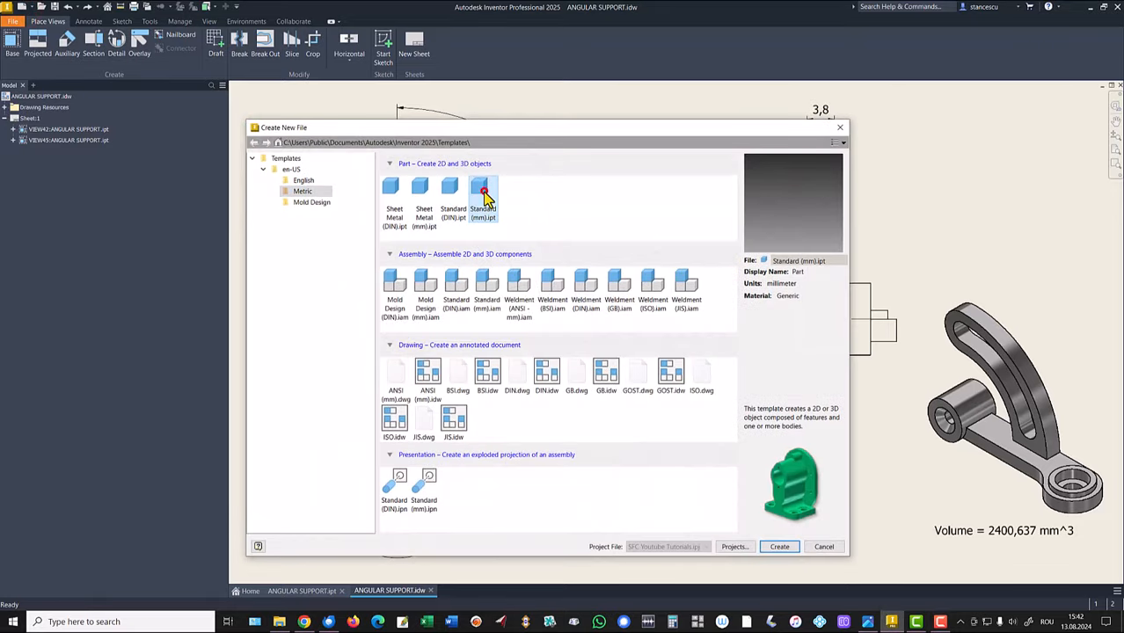
{"action": "left_click", "coordinate": [778, 546]}
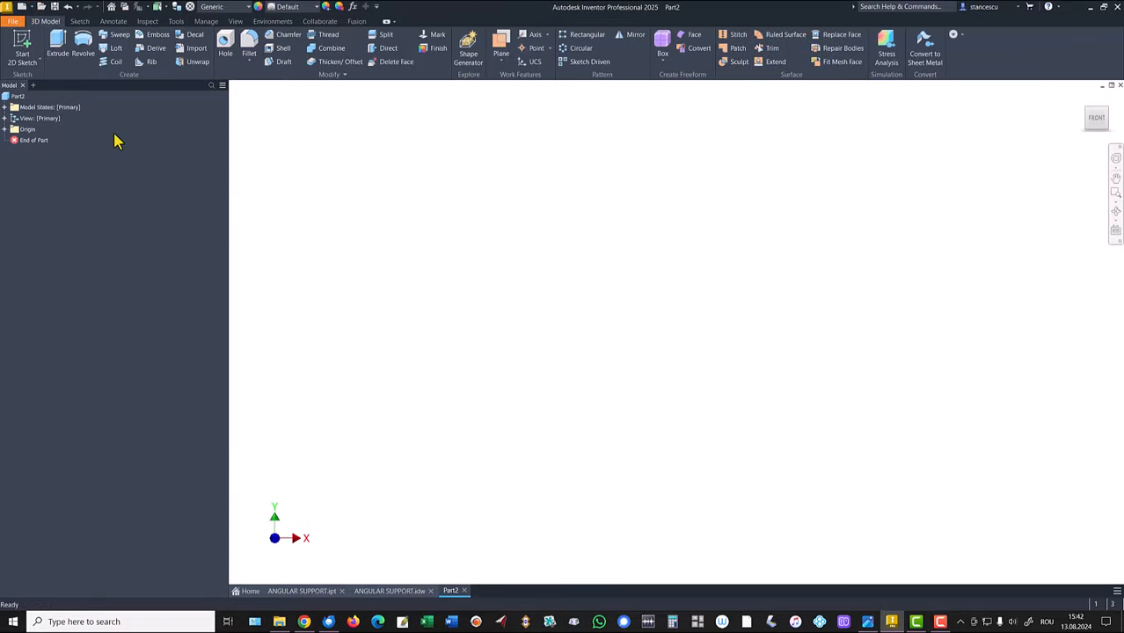
{"action": "left_click", "coordinate": [22, 43]}
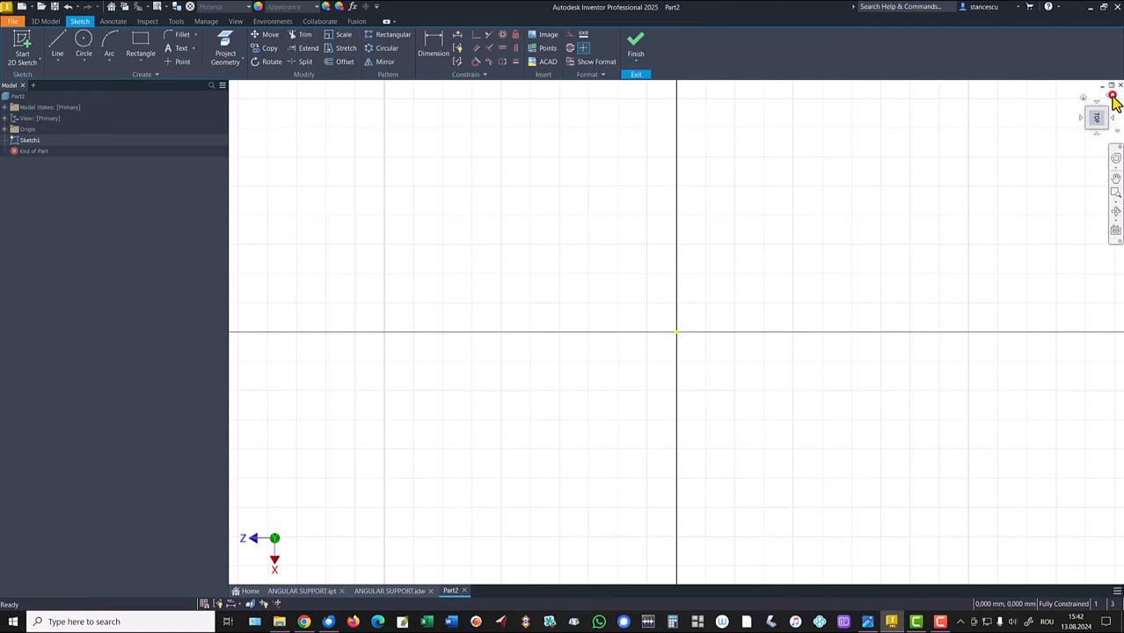
{"action": "left_click", "coordinate": [1112, 96]}
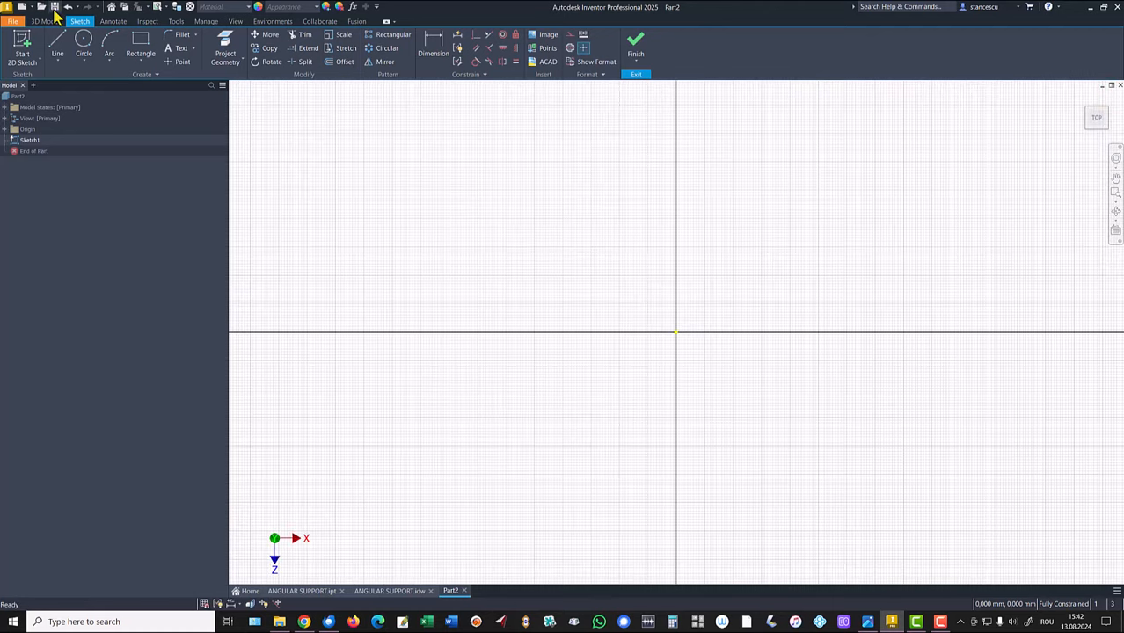
Draw the closed arm outline from the origin: straight lines ending in a large tangent arc.
{"action": "left_click", "coordinate": [57, 44]}
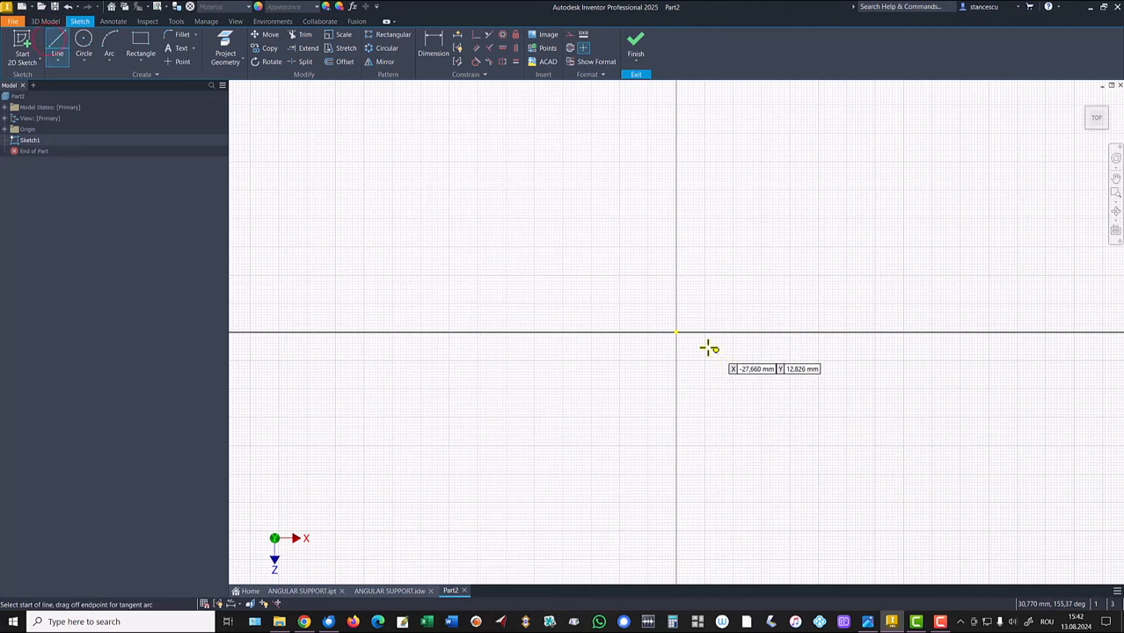
{"action": "left_click", "coordinate": [676, 332]}
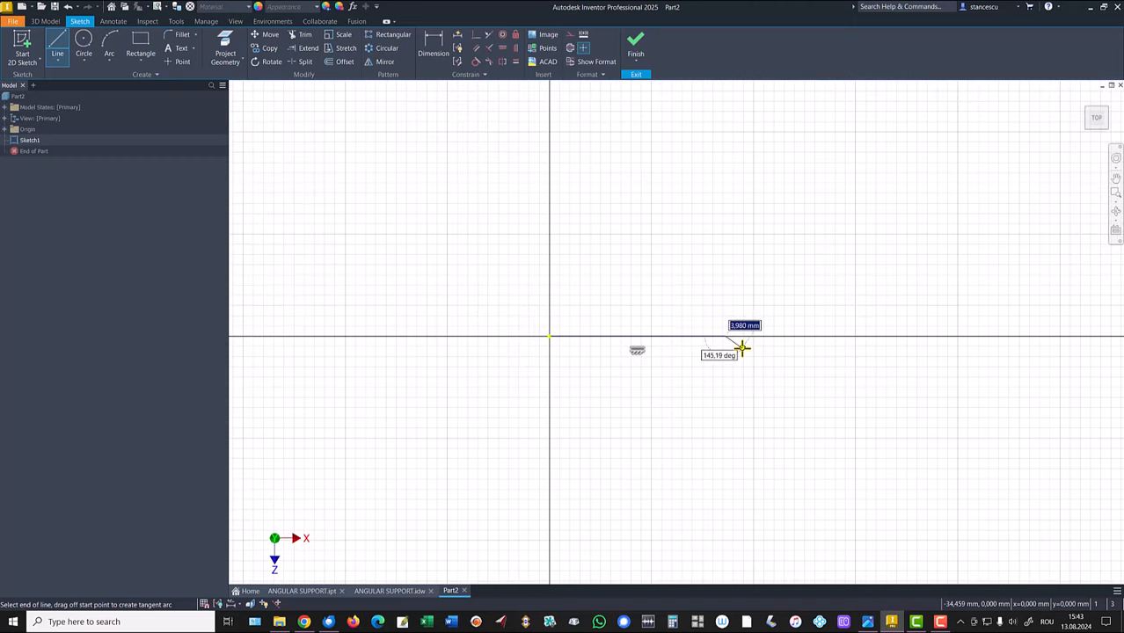
{"action": "mouse_move", "coordinate": [726, 337]}
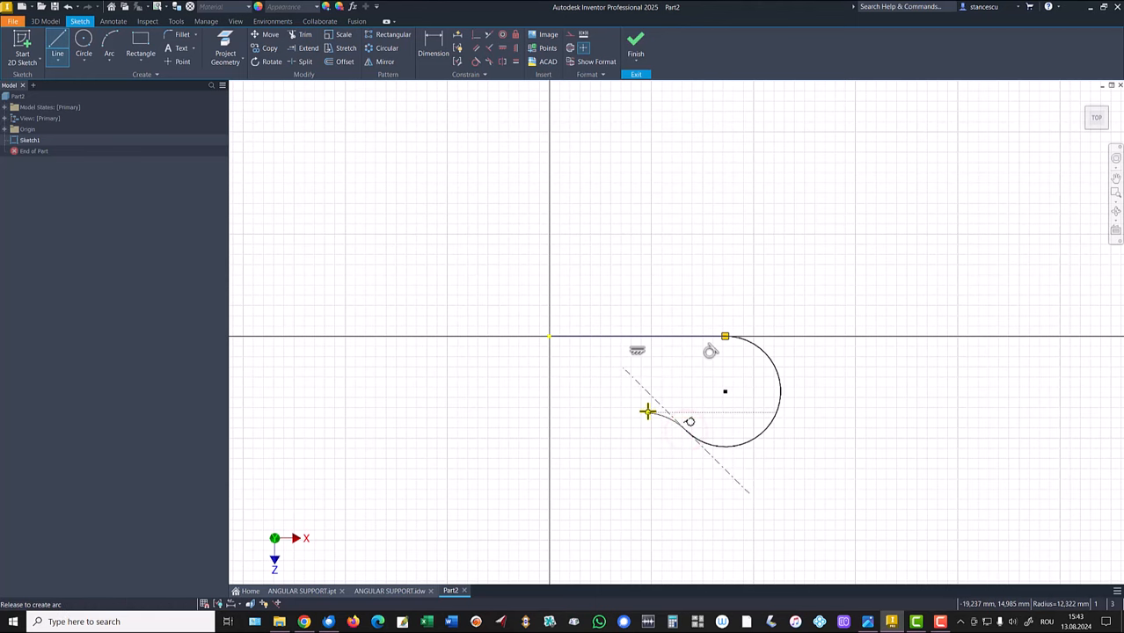
{"action": "mouse_move", "coordinate": [638, 413]}
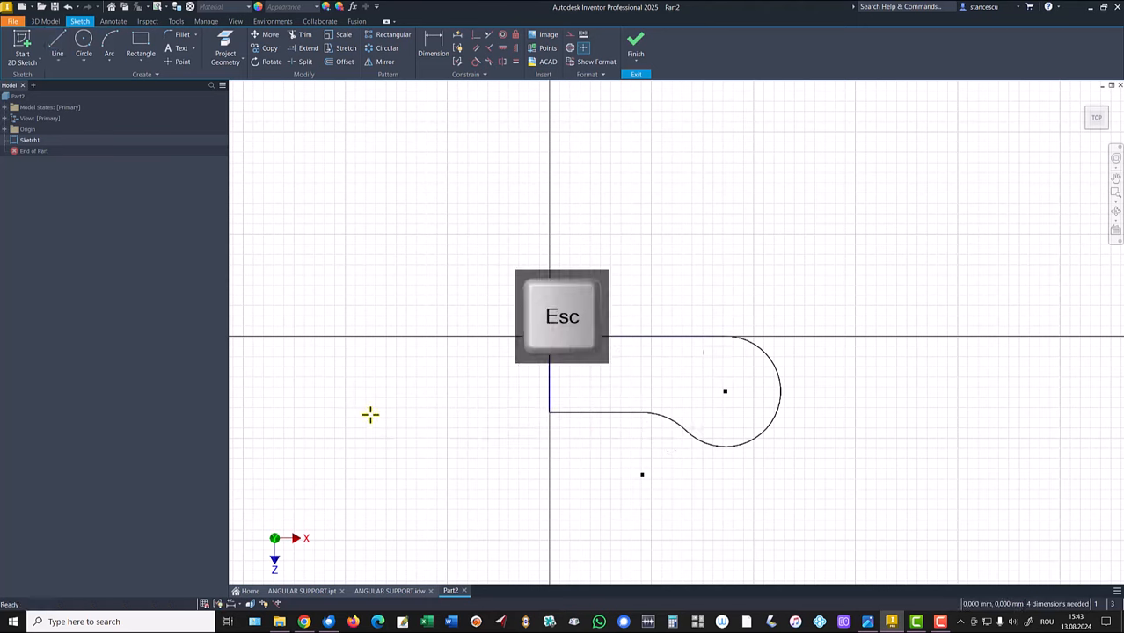
{"action": "key", "text": "Escape"}
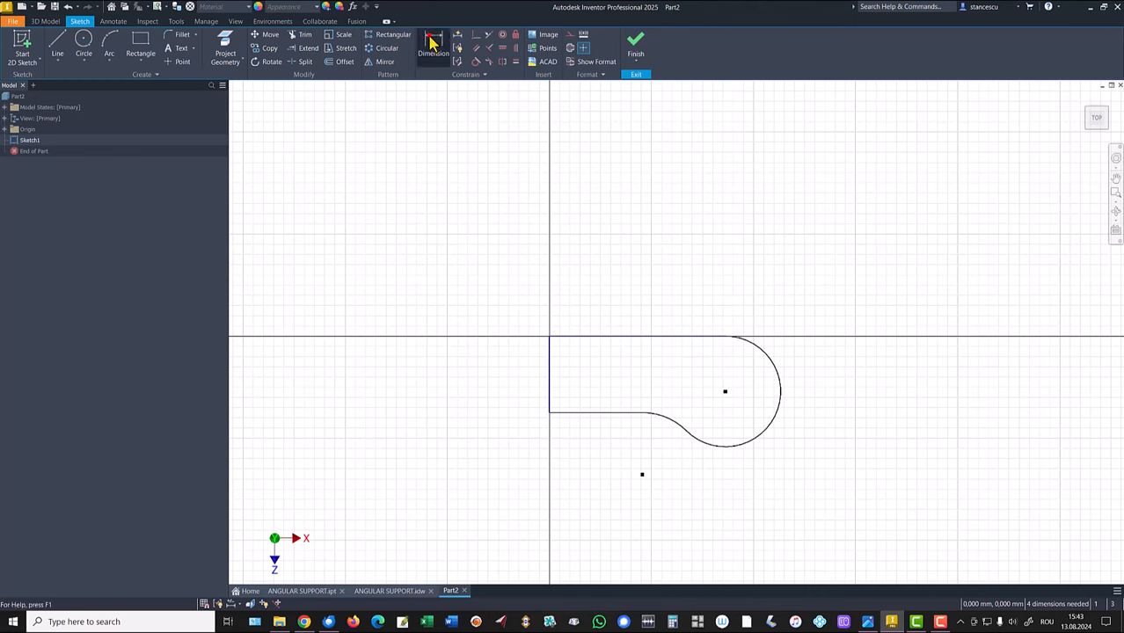
Dimension the arm sketch with 35 length, R6.2 on both arcs and 7.5 width, then finish.
{"action": "left_click", "coordinate": [433, 46]}
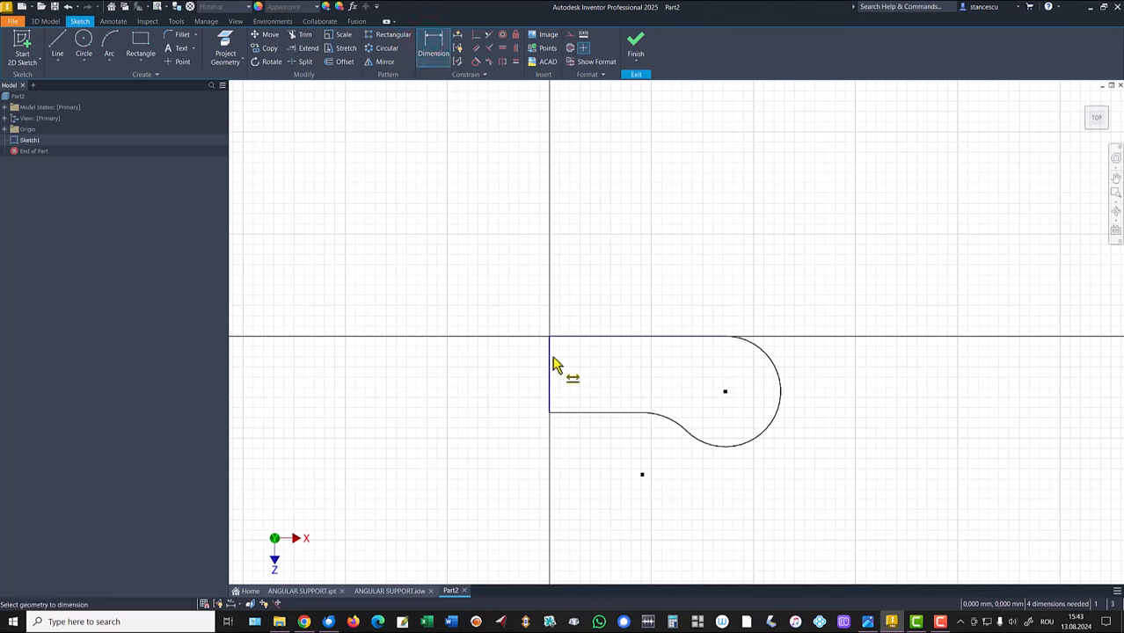
{"action": "left_click", "coordinate": [550, 359]}
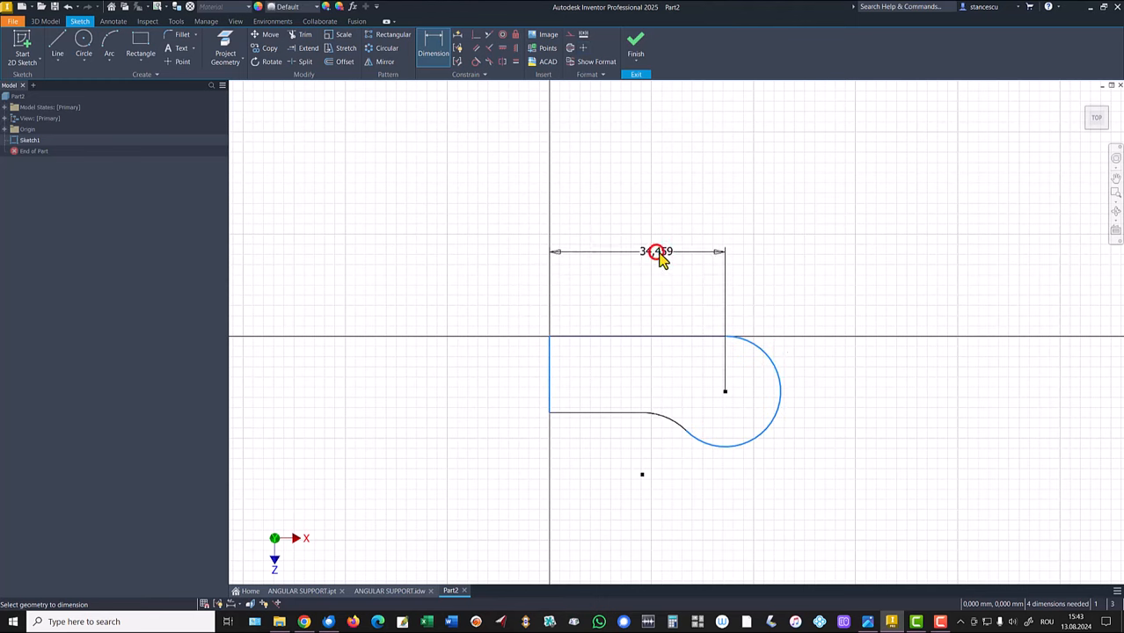
{"action": "key", "text": "Return"}
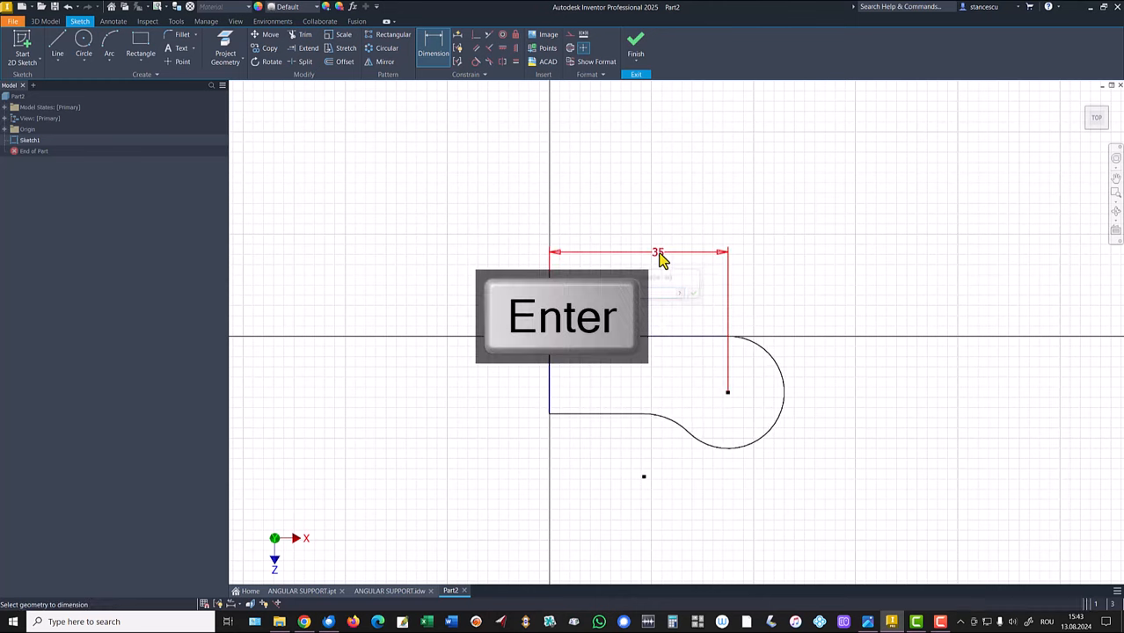
{"action": "key", "text": "Return"}
{"action": "type", "text": "6"}
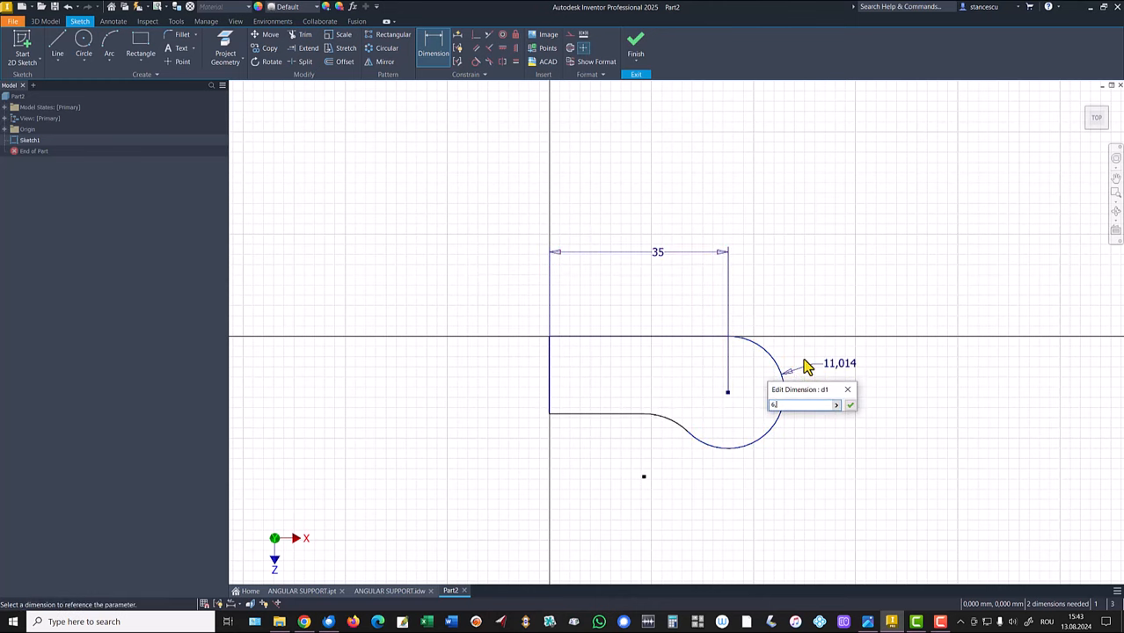
{"action": "left_click", "coordinate": [848, 405]}
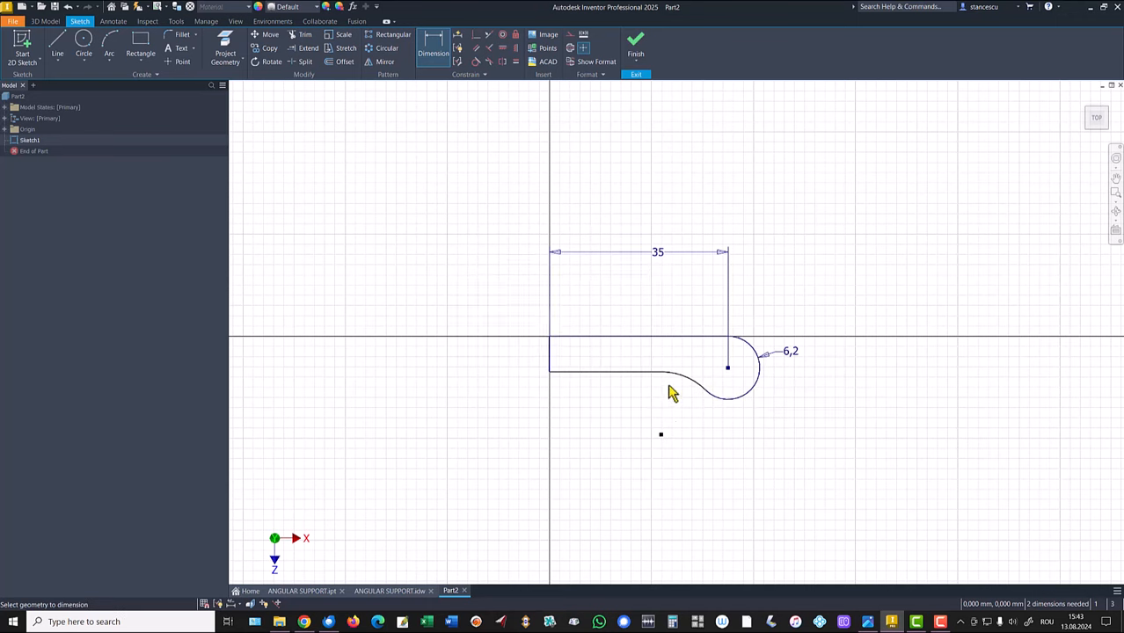
{"action": "left_click", "coordinate": [725, 396]}
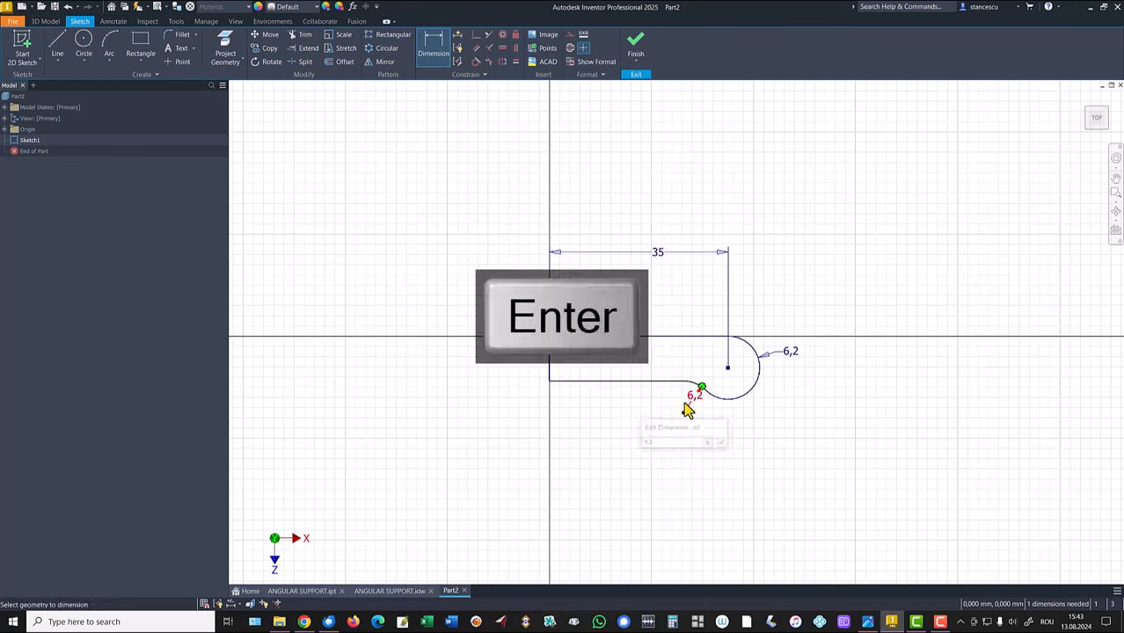
{"action": "key", "text": "Return"}
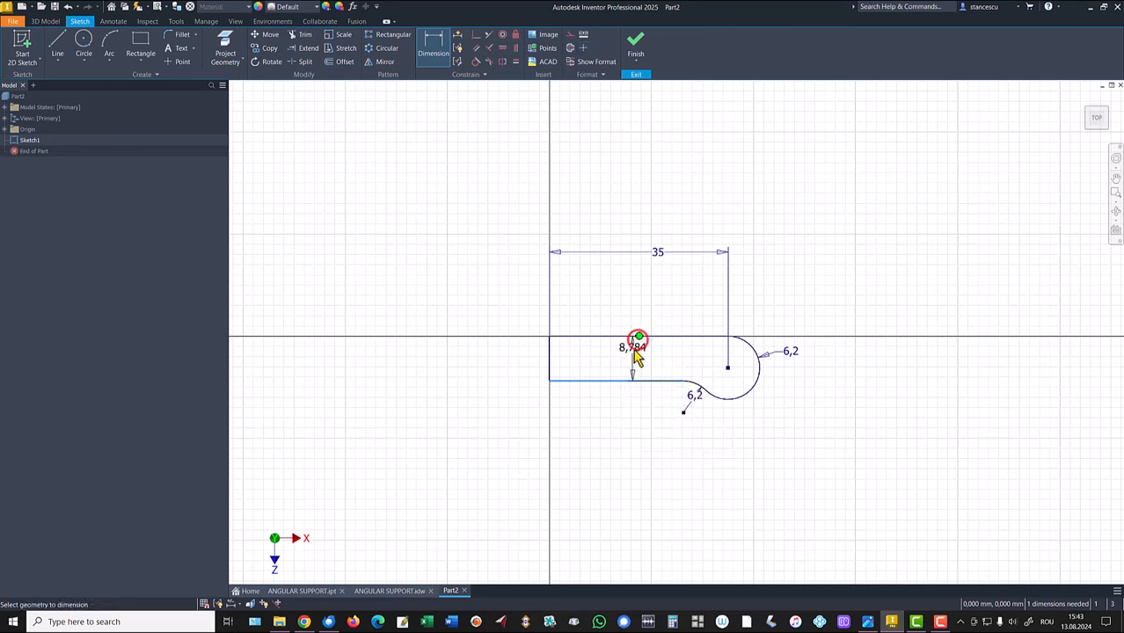
{"action": "left_click", "coordinate": [631, 348]}
{"action": "type", "text": "7,5"}
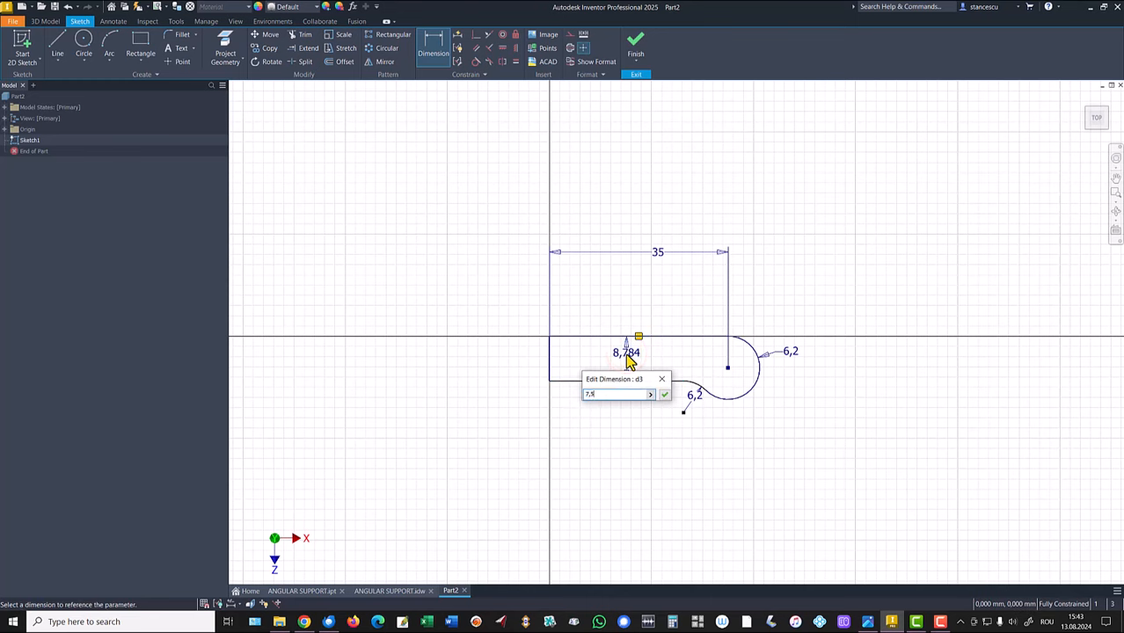
{"action": "left_click", "coordinate": [664, 394]}
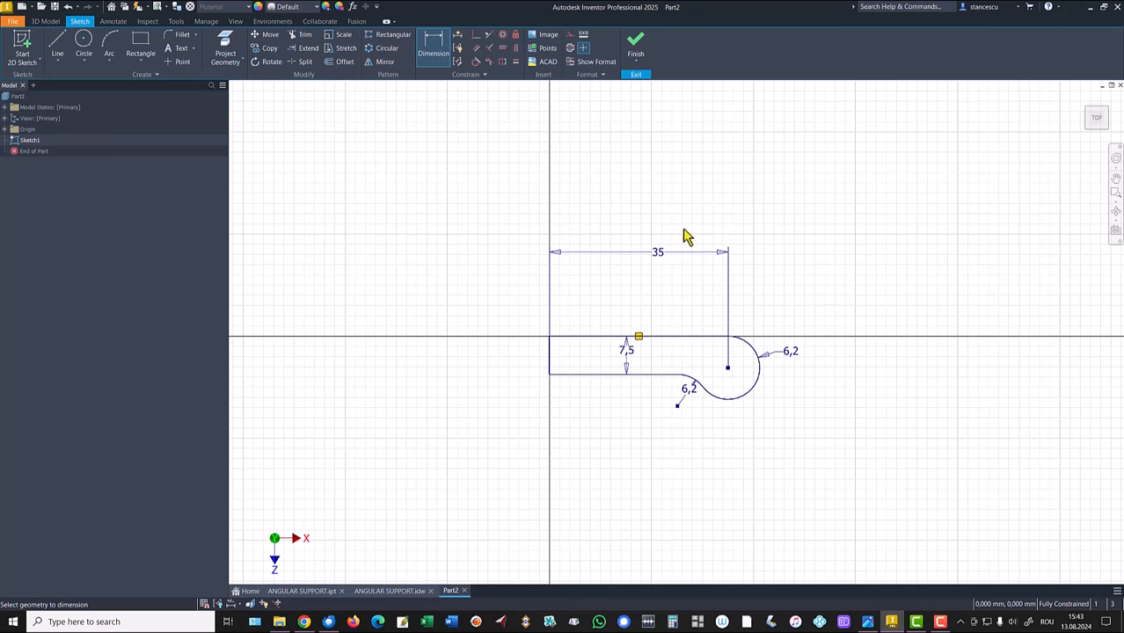
{"action": "left_click", "coordinate": [635, 42]}
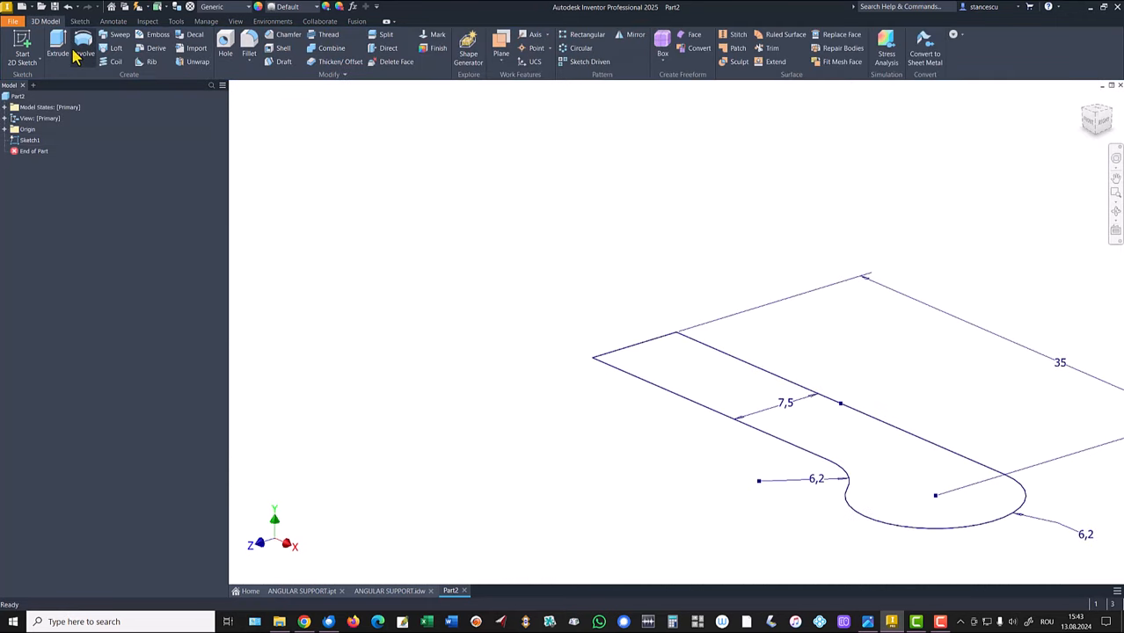
Extrude the arm profile 3.1 mm in the reversed direction and view it from Home.
{"action": "left_click", "coordinate": [57, 48]}
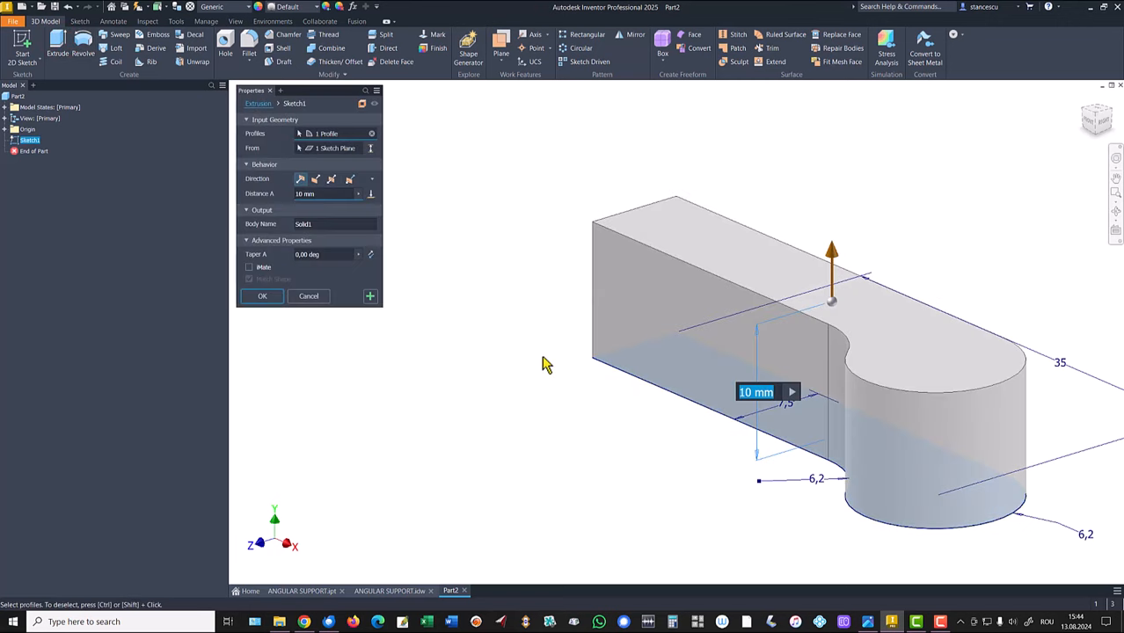
{"action": "left_click", "coordinate": [317, 178]}
{"action": "type", "text": "3,1"}
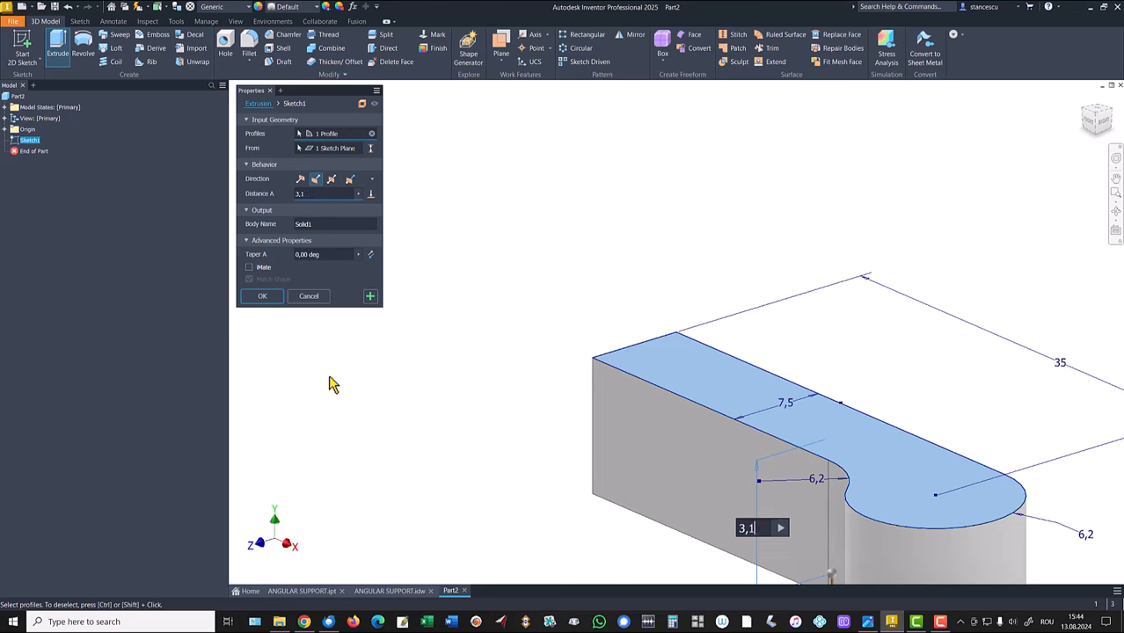
{"action": "left_click", "coordinate": [261, 296]}
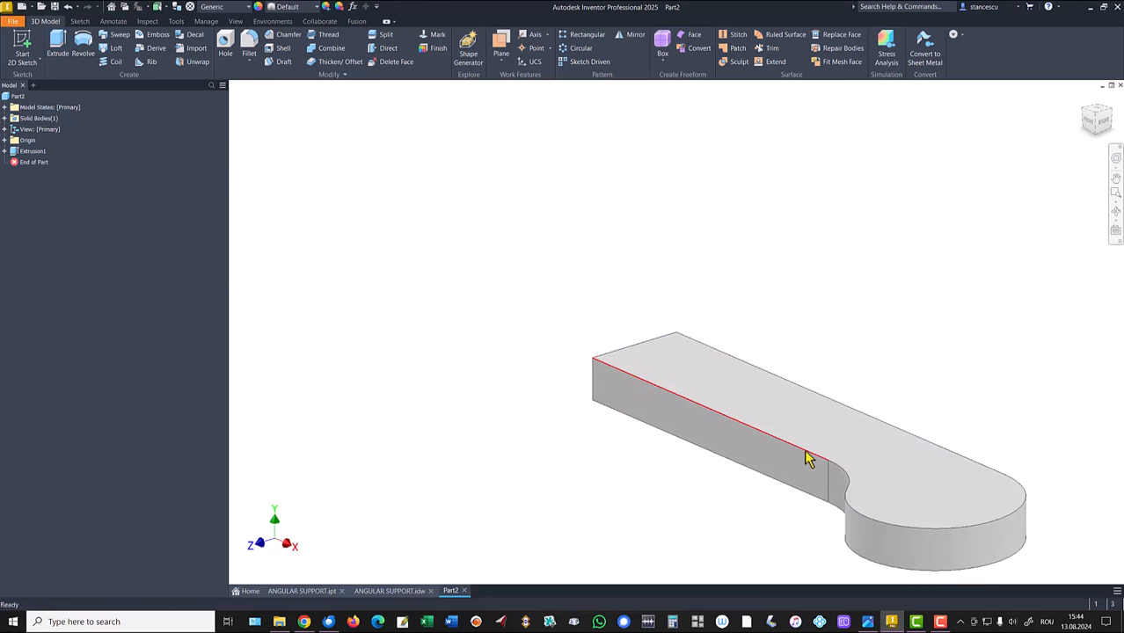
{"action": "key", "text": "f6"}
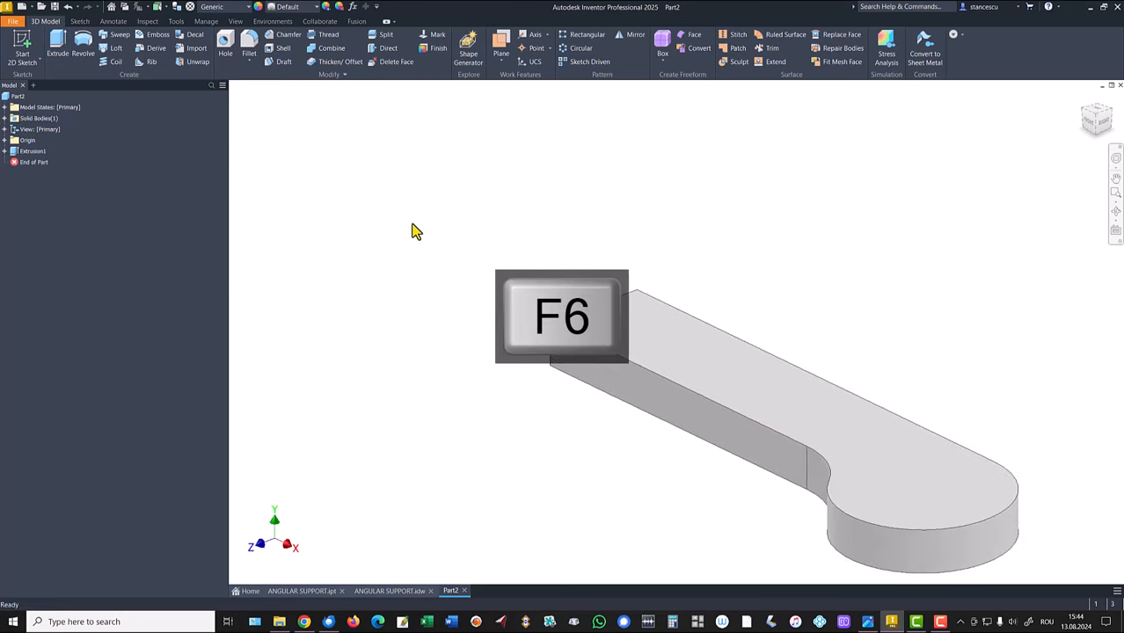
{"action": "key", "text": "f6"}
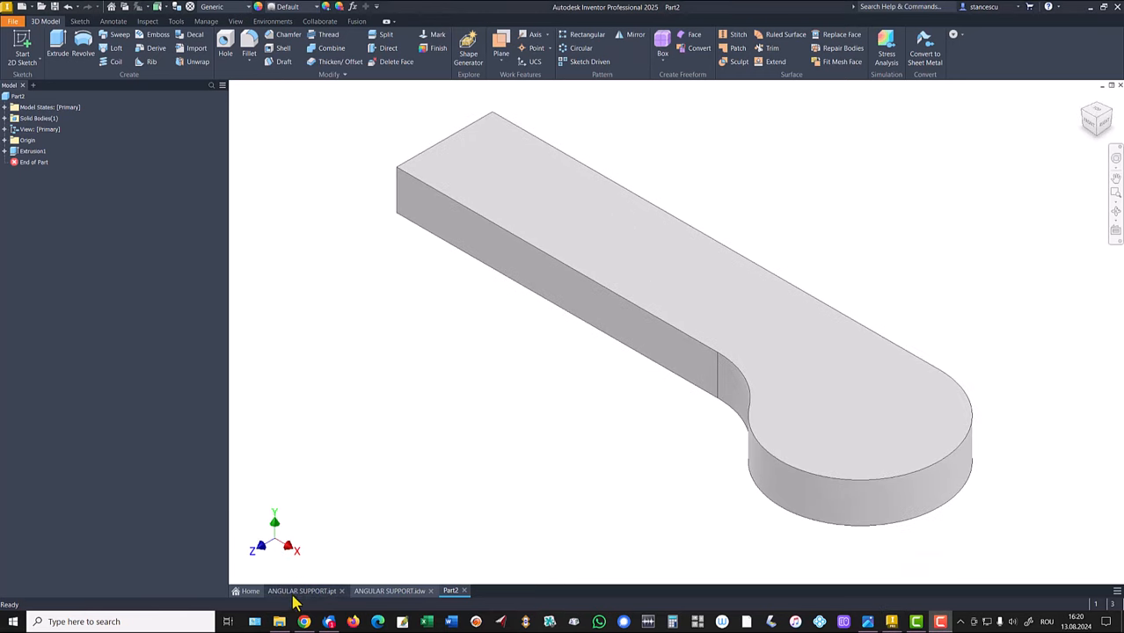
{"action": "left_click", "coordinate": [301, 590]}
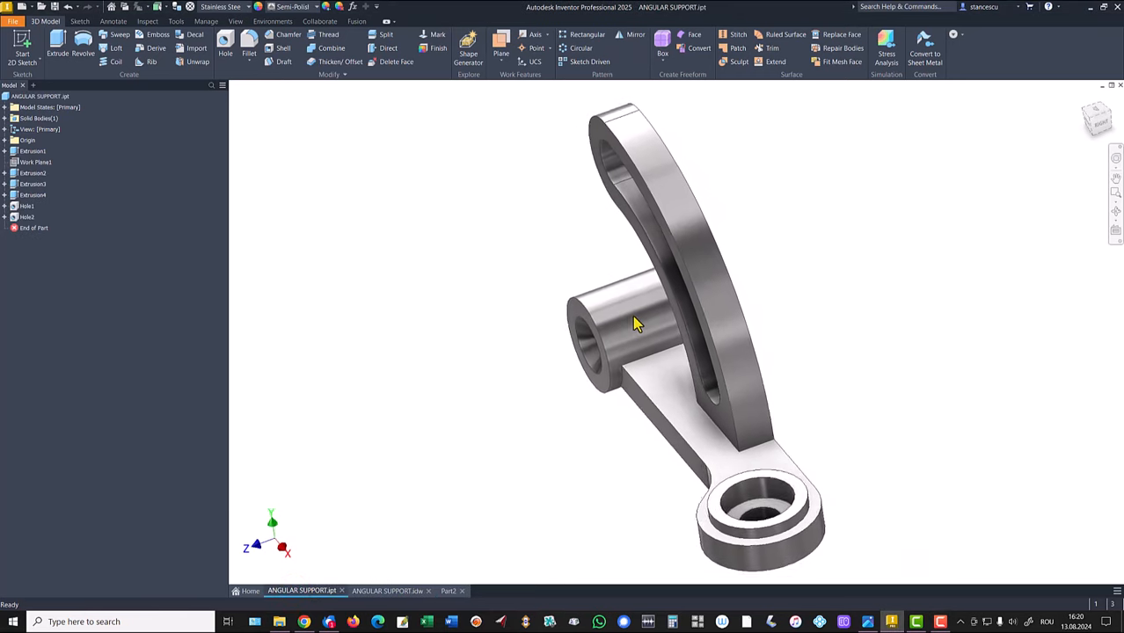
{"action": "left_click_drag", "start_coordinate": [638, 324], "coordinate": [818, 412]}
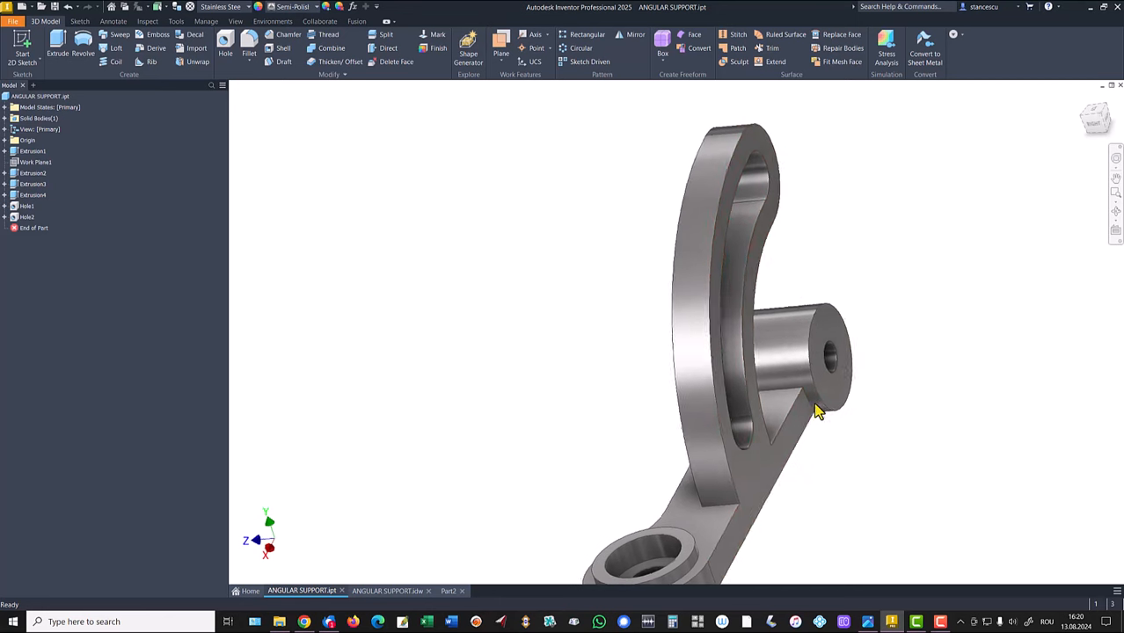
{"action": "key", "text": "F6"}
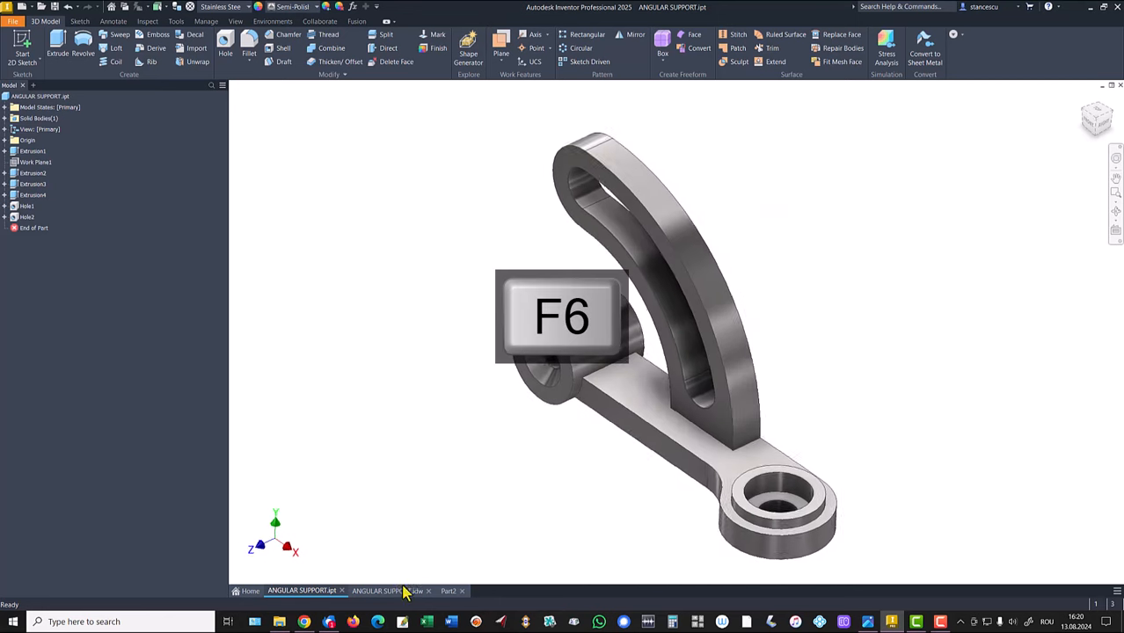
{"action": "left_click", "coordinate": [387, 590]}
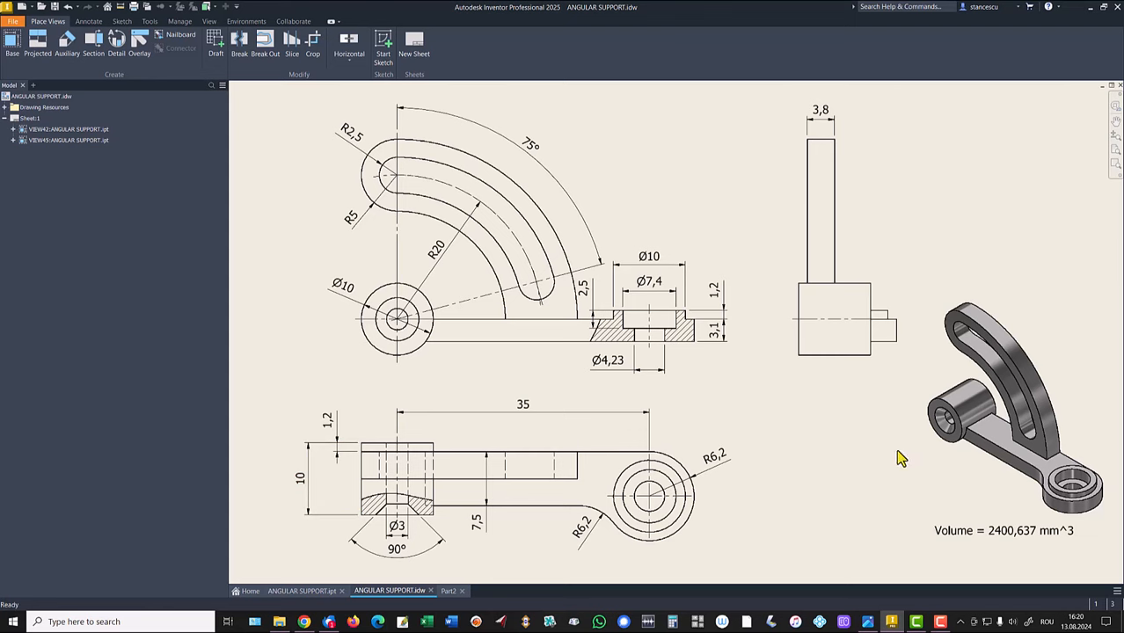
{"action": "left_click", "coordinate": [449, 590]}
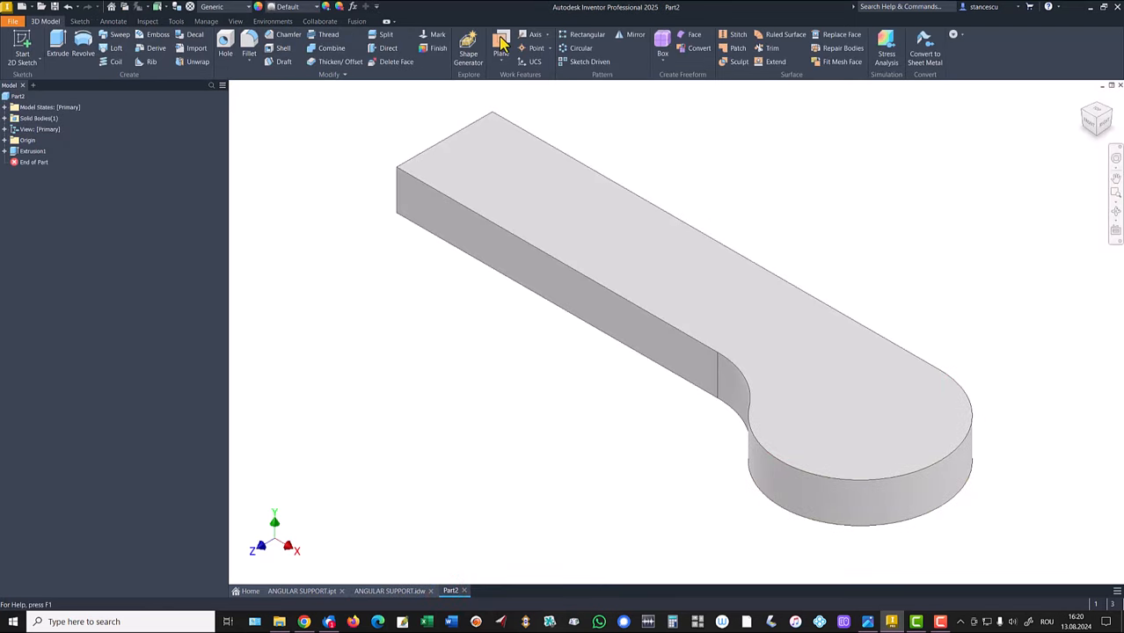
Create Work Plane1 offset from the arm's long side face.
{"action": "left_click", "coordinate": [501, 48]}
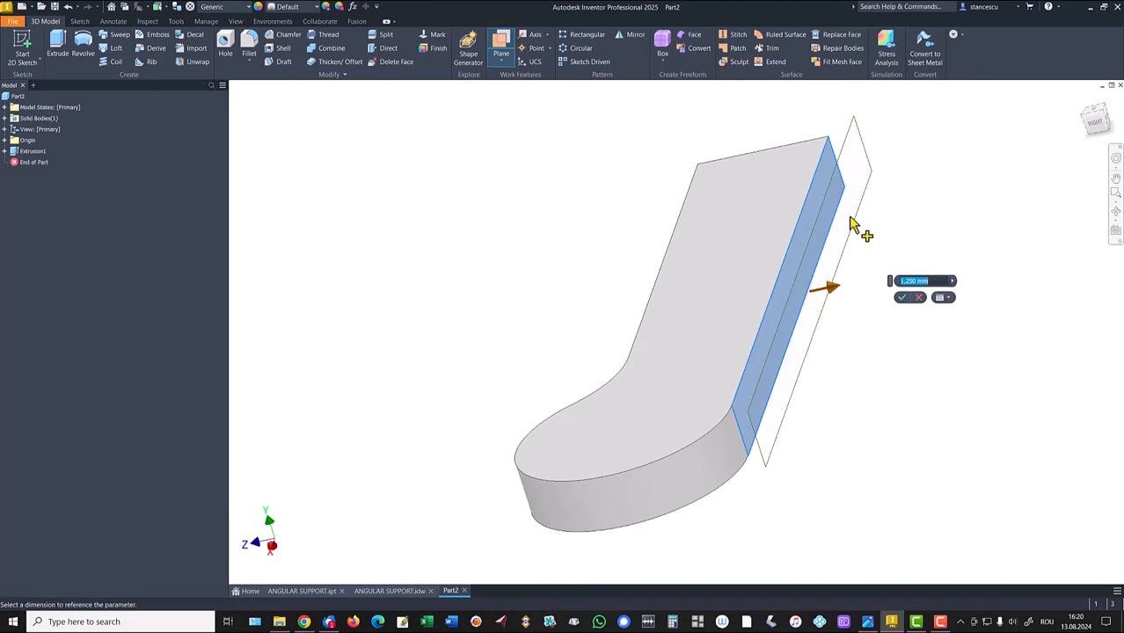
{"action": "key", "text": "Return"}
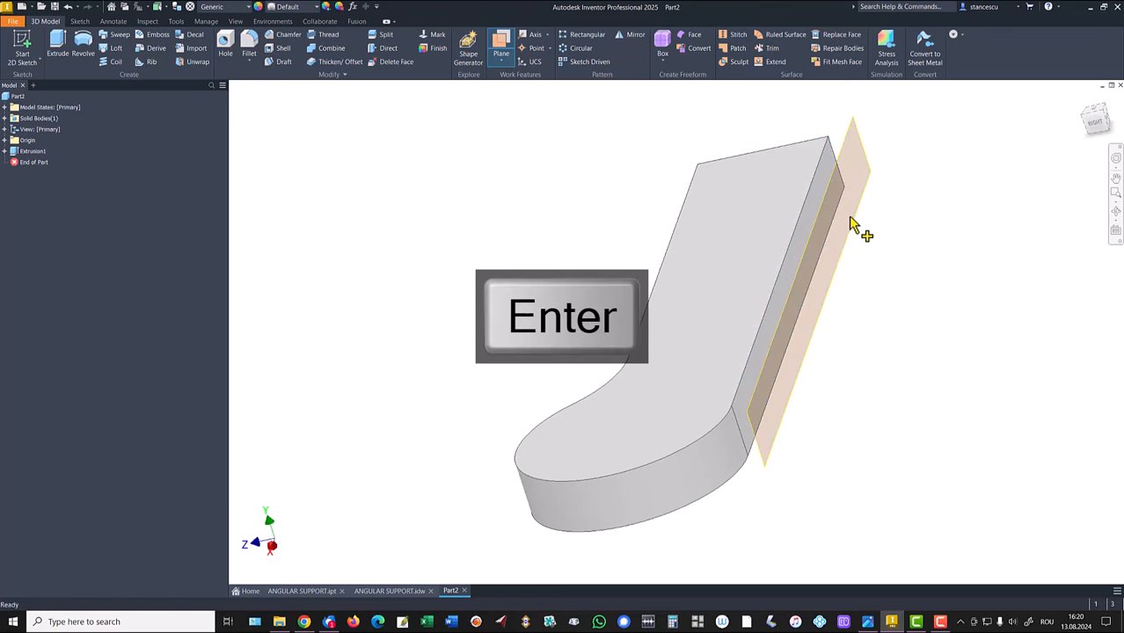
{"action": "key", "text": "Return"}
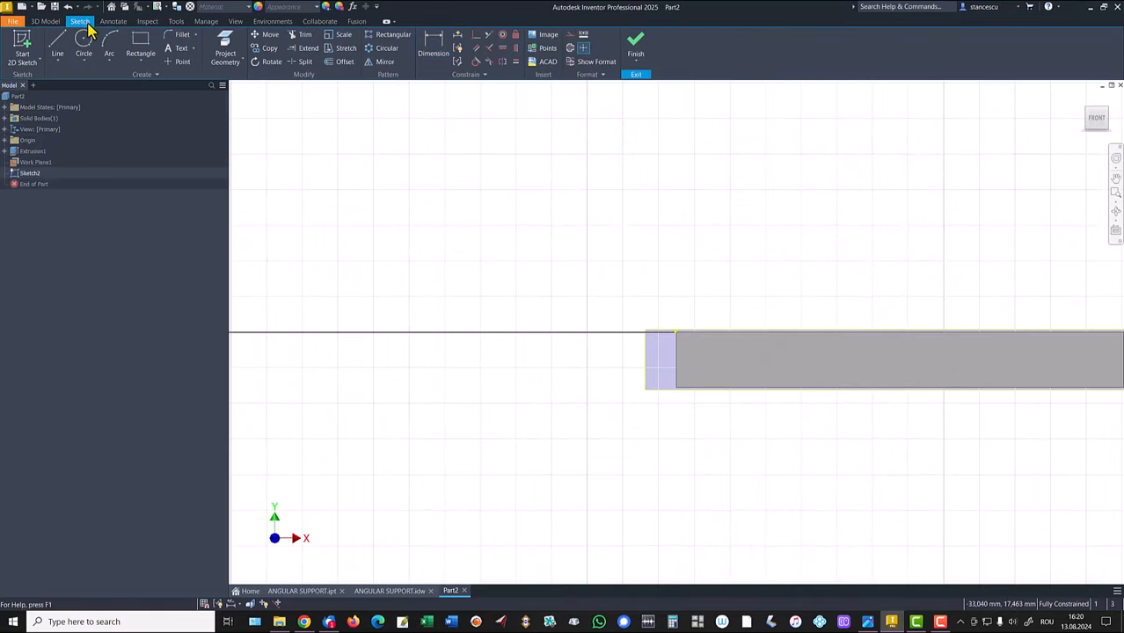
{"action": "mouse_move", "coordinate": [84, 48]}
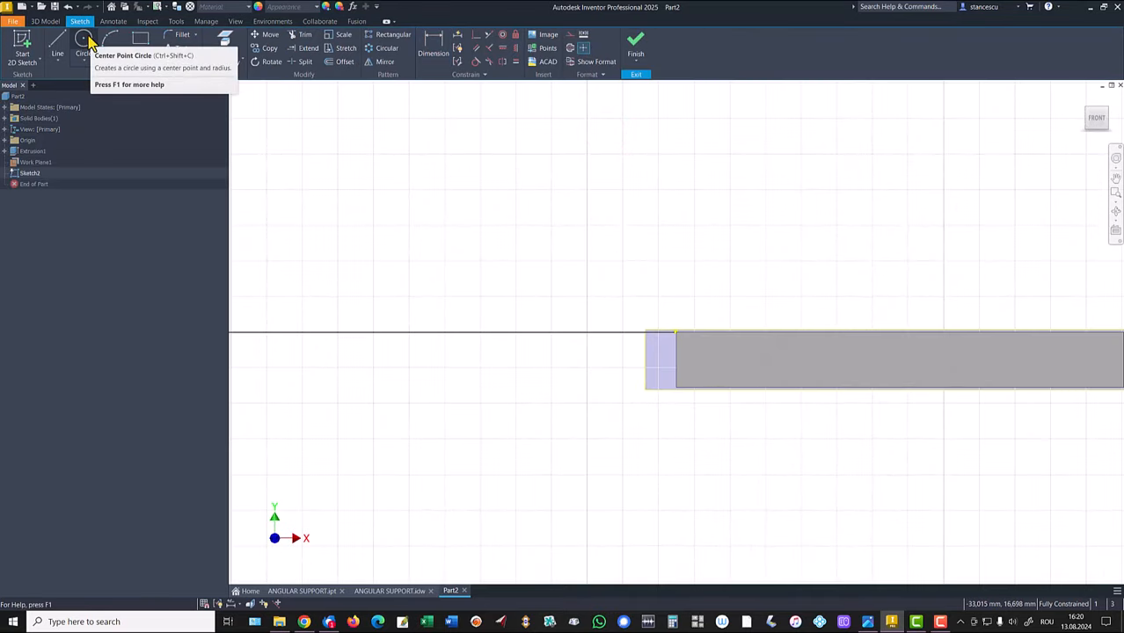
Sketch a 10 mm diameter circle centred at the arm's end corner on Work Plane1.
{"action": "left_click", "coordinate": [83, 43]}
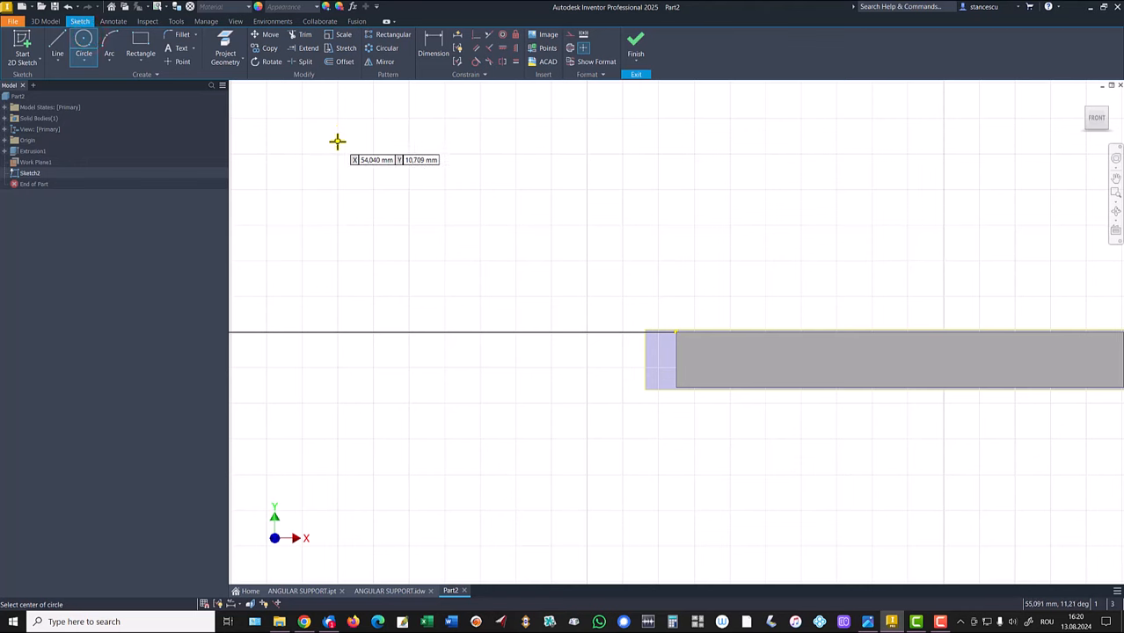
{"action": "mouse_move", "coordinate": [678, 332]}
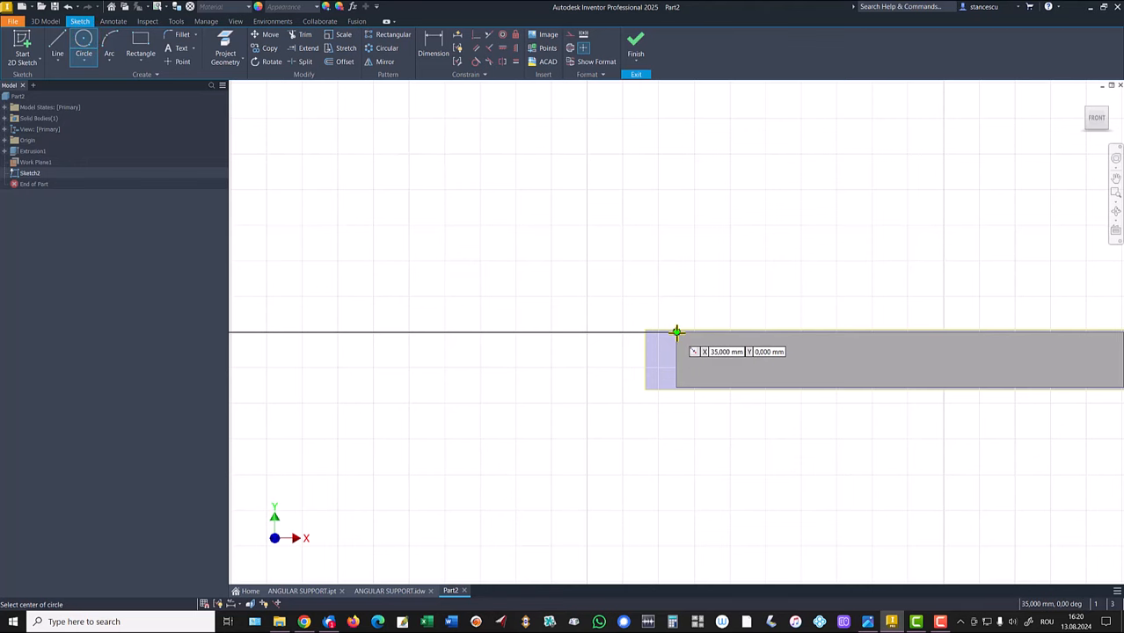
{"action": "right_click", "coordinate": [743, 268]}
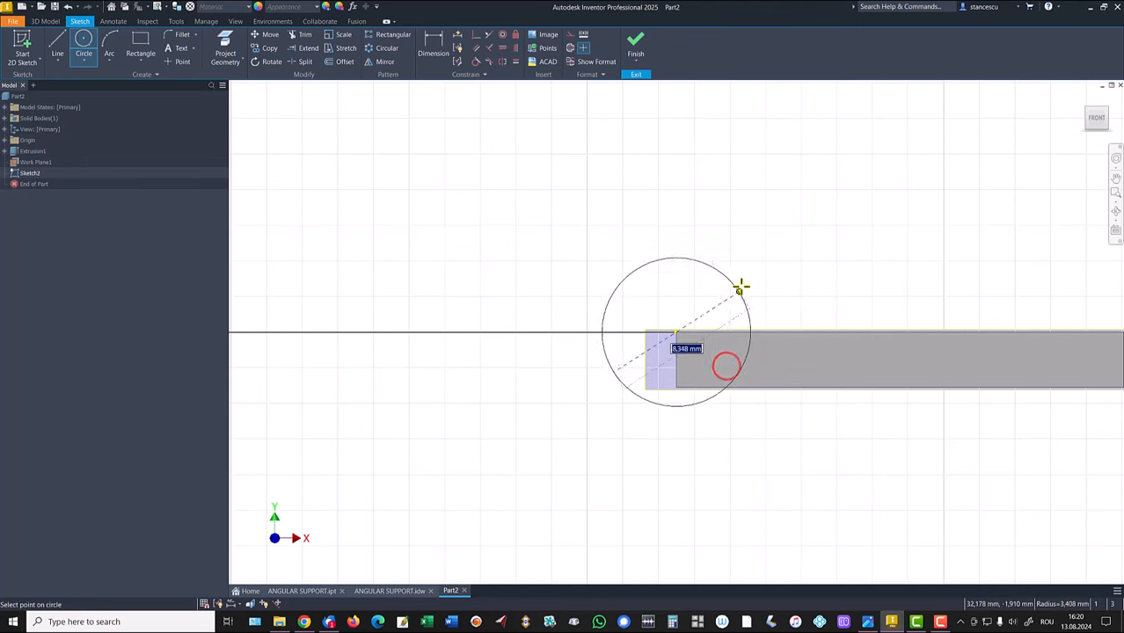
{"action": "key", "text": "enter"}
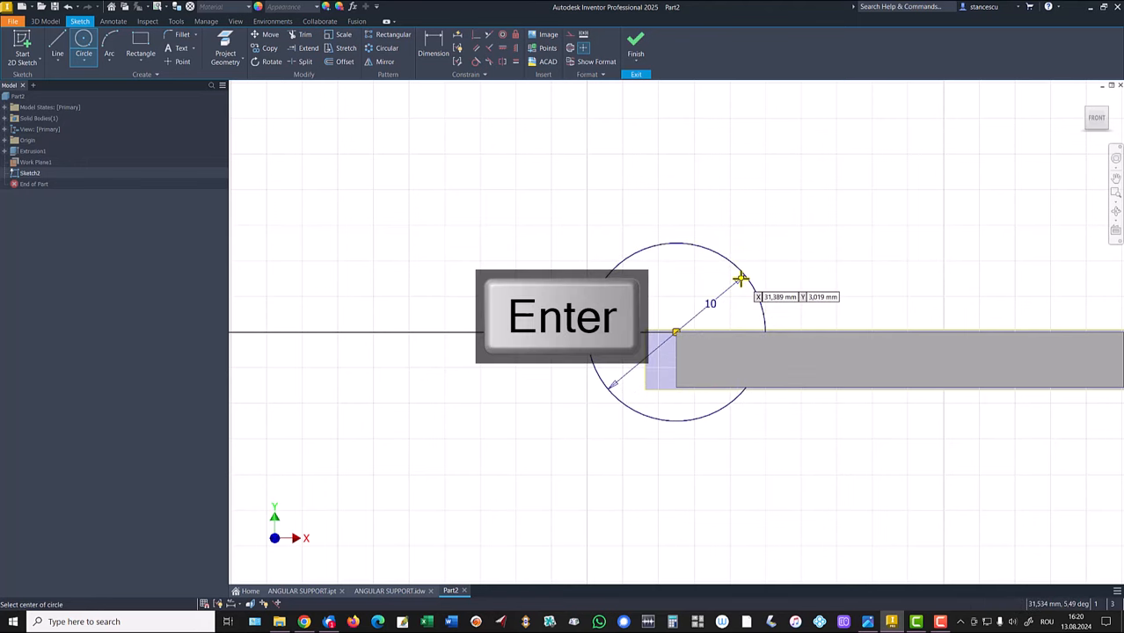
{"action": "key", "text": "Return"}
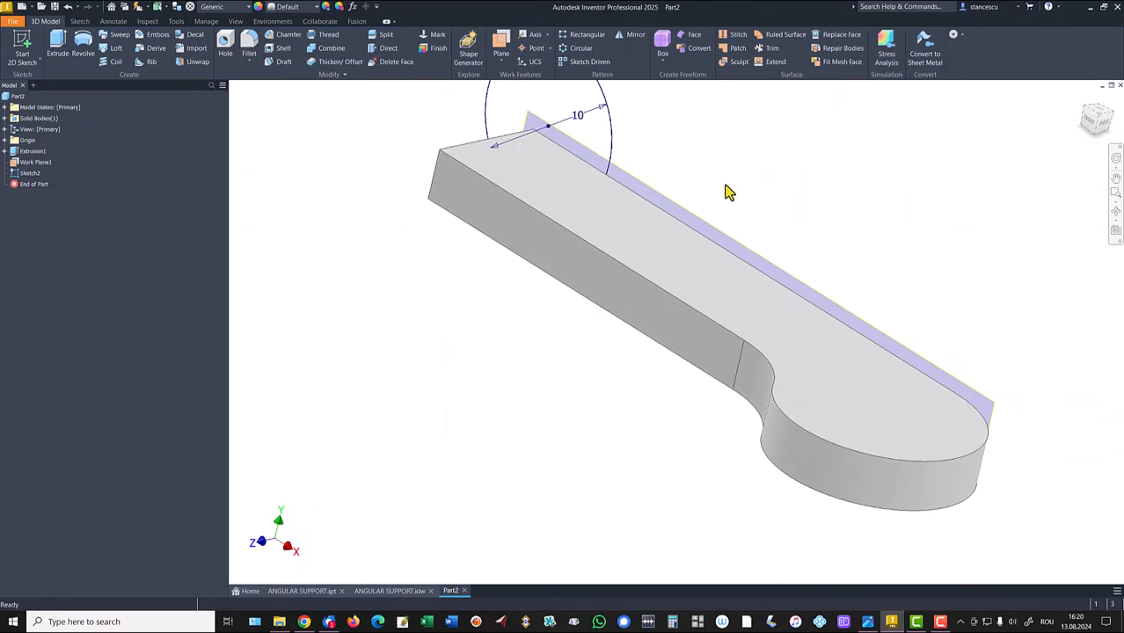
Extrude the circle in the flipped direction into a cylindrical boss.
{"action": "key", "text": "f6"}
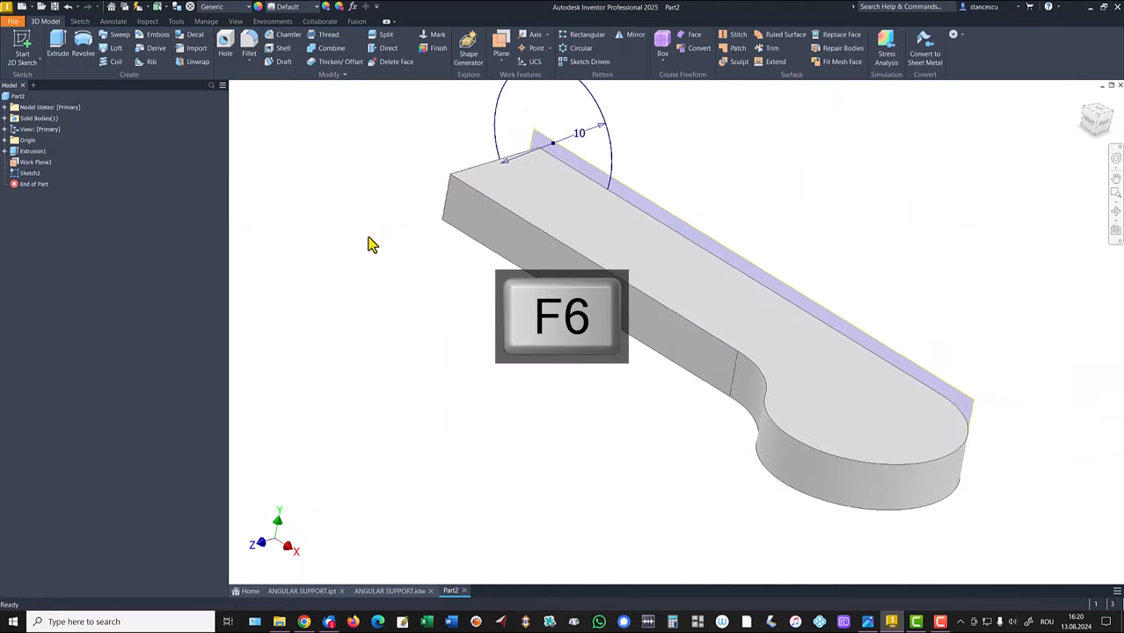
{"action": "key", "text": "f6"}
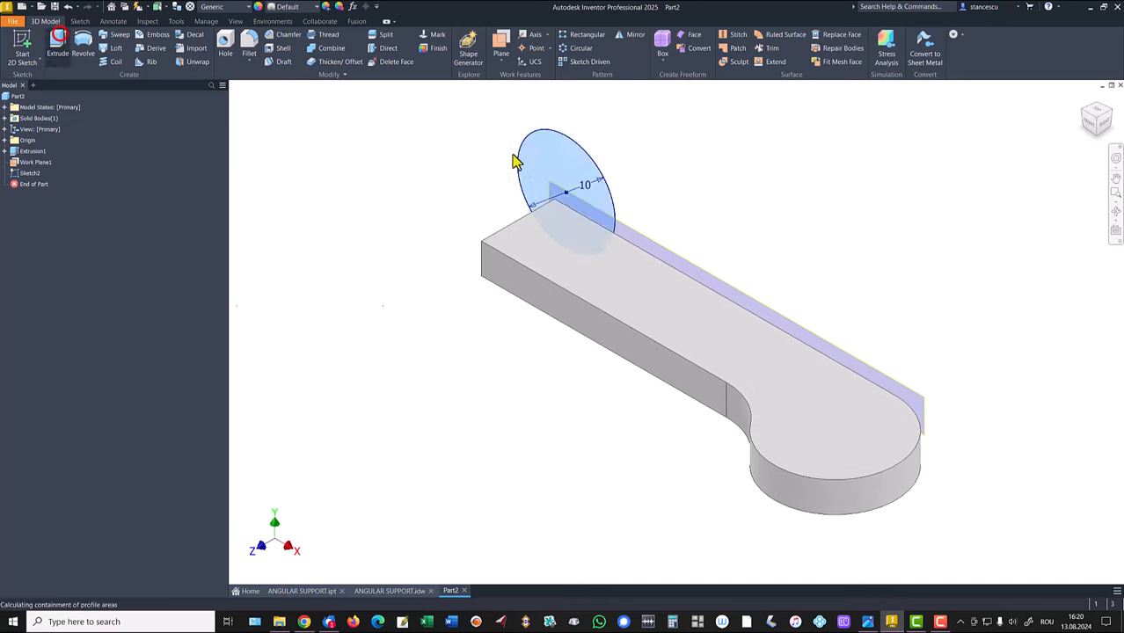
{"action": "left_click", "coordinate": [57, 49]}
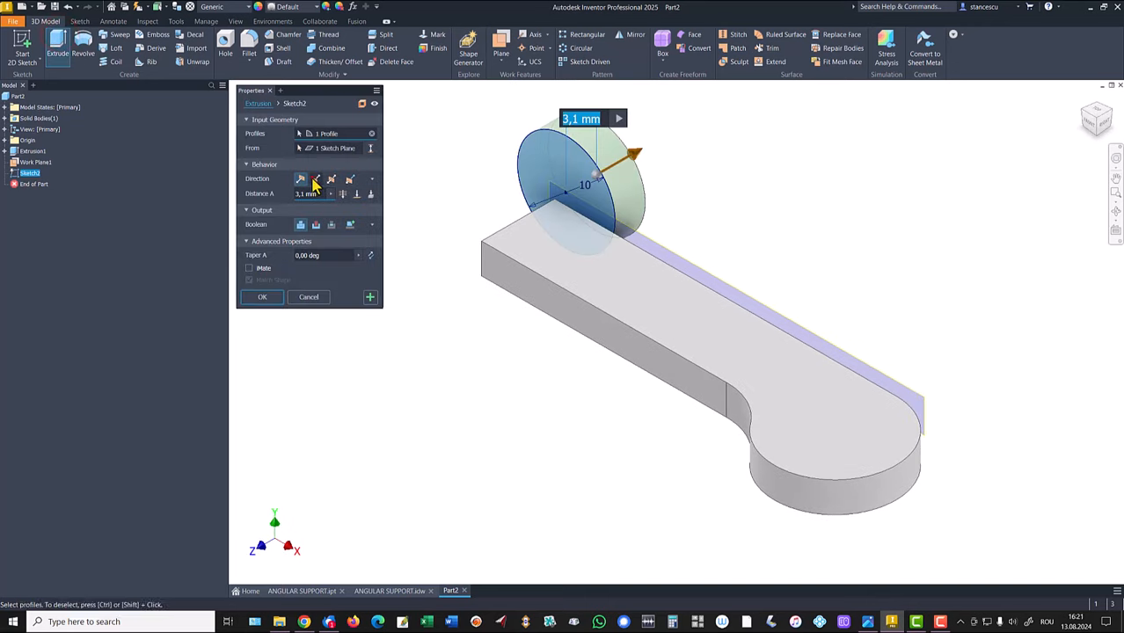
{"action": "left_click", "coordinate": [315, 178]}
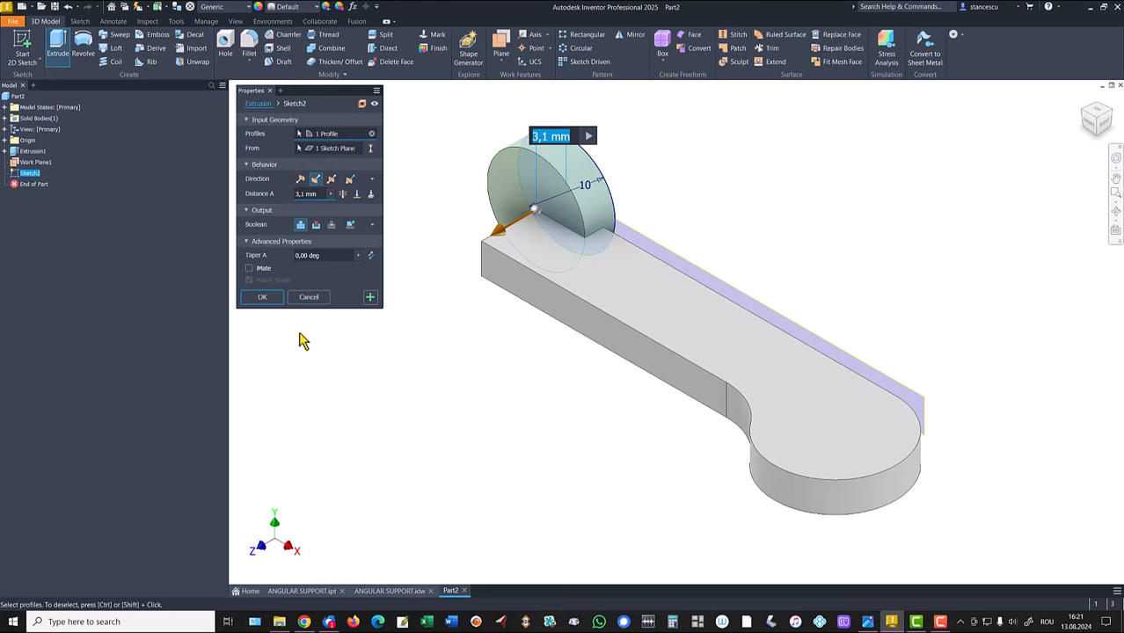
{"action": "key", "text": "Return"}
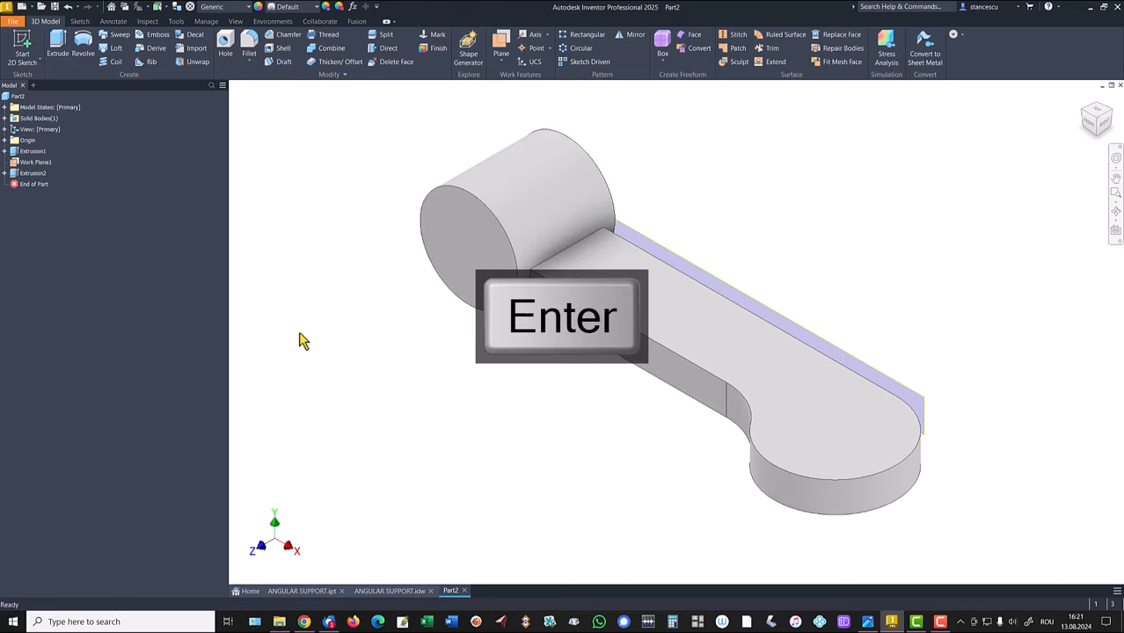
Hide Work Plane1 and bring up the ANGULAR SUPPORT.ipt reference part.
{"action": "key", "text": "f6"}
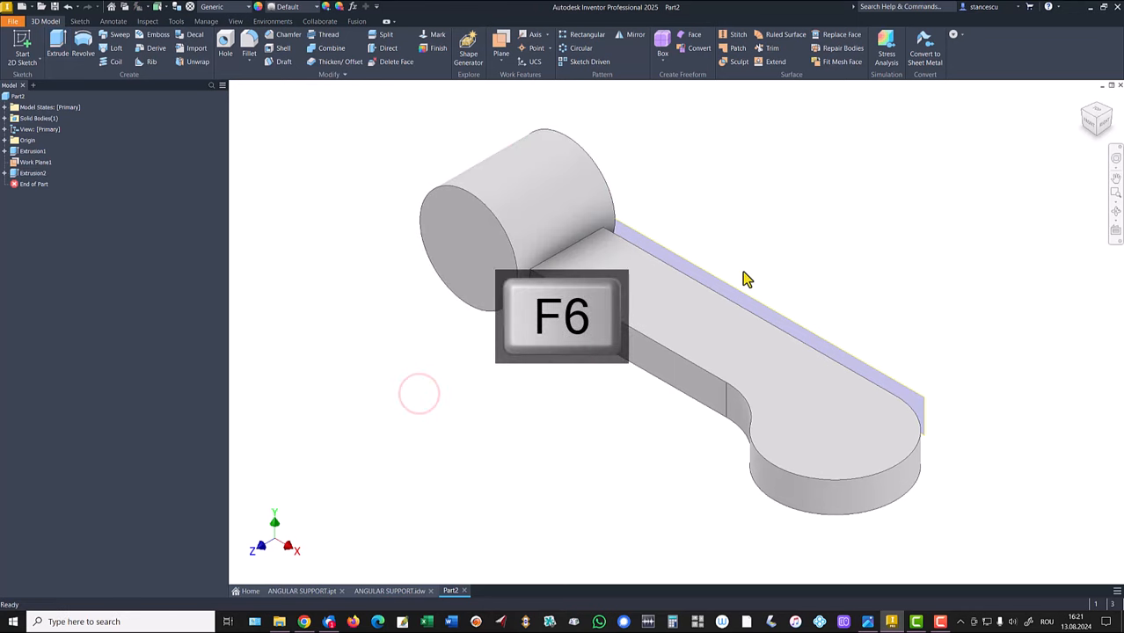
{"action": "right_click", "coordinate": [765, 290]}
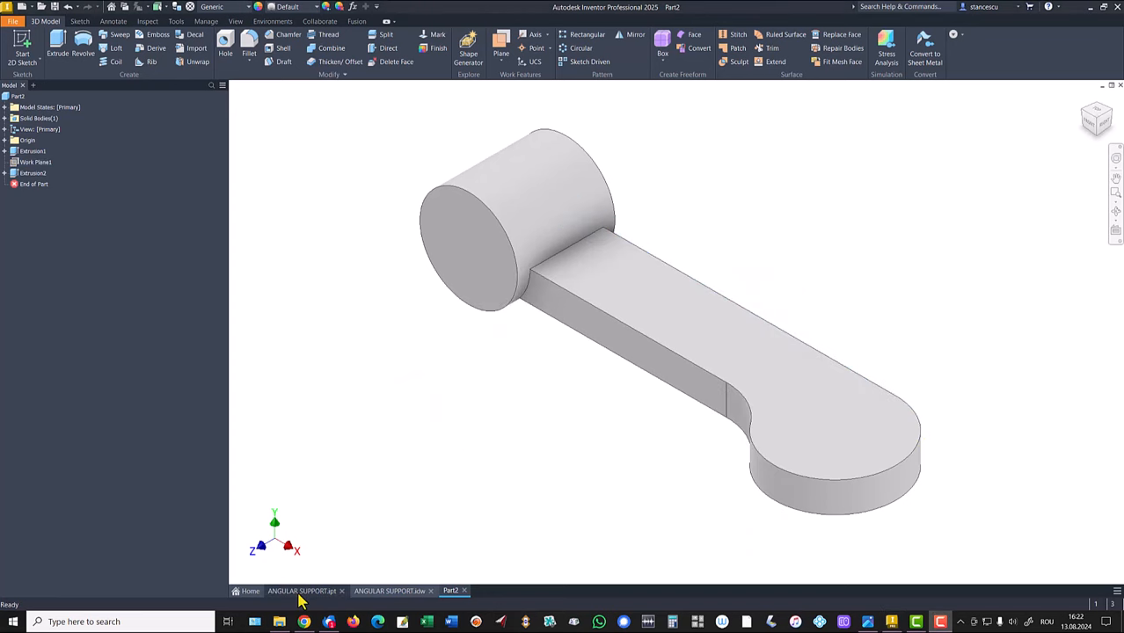
{"action": "left_click", "coordinate": [302, 590]}
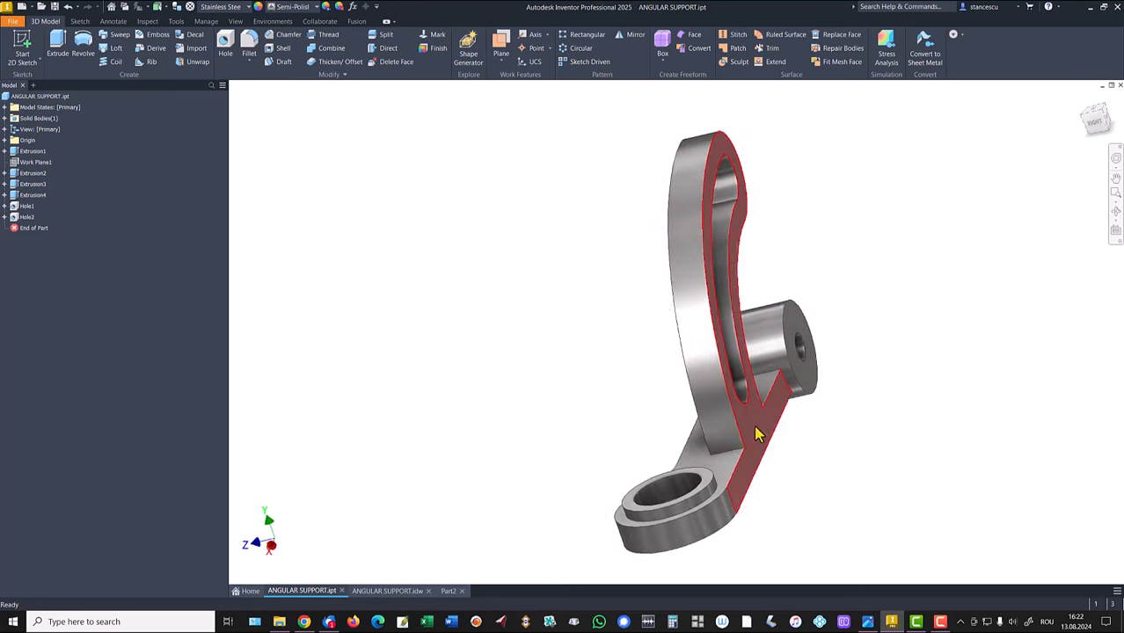
Review the reference part and the ANGULAR SUPPORT.idw drawing dimensions, then return to Part2.
{"action": "key", "text": "F6"}
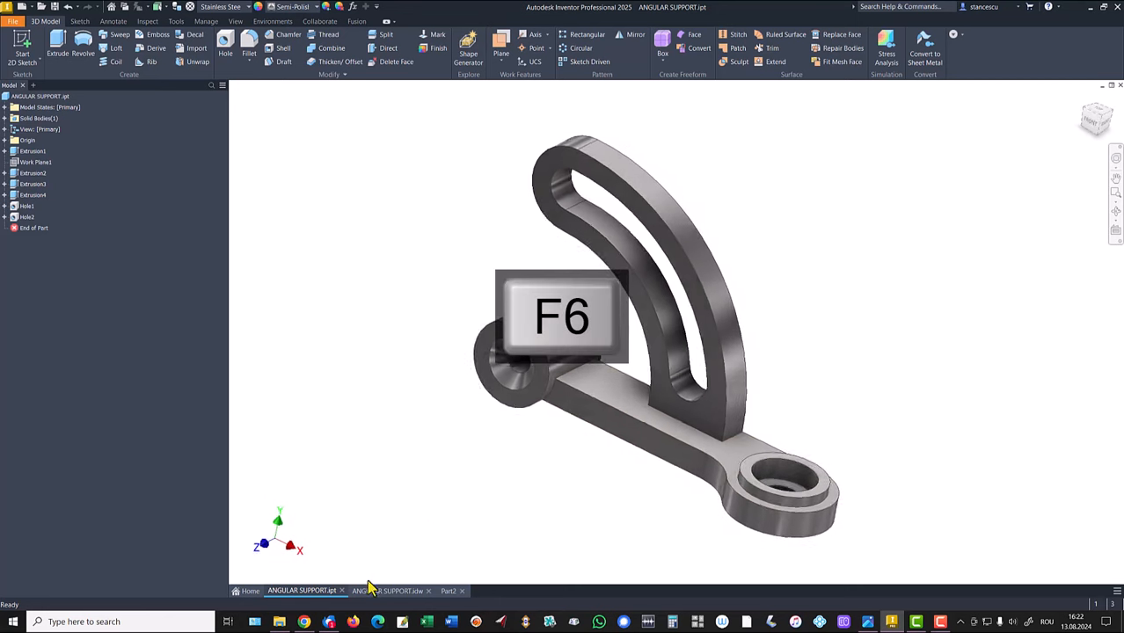
{"action": "left_click", "coordinate": [389, 590]}
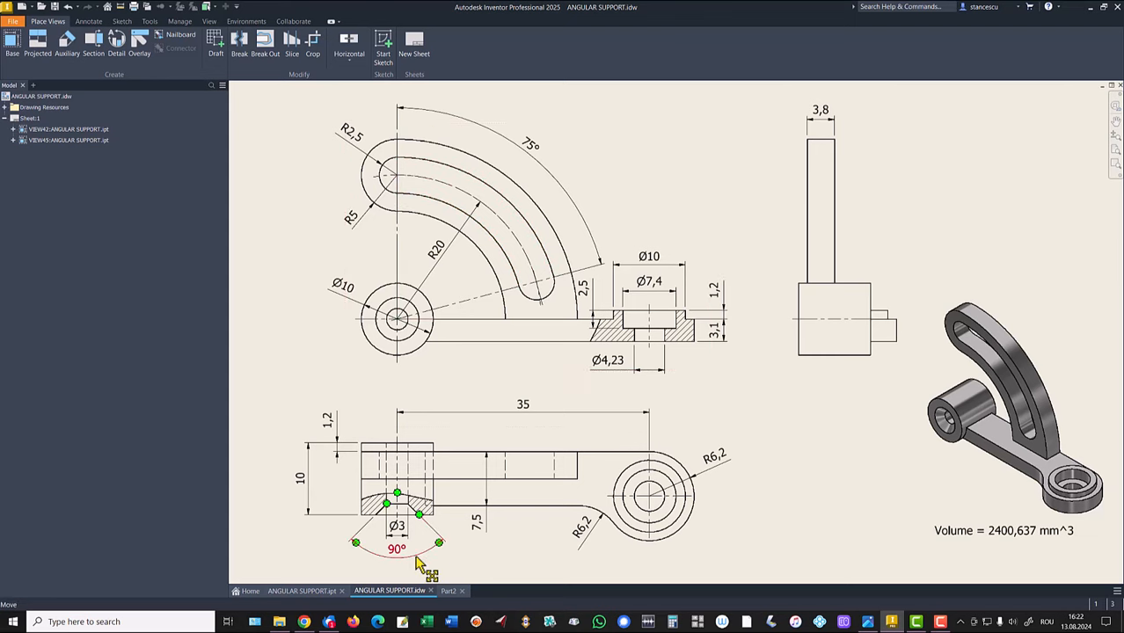
{"action": "left_click", "coordinate": [450, 590]}
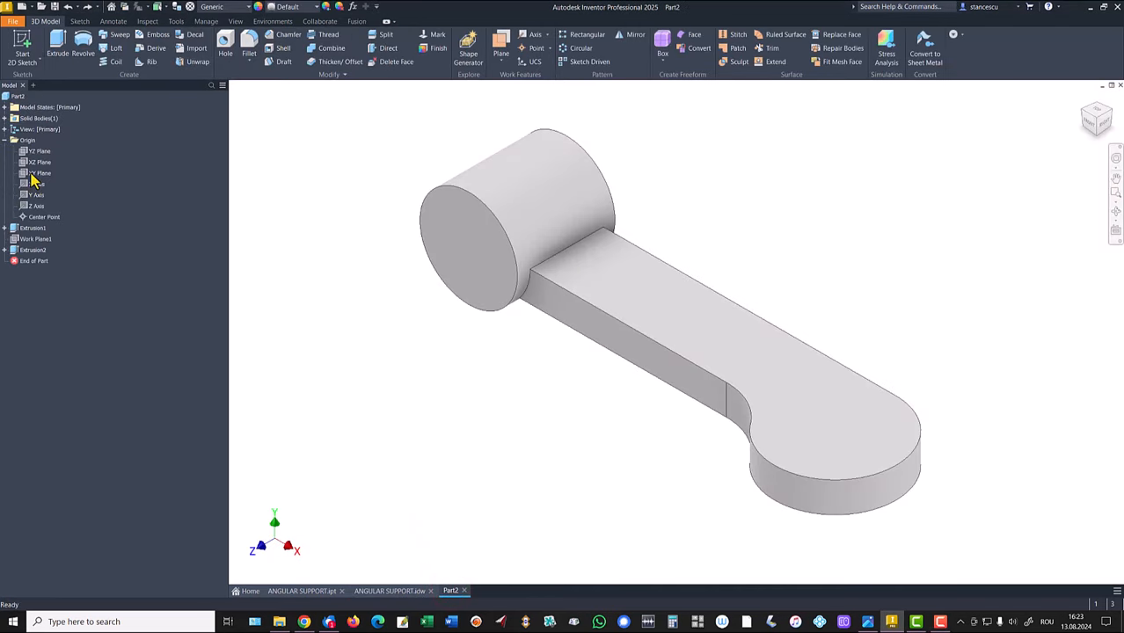
Start Sketch3 on Part2's XY origin plane and look for the slot shapes.
{"action": "left_click", "coordinate": [40, 172]}
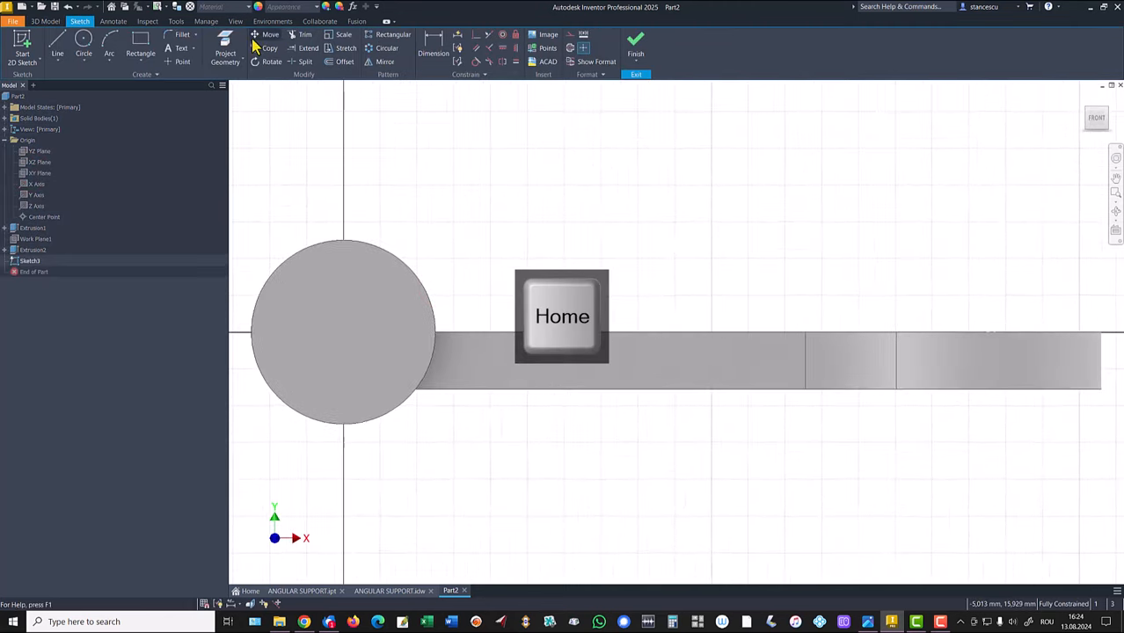
{"action": "left_click", "coordinate": [151, 53]}
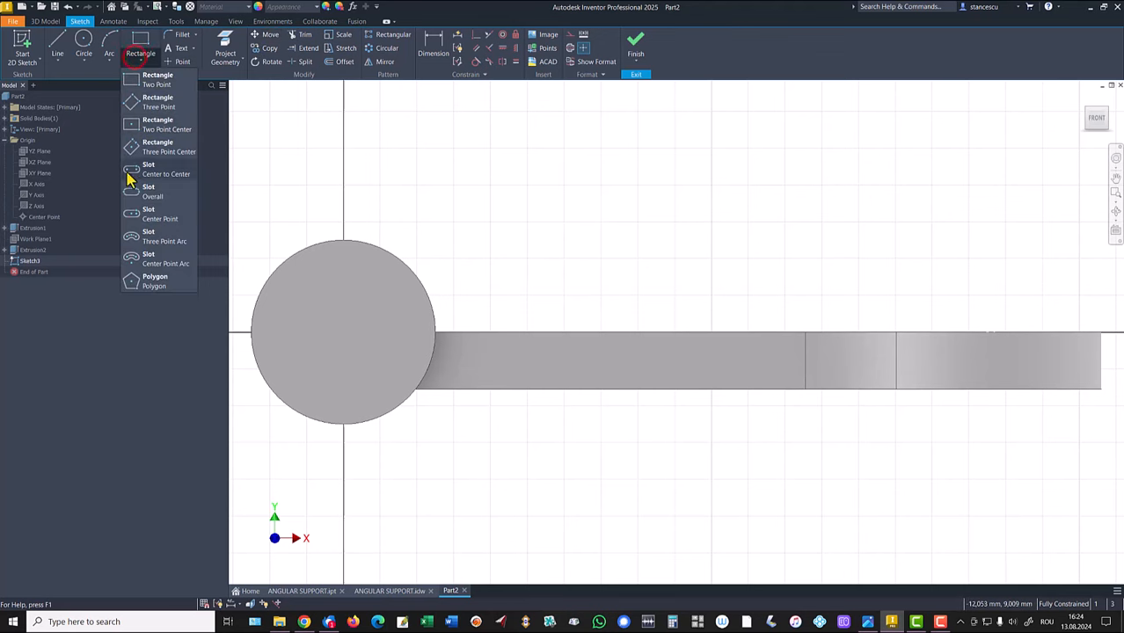
{"action": "mouse_move", "coordinate": [148, 255]}
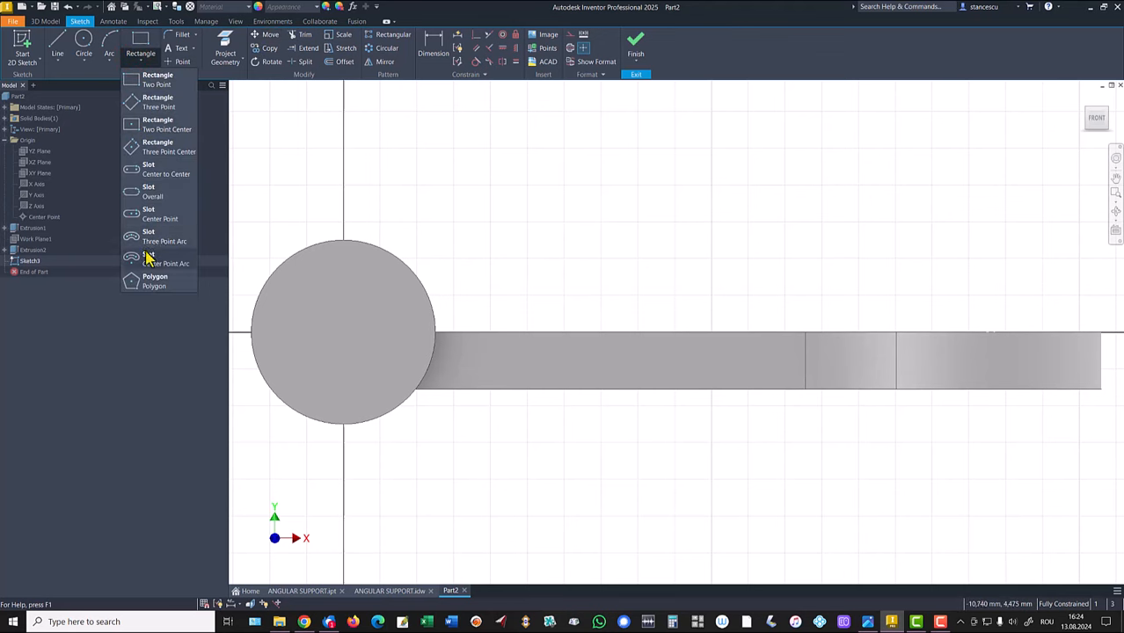
{"action": "mouse_move", "coordinate": [150, 237]}
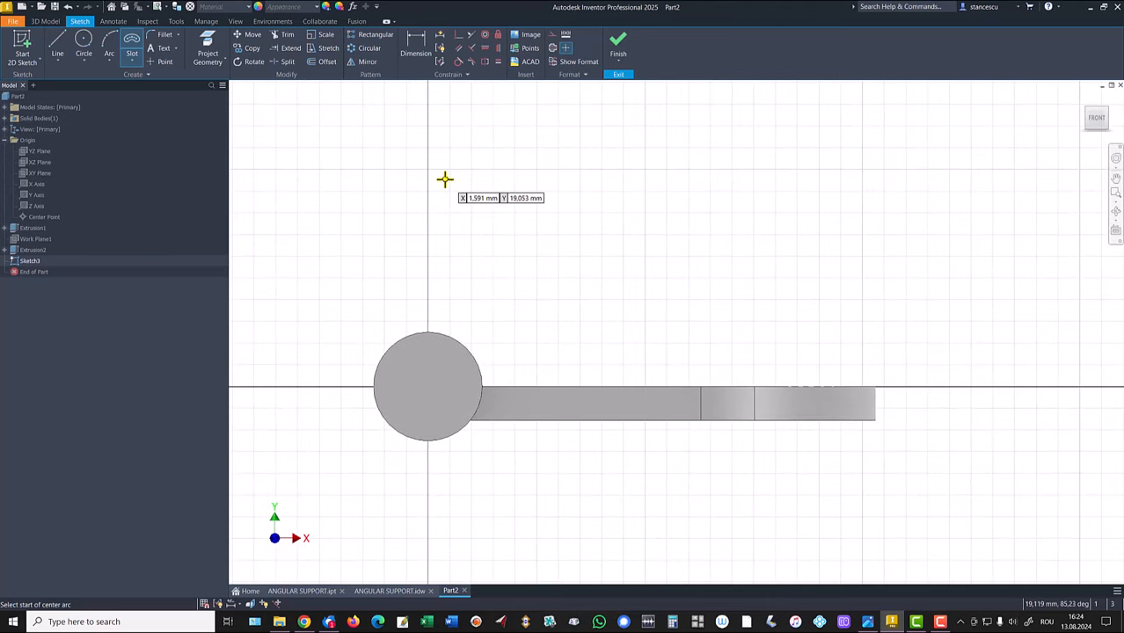
Draw a center-point arc slot centred in the circle, with 20 mm radius and 5 mm width.
{"action": "left_click", "coordinate": [445, 181]}
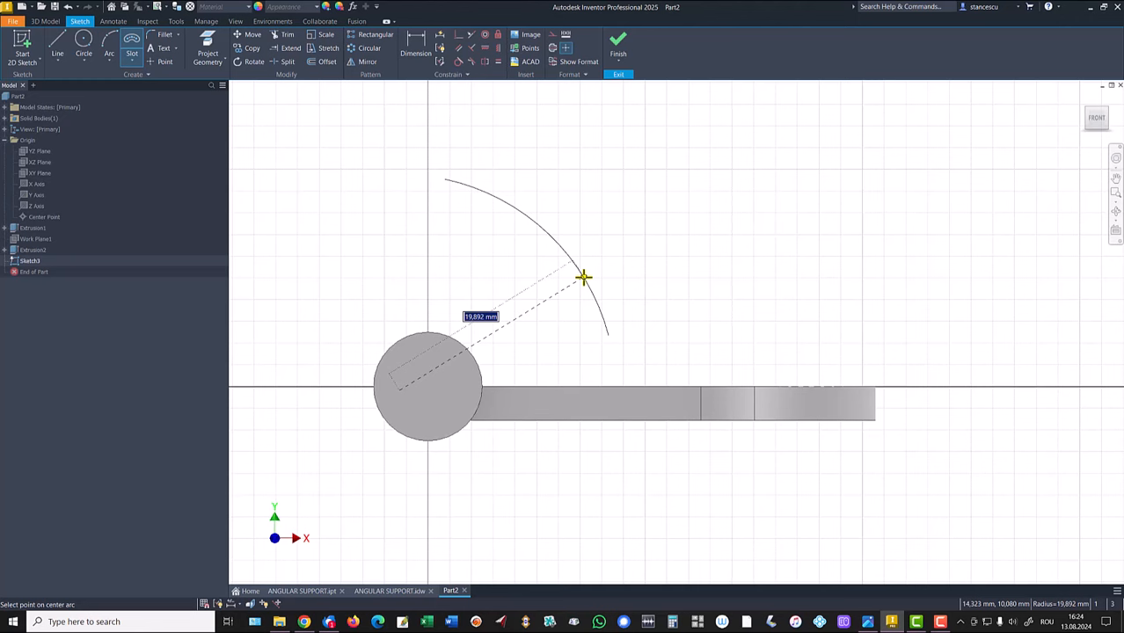
{"action": "type", "text": "20"}
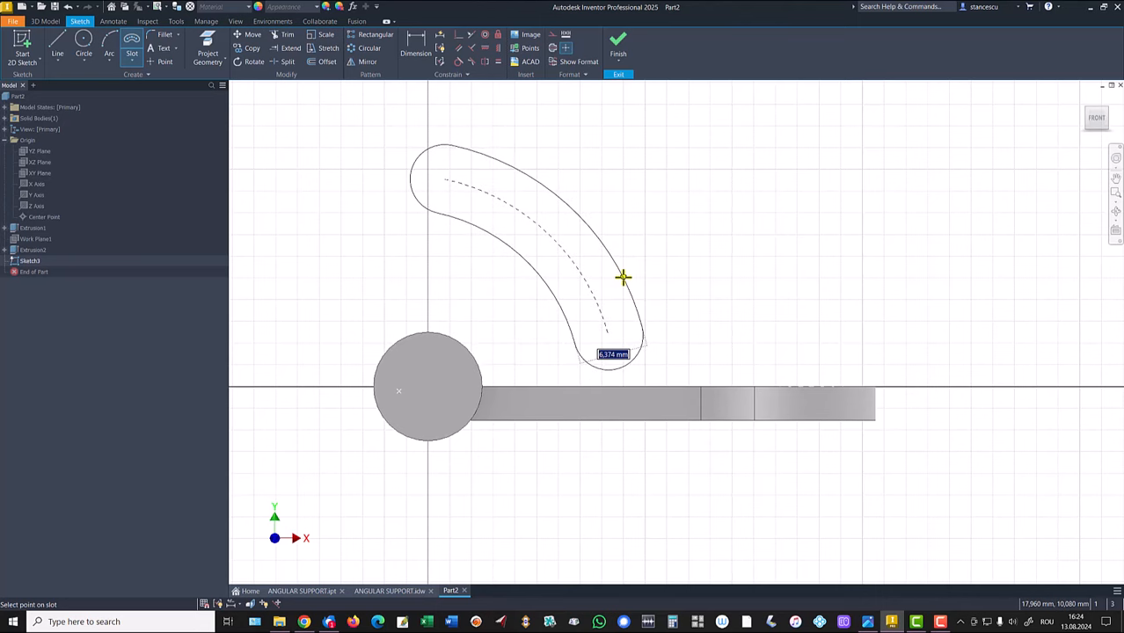
{"action": "mouse_move", "coordinate": [620, 279]}
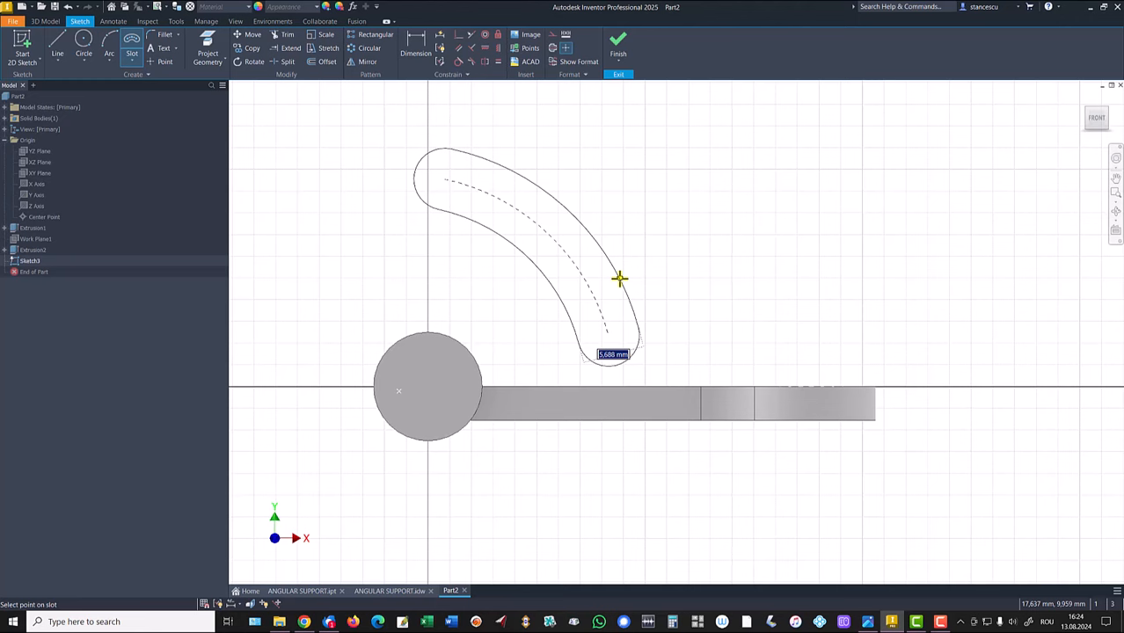
{"action": "mouse_move", "coordinate": [634, 280]}
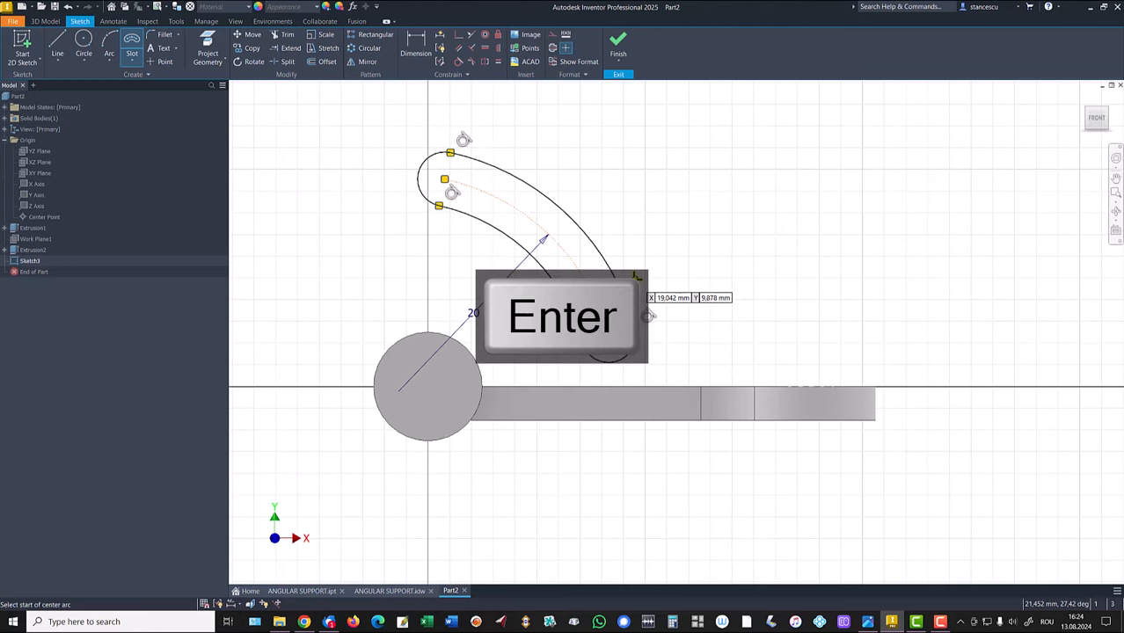
{"action": "key", "text": "Return"}
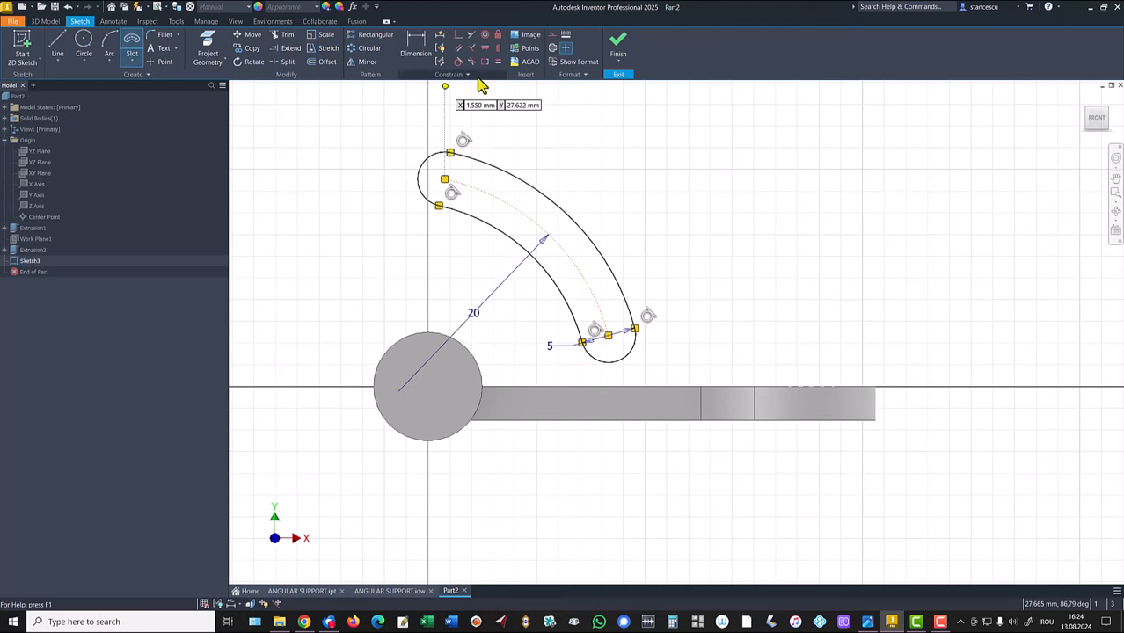
{"action": "mouse_move", "coordinate": [336, 217]}
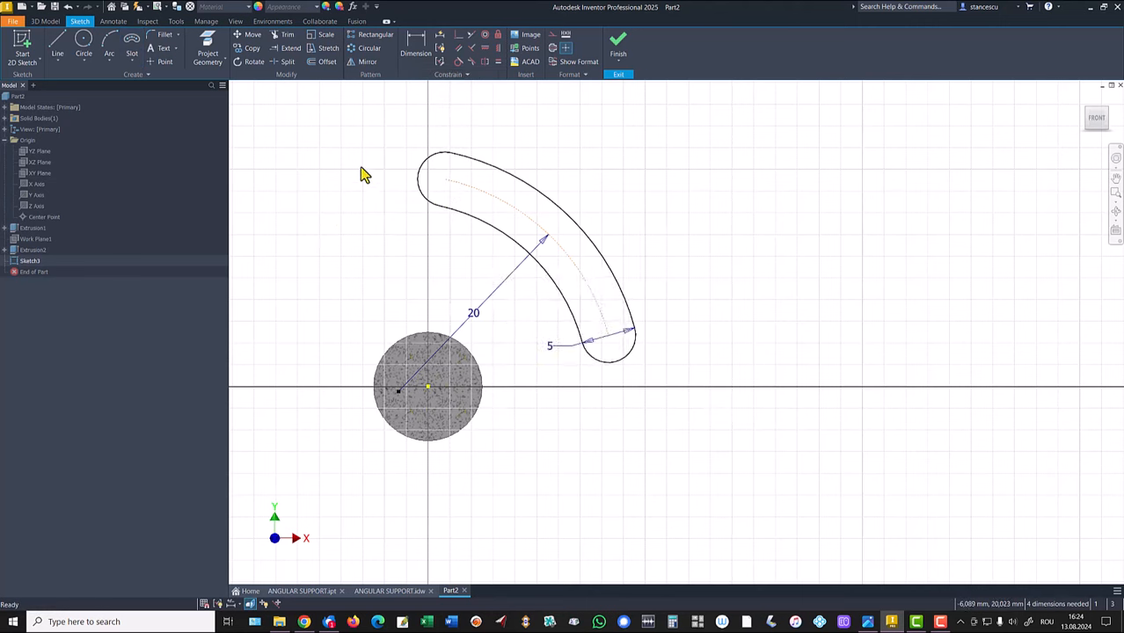
{"action": "mouse_move", "coordinate": [482, 97]}
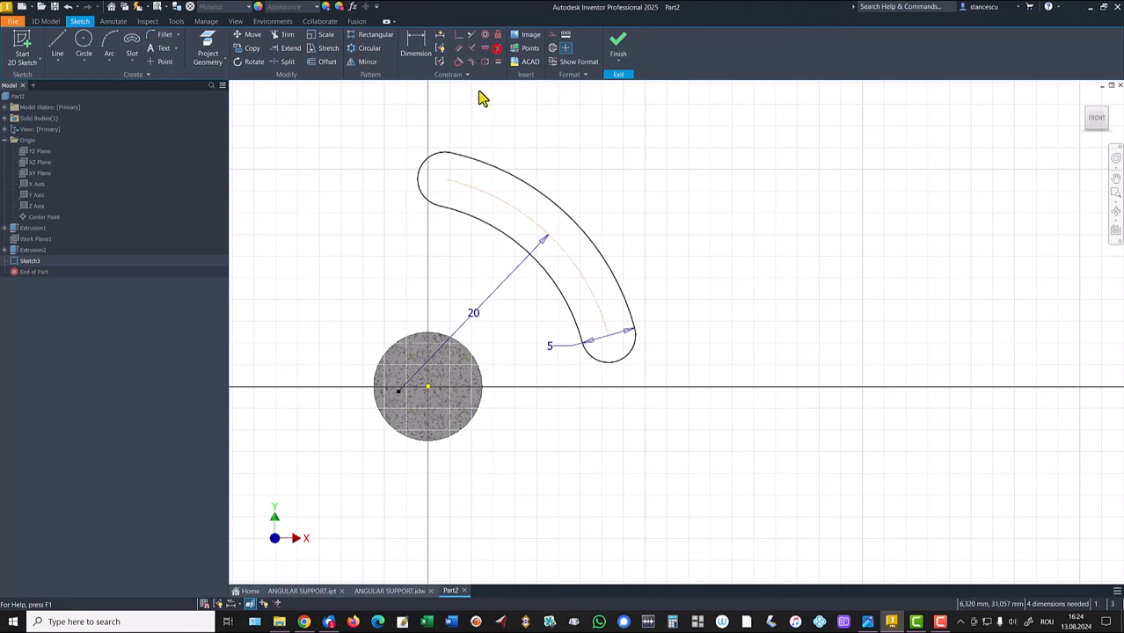
Constrain the slot's arc centre to coincide with the circle's centre point.
{"action": "left_click", "coordinate": [444, 179]}
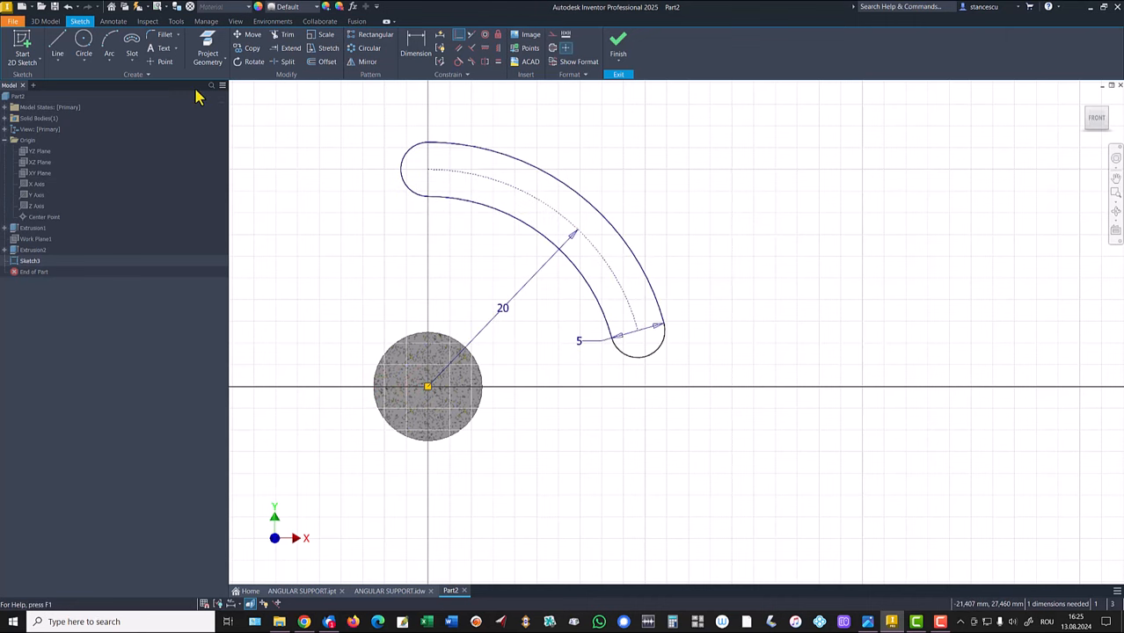
Draw a construction line from the circle centre to the slot's lower end.
{"action": "left_click", "coordinate": [57, 48]}
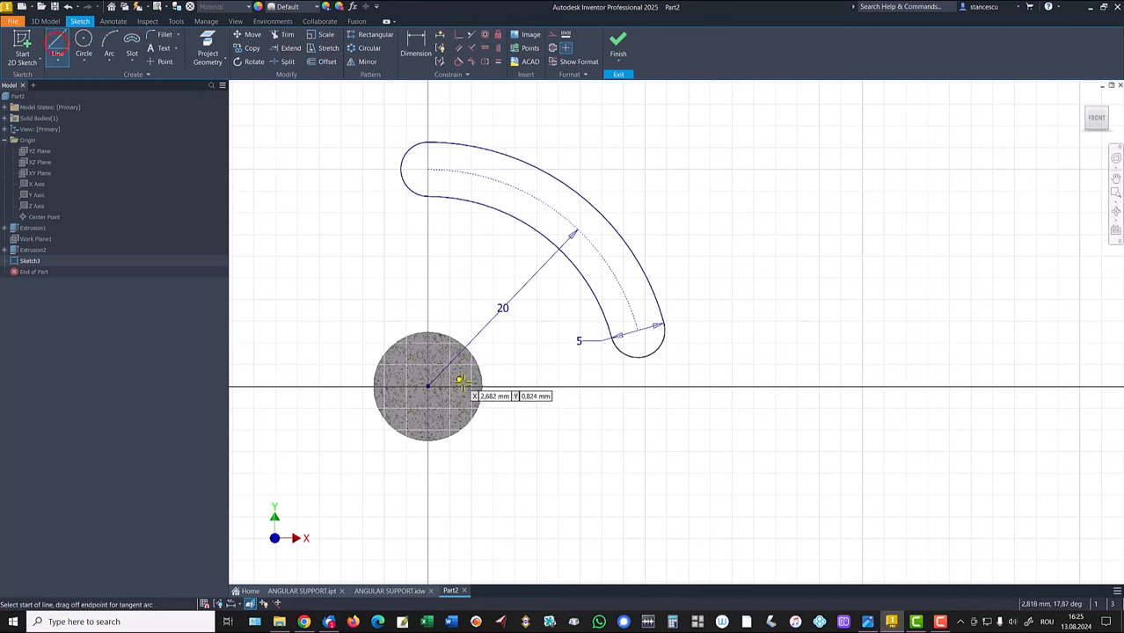
{"action": "left_click", "coordinate": [429, 385]}
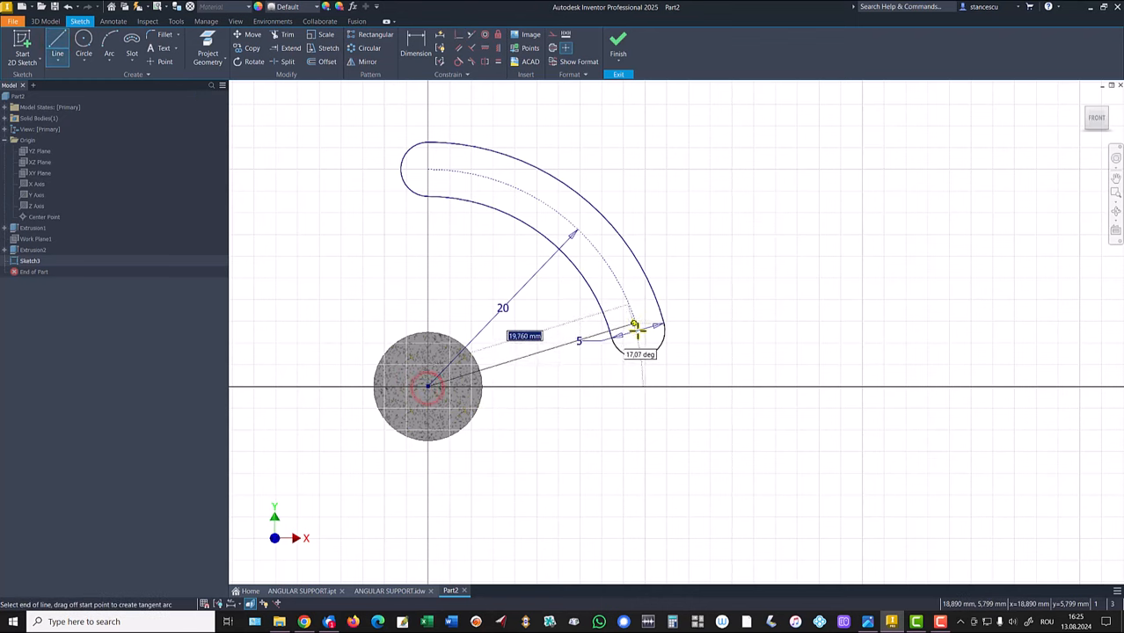
{"action": "key", "text": "Escape"}
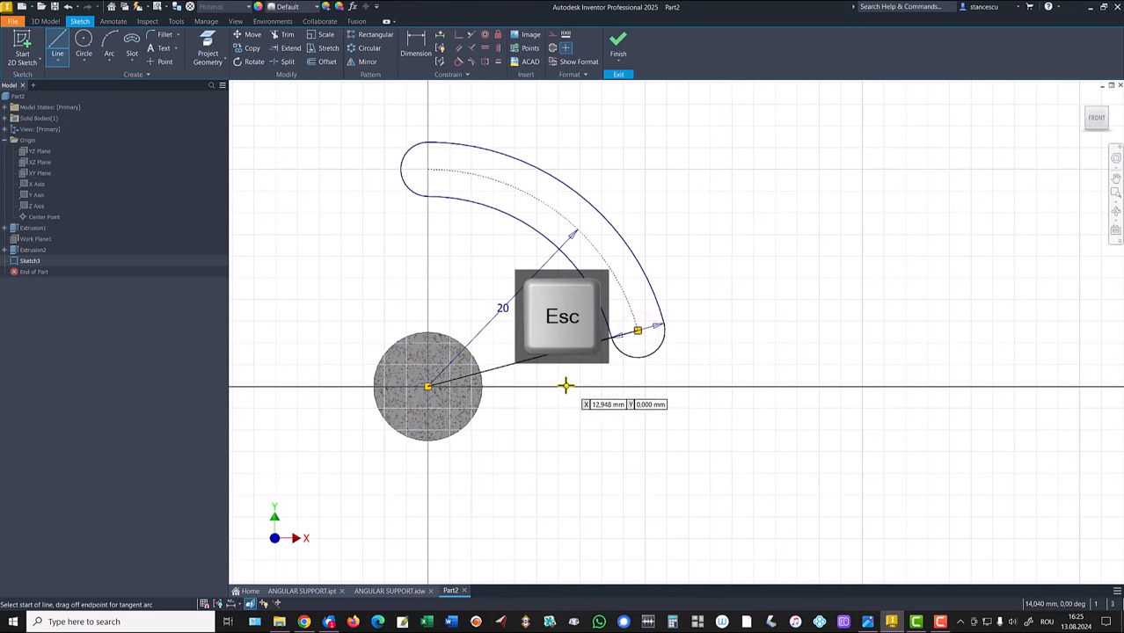
{"action": "right_click", "coordinate": [548, 374]}
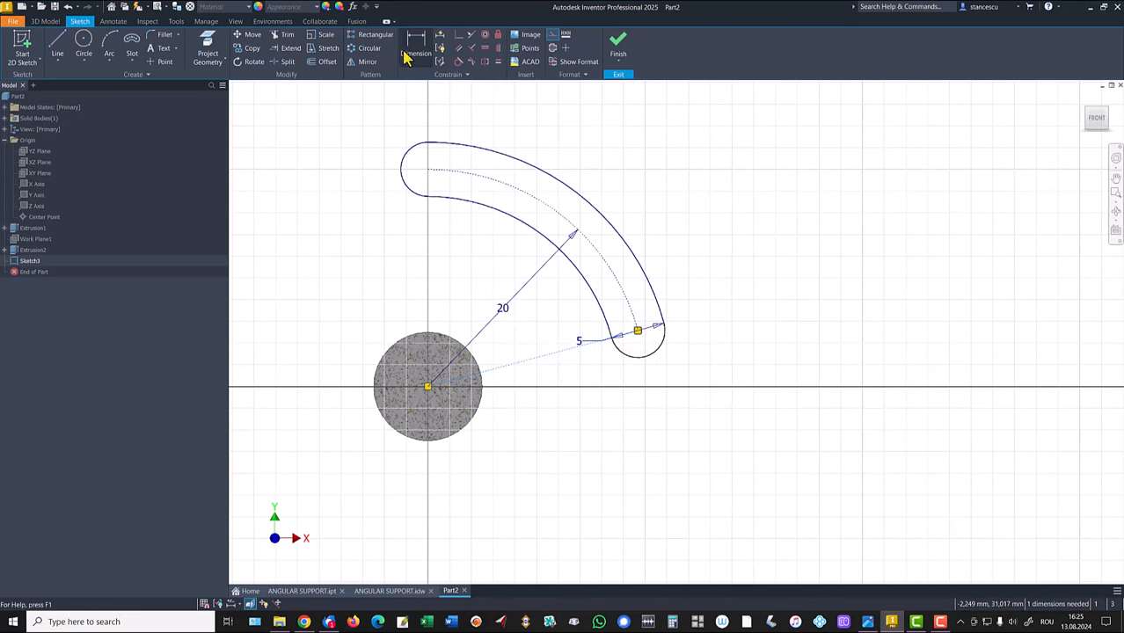
Project the Y axis and dimension a 70° angle to the slot line.
{"action": "left_click", "coordinate": [415, 47]}
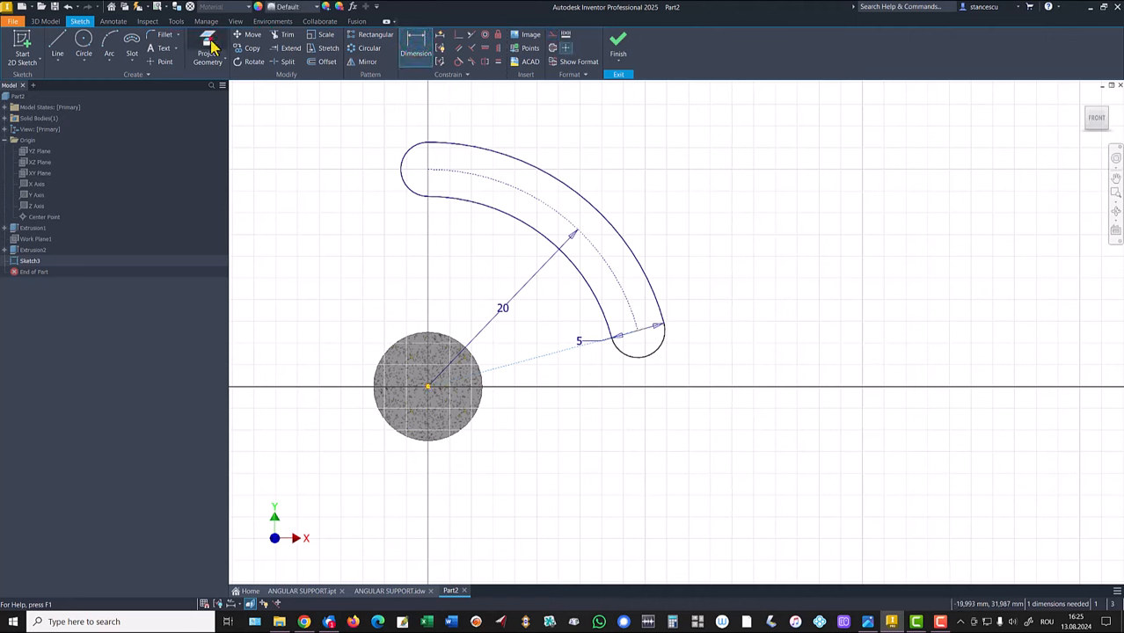
{"action": "left_click", "coordinate": [208, 52]}
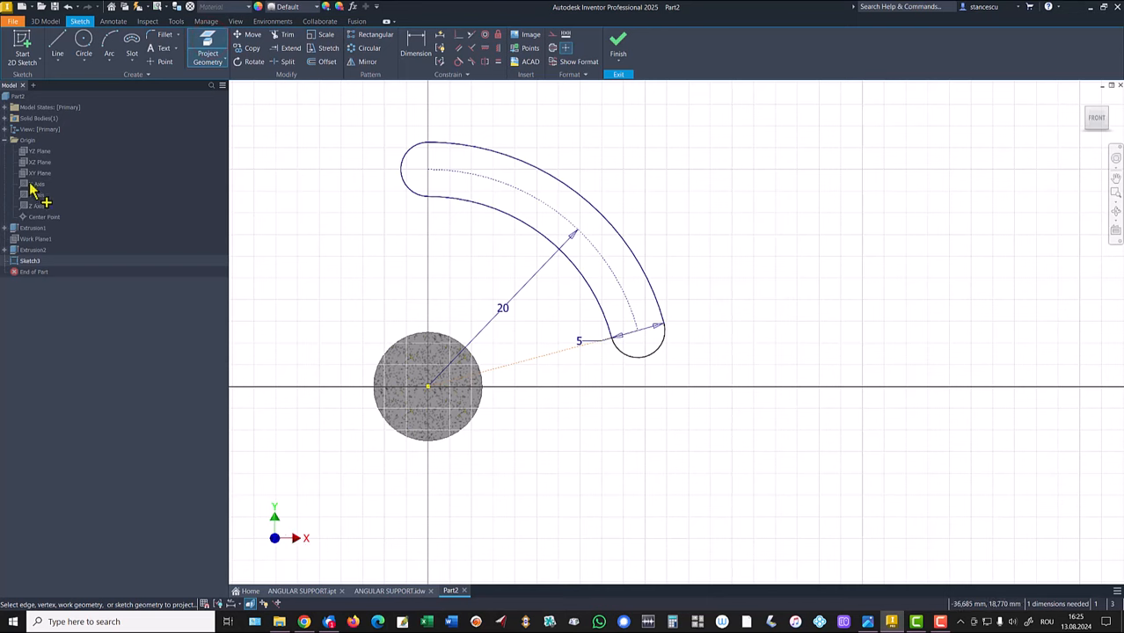
{"action": "mouse_move", "coordinate": [44, 202]}
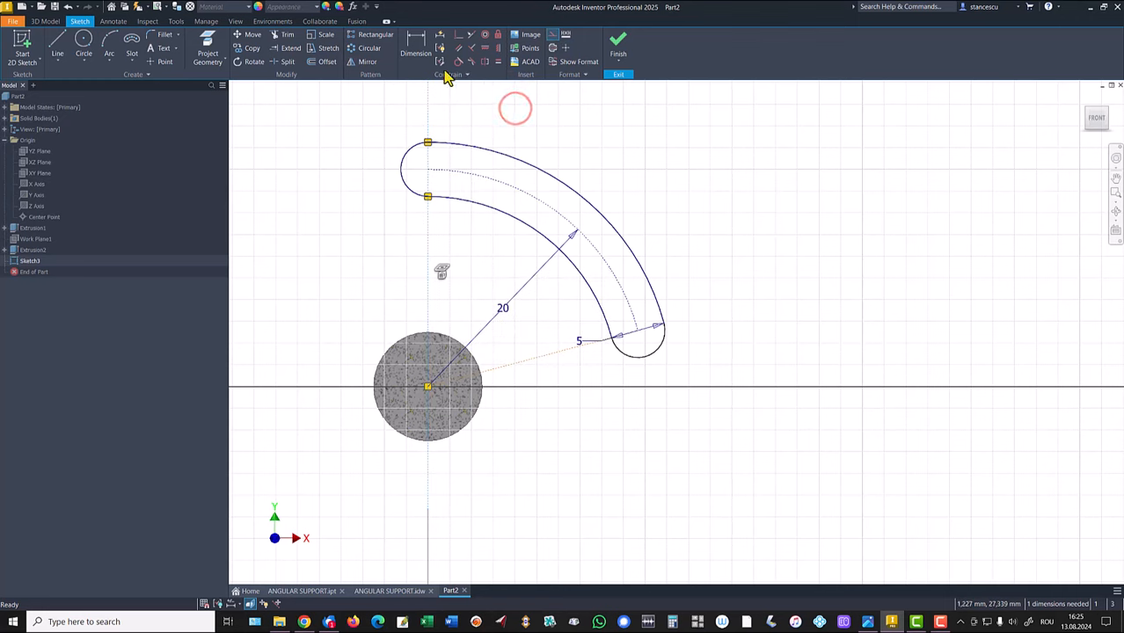
{"action": "left_click", "coordinate": [415, 44]}
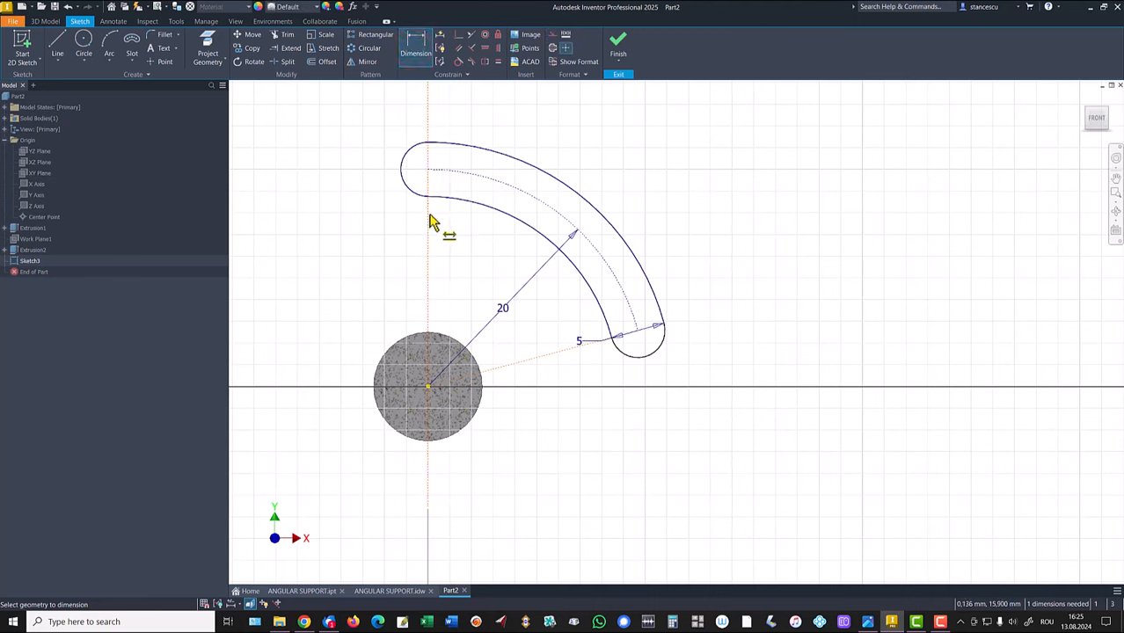
{"action": "mouse_move", "coordinate": [569, 362]}
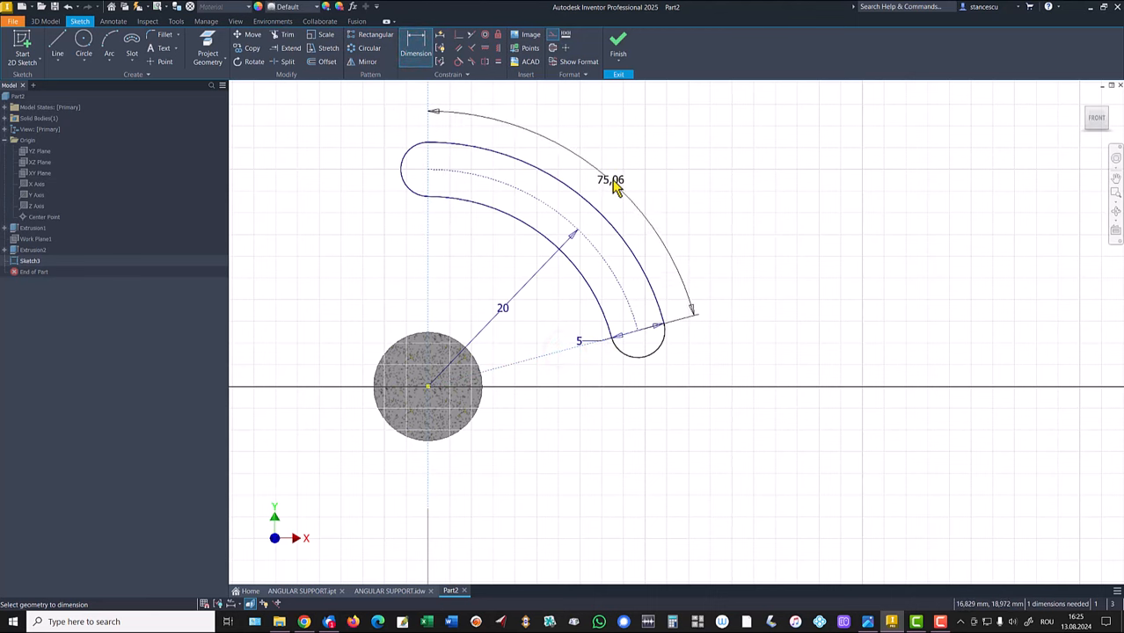
{"action": "left_click", "coordinate": [610, 180]}
{"action": "type", "text": "70"}
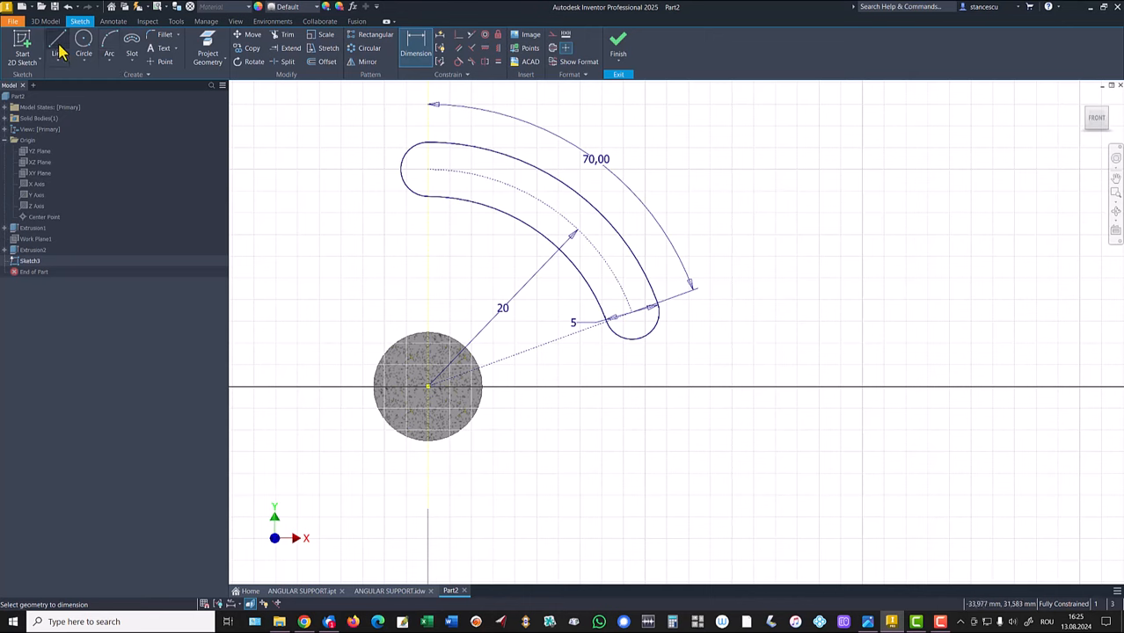
Start a center-point arc centred on the circle toward the slot's upper end.
{"action": "left_click", "coordinate": [109, 48]}
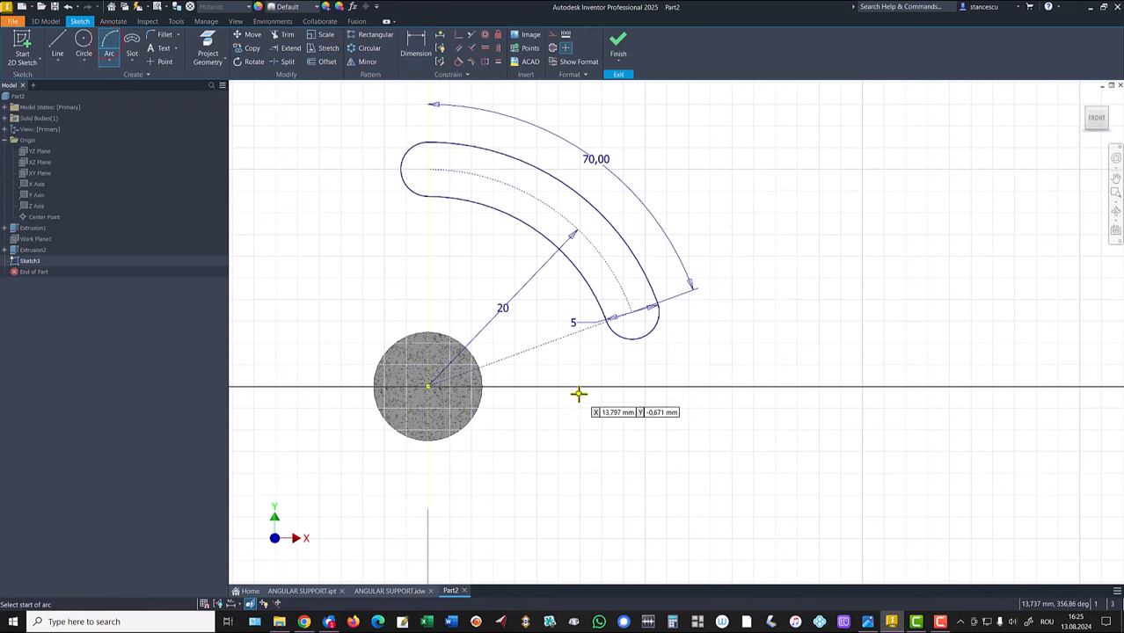
{"action": "mouse_move", "coordinate": [596, 387]}
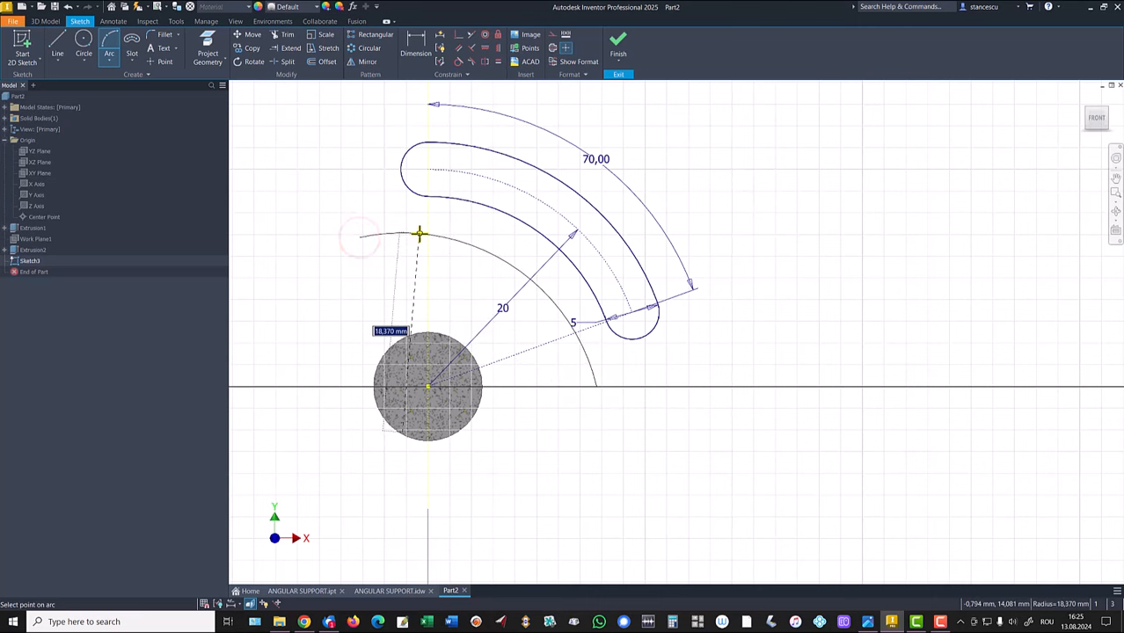
{"action": "mouse_move", "coordinate": [409, 246]}
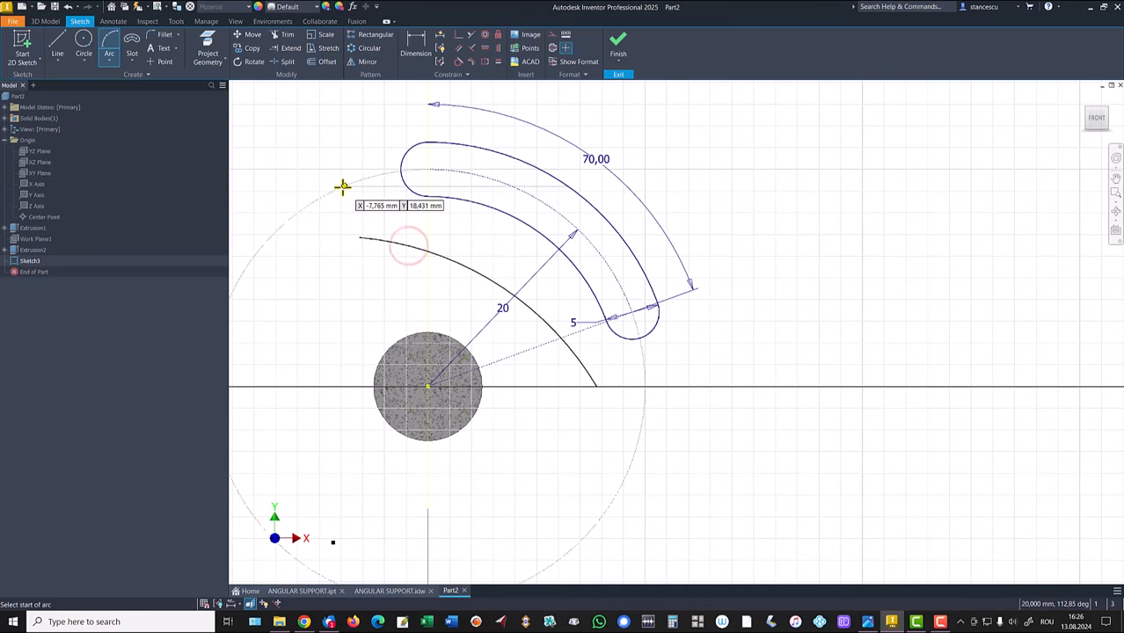
Sketch the outer outline as a tangent arc over the slot, down to the X axis.
{"action": "left_click", "coordinate": [57, 48]}
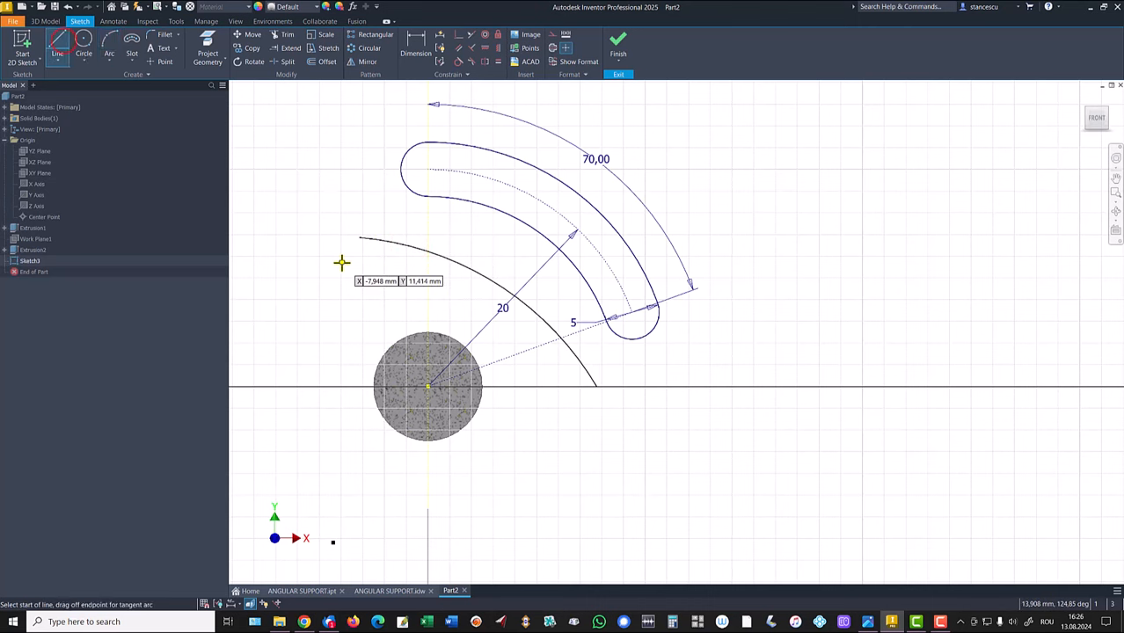
{"action": "mouse_move", "coordinate": [359, 238]}
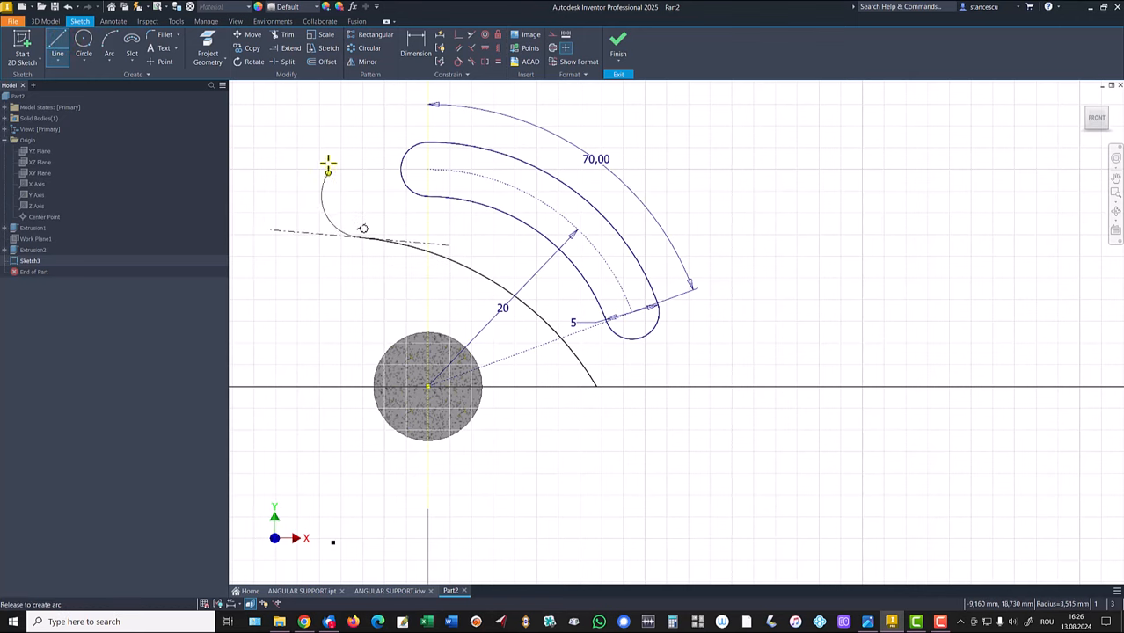
{"action": "mouse_move", "coordinate": [375, 94]}
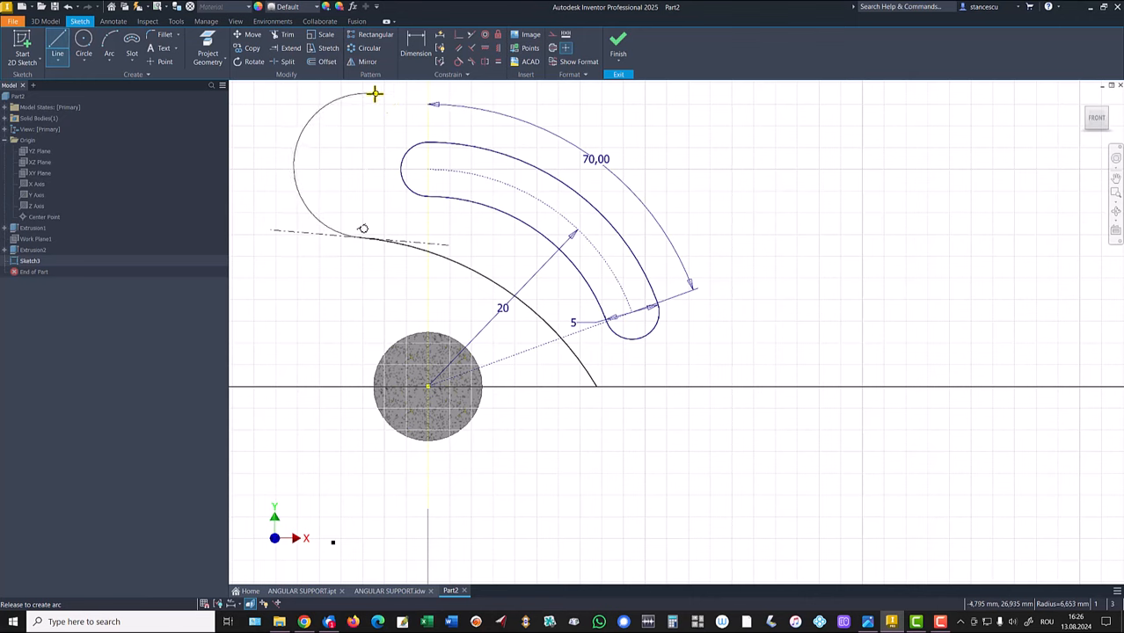
{"action": "left_click", "coordinate": [361, 237]}
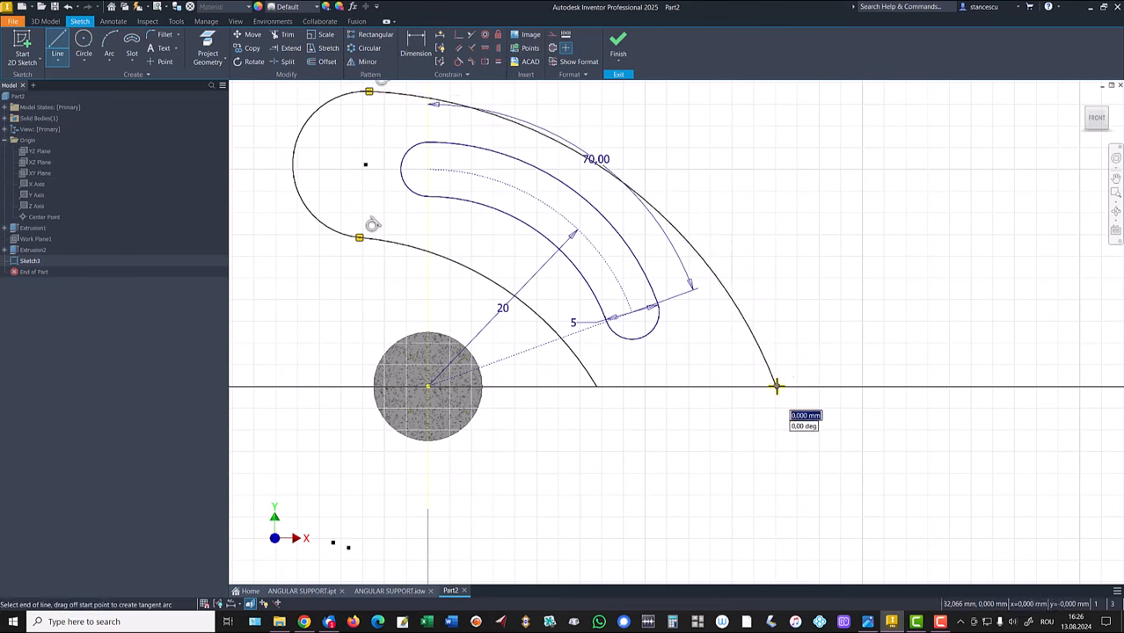
{"action": "key", "text": "Escape"}
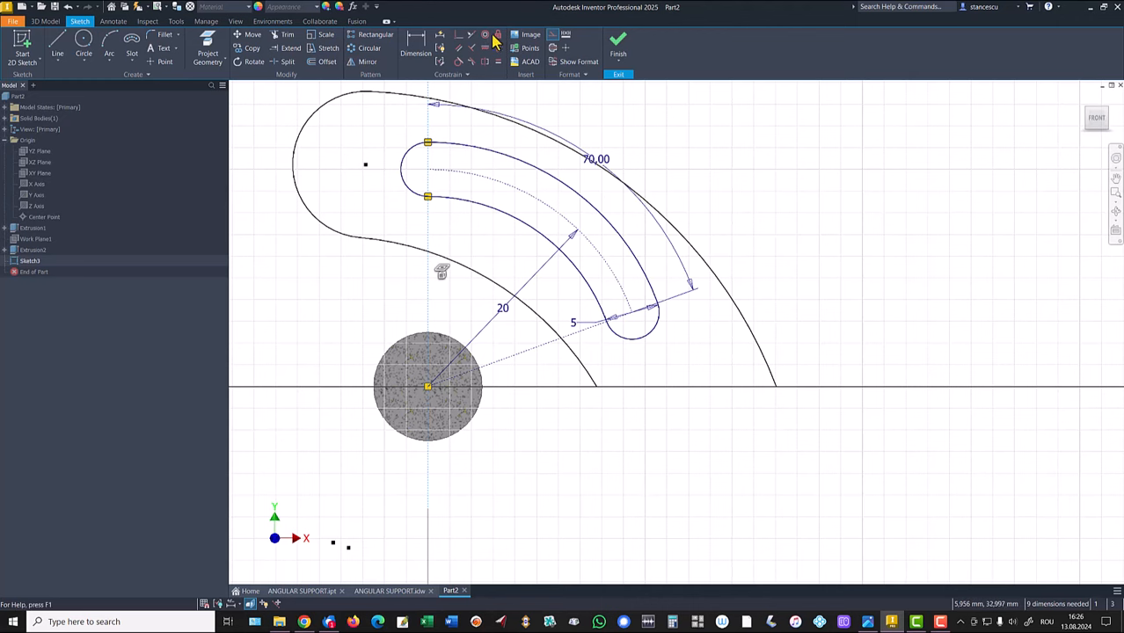
{"action": "left_click", "coordinate": [458, 35]}
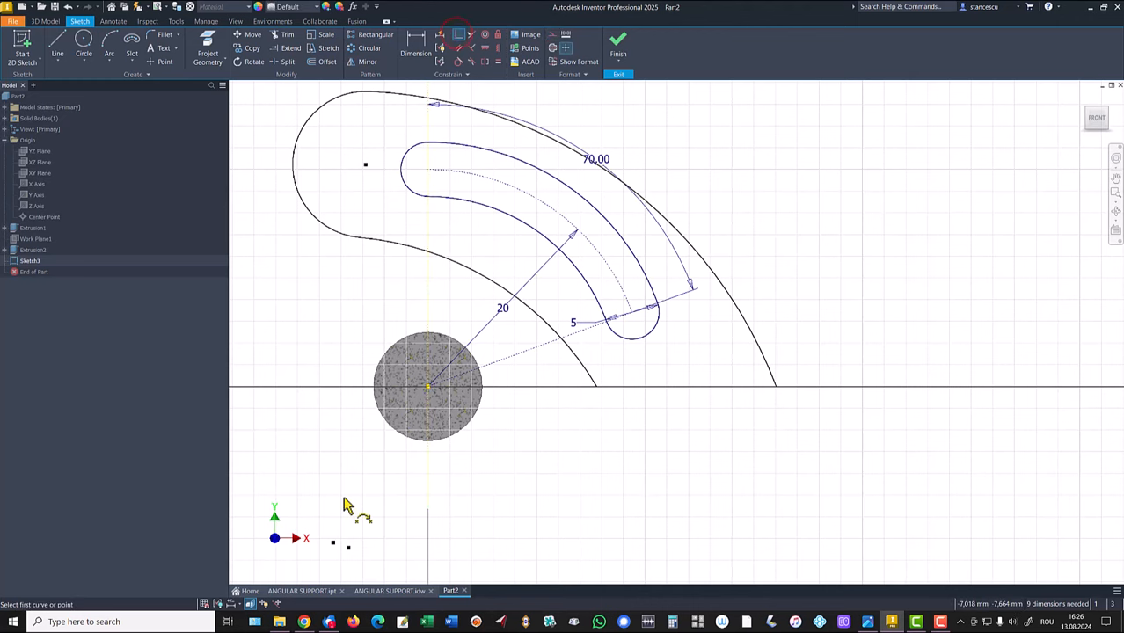
{"action": "left_click", "coordinate": [331, 540]}
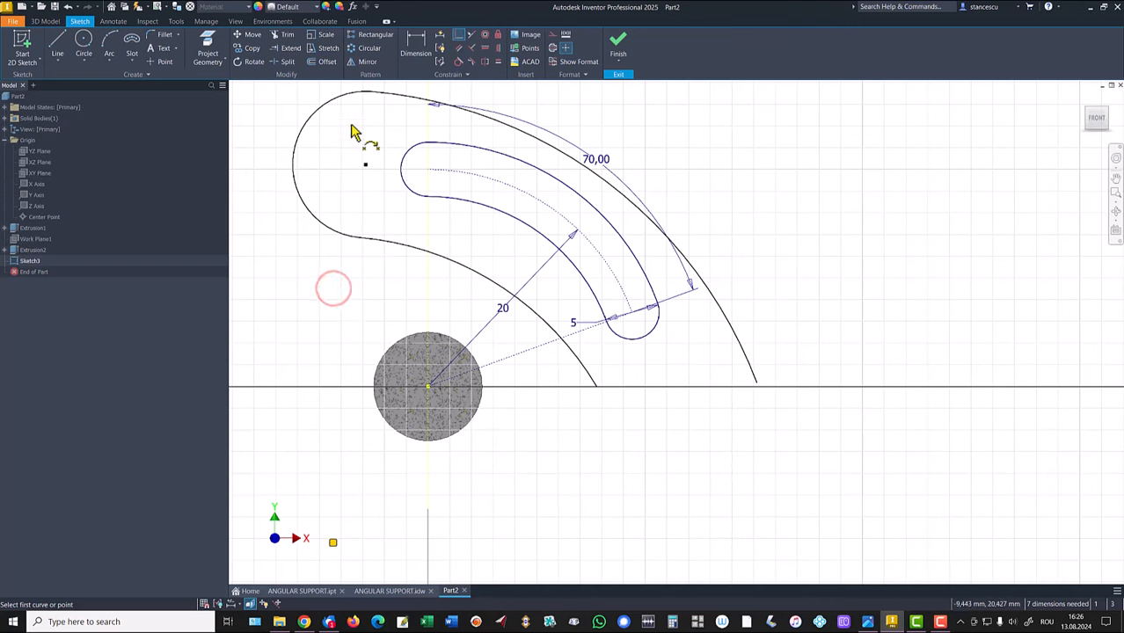
Dimension the outer end round with a radius of 5.
{"action": "left_click", "coordinate": [415, 48]}
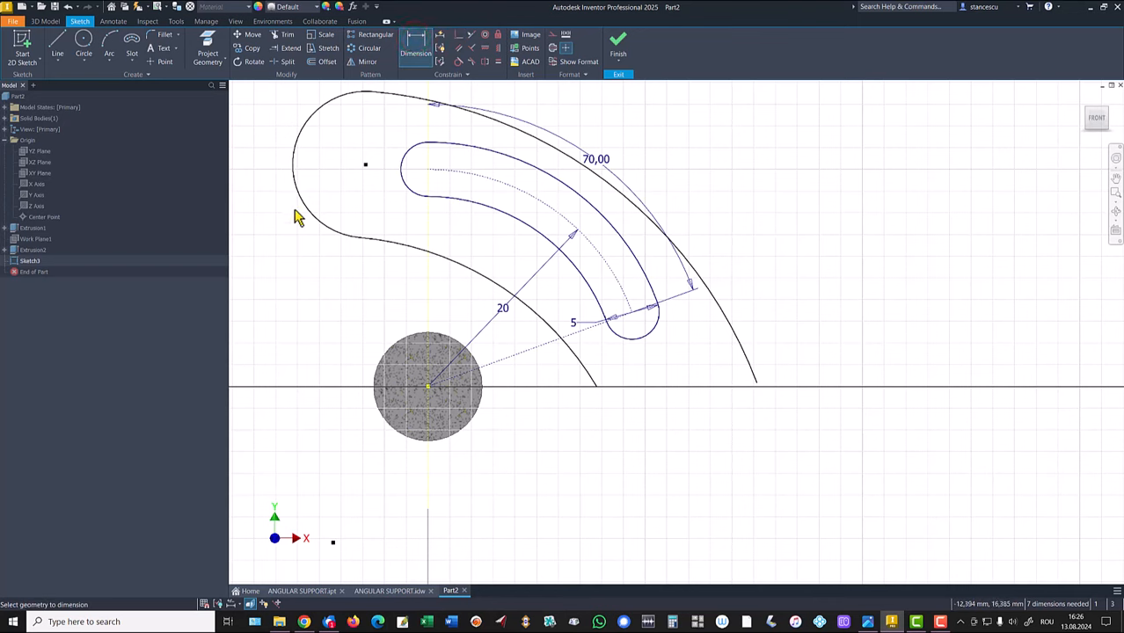
{"action": "left_click", "coordinate": [297, 224]}
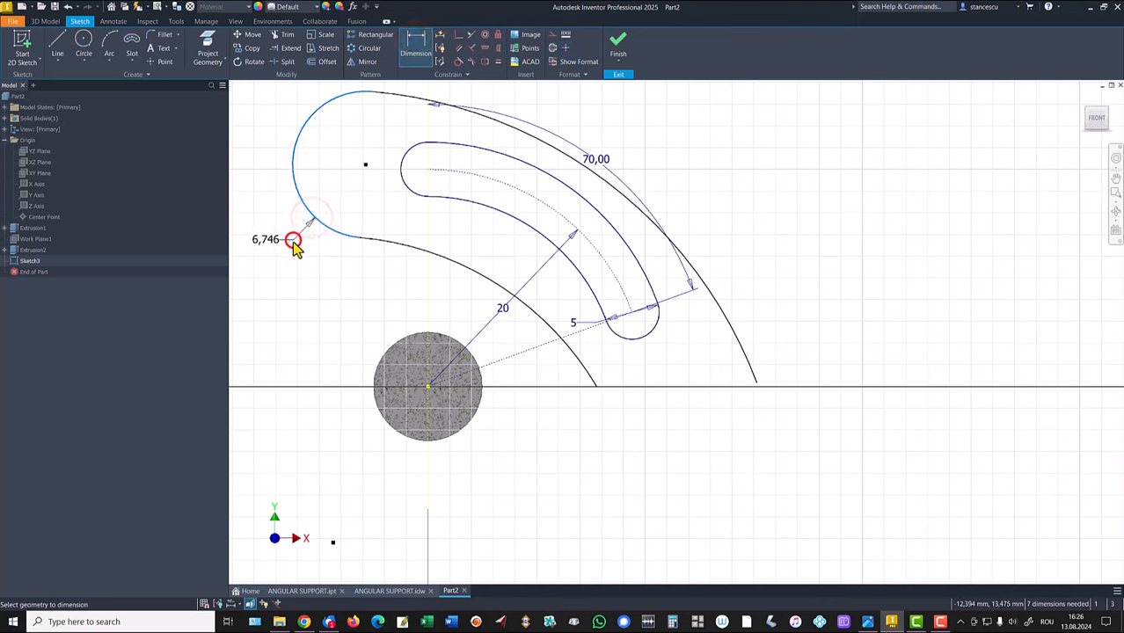
{"action": "left_click", "coordinate": [292, 240]}
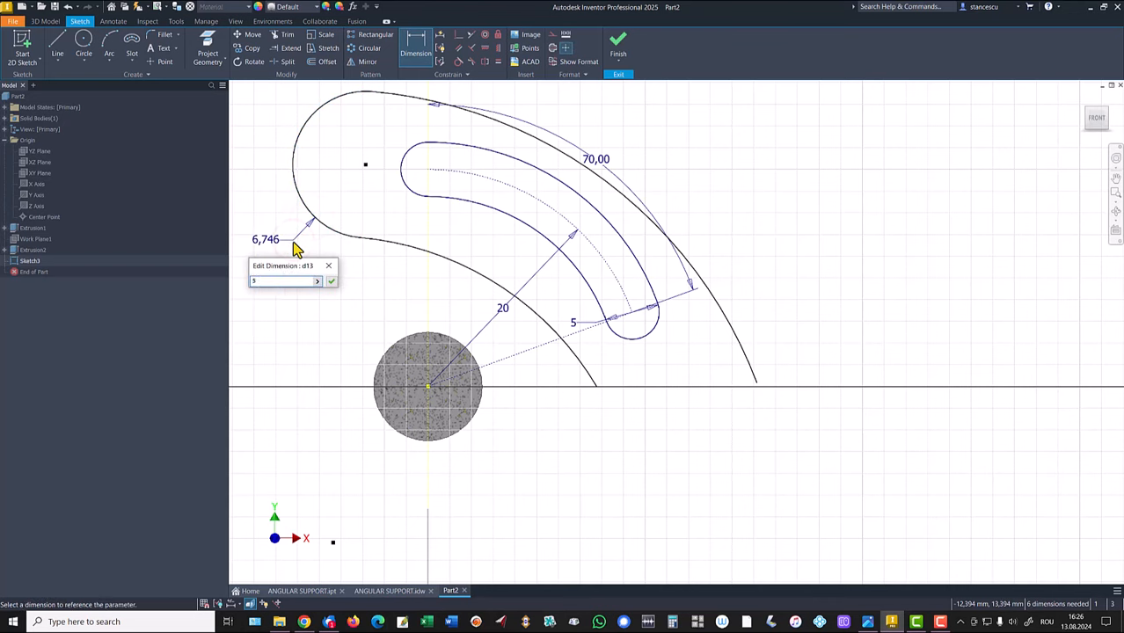
{"action": "left_click", "coordinate": [331, 280]}
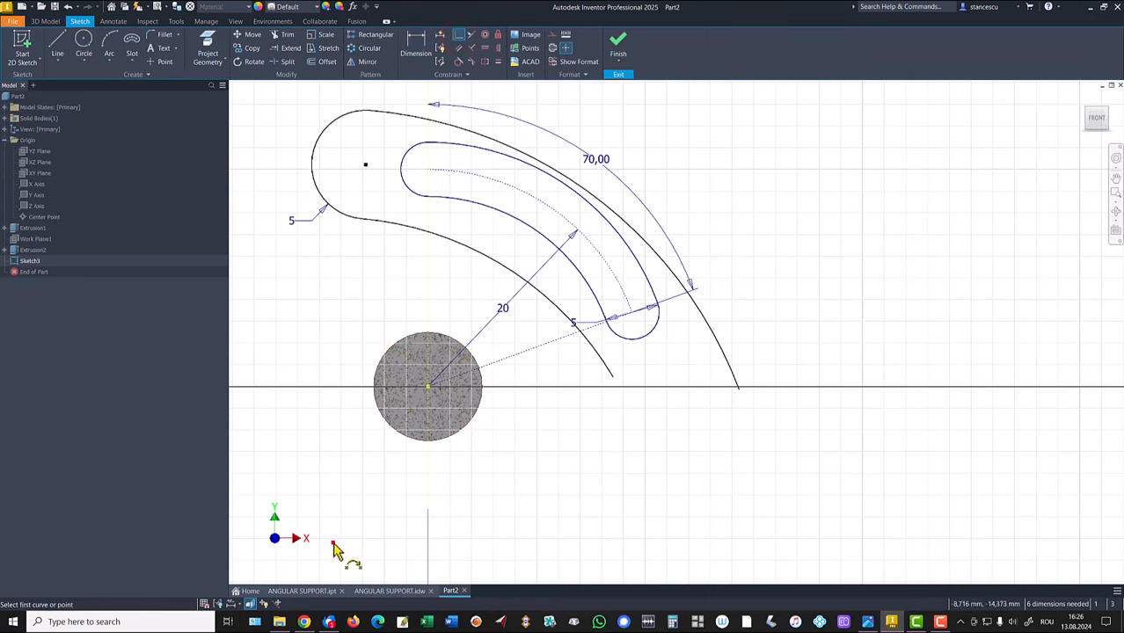
Make the end round's centre coincide with the slot centreline's upper end.
{"action": "left_click", "coordinate": [427, 386]}
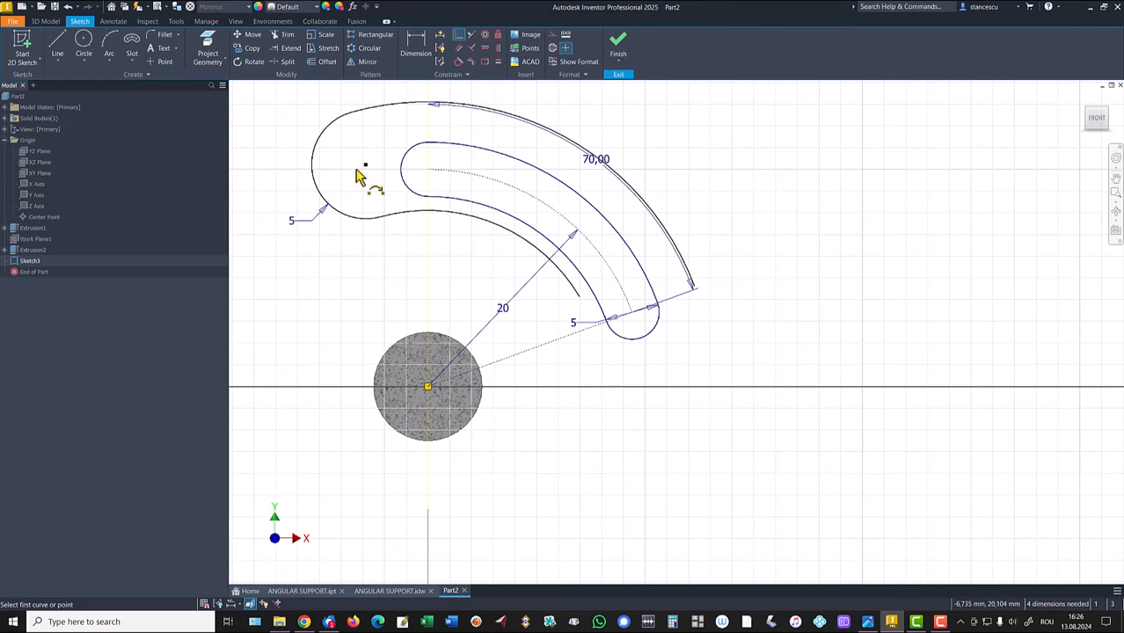
{"action": "left_click", "coordinate": [366, 165]}
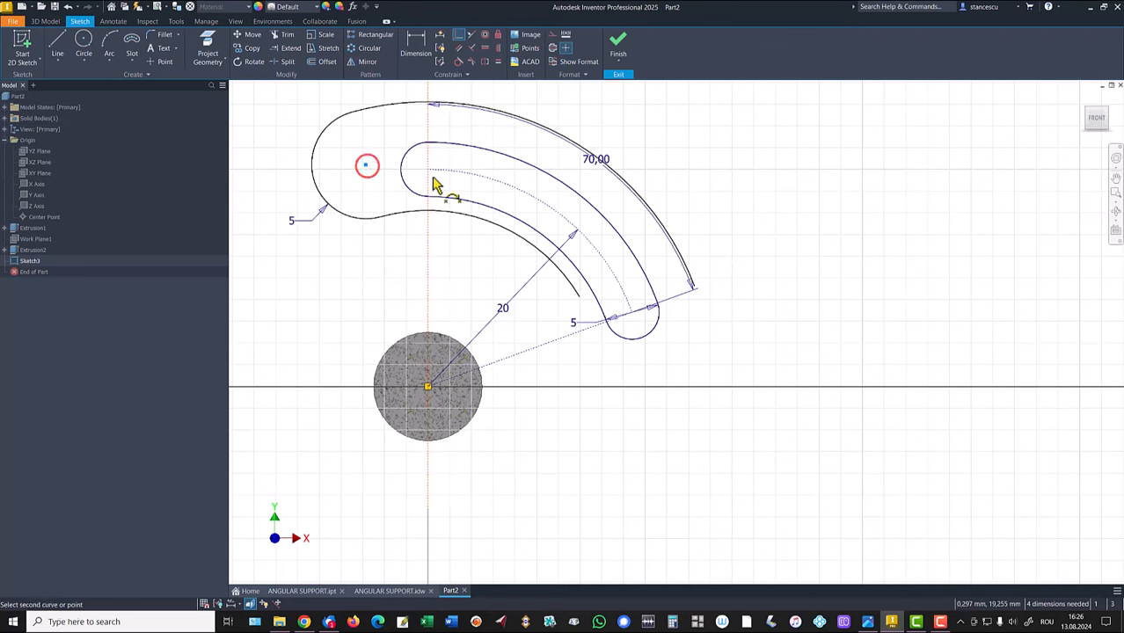
{"action": "left_click", "coordinate": [428, 169]}
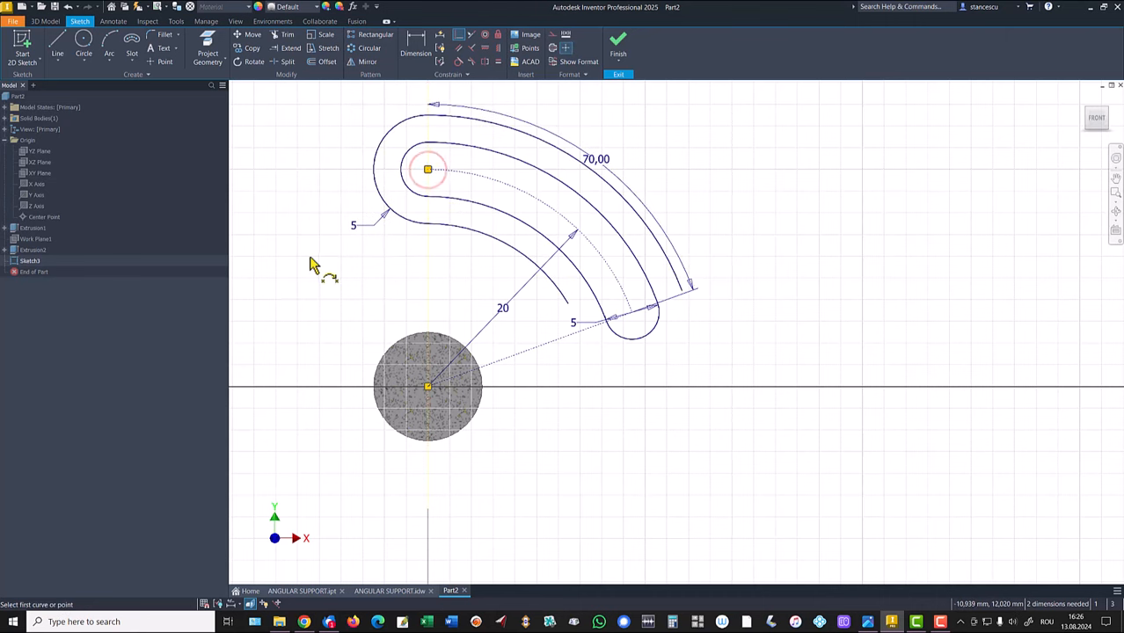
{"action": "mouse_move", "coordinate": [329, 128]}
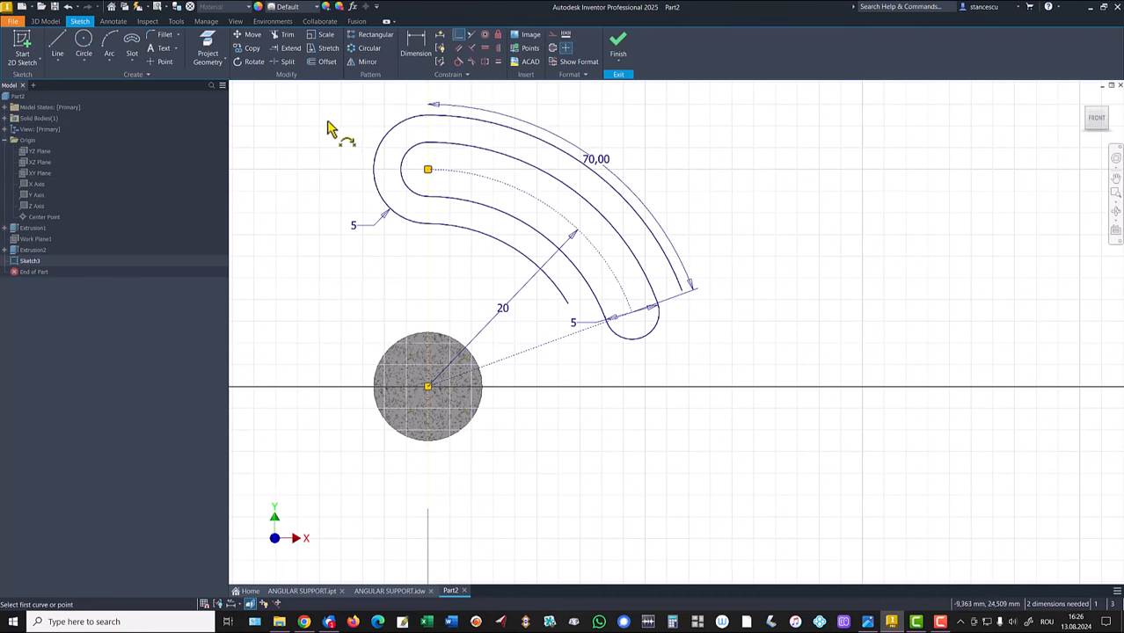
{"action": "mouse_move", "coordinate": [404, 414]}
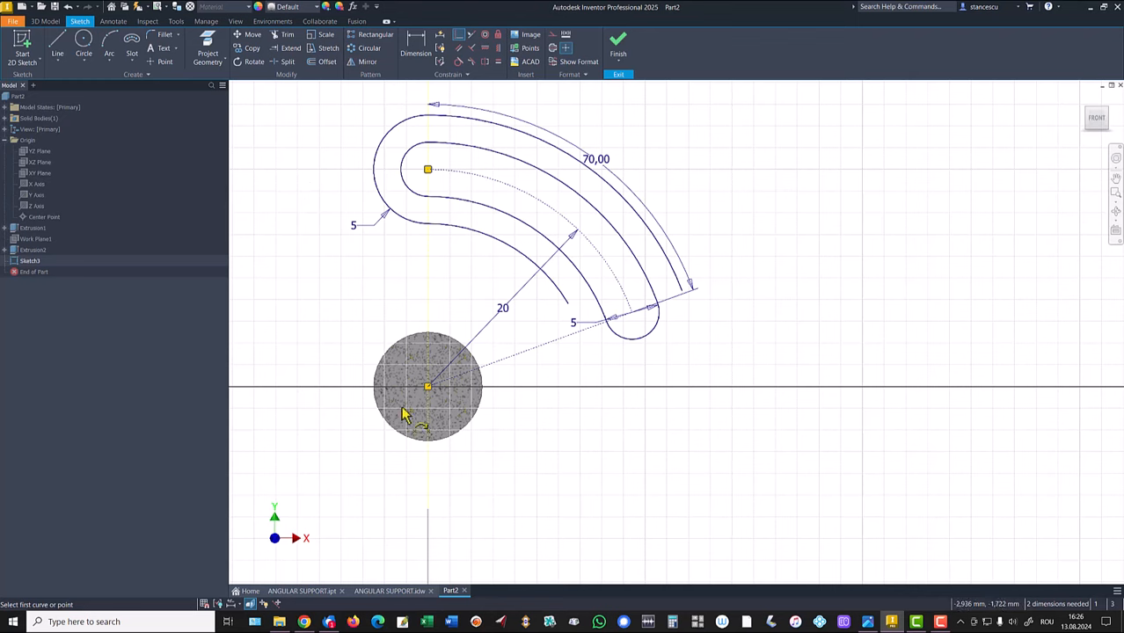
{"action": "mouse_move", "coordinate": [818, 255]}
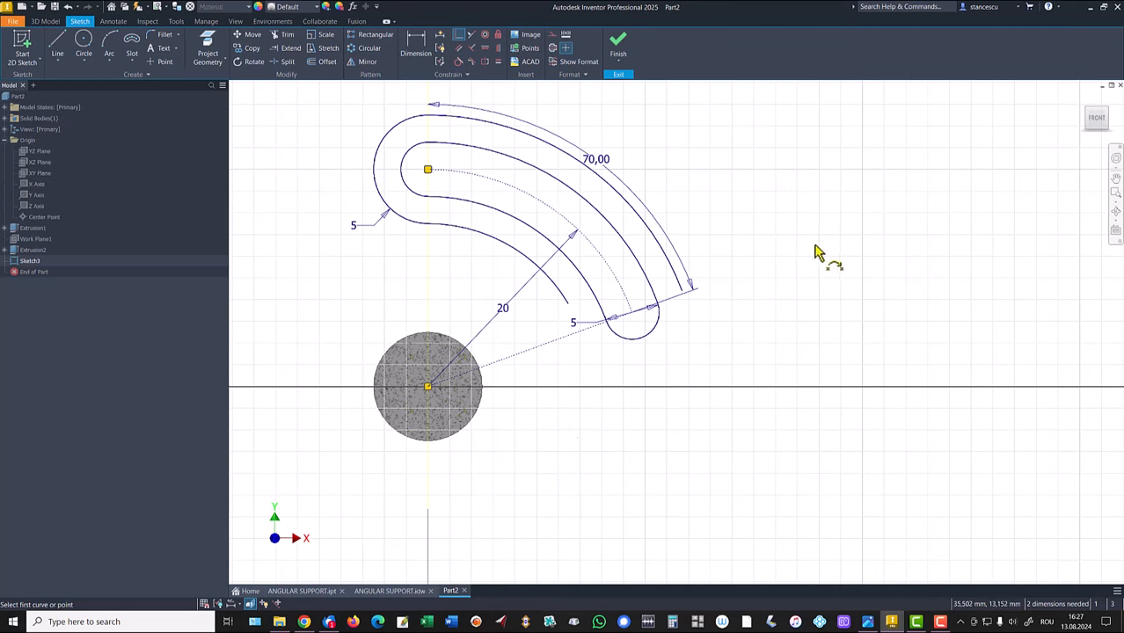
Slice the view and project the base's top edge into Sketch3.
{"action": "key", "text": "f7"}
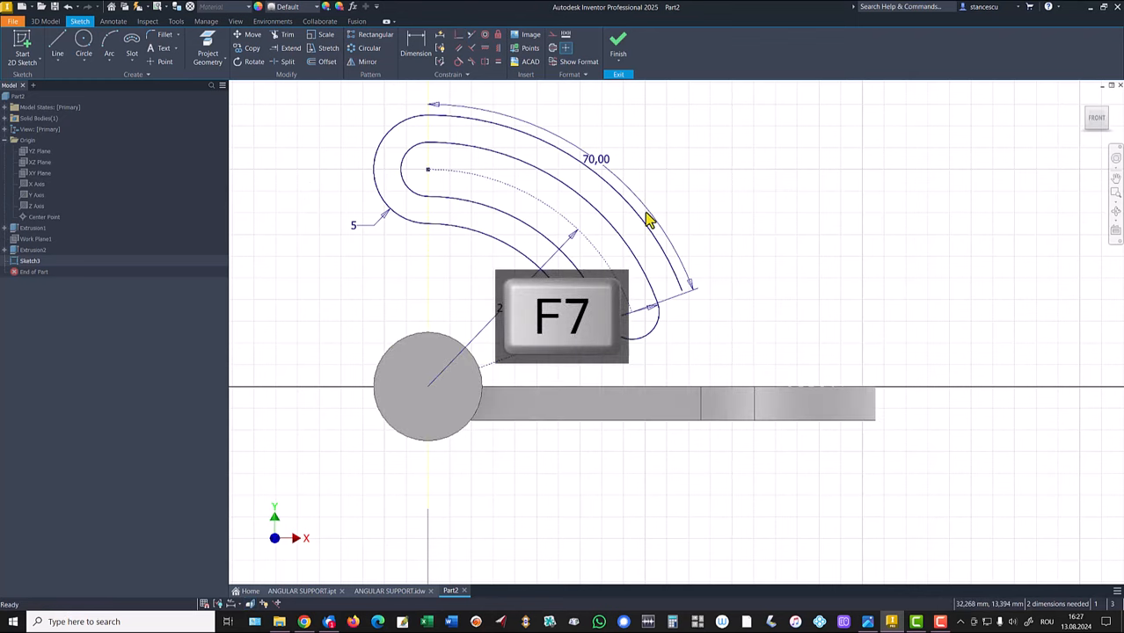
{"action": "key", "text": "f7"}
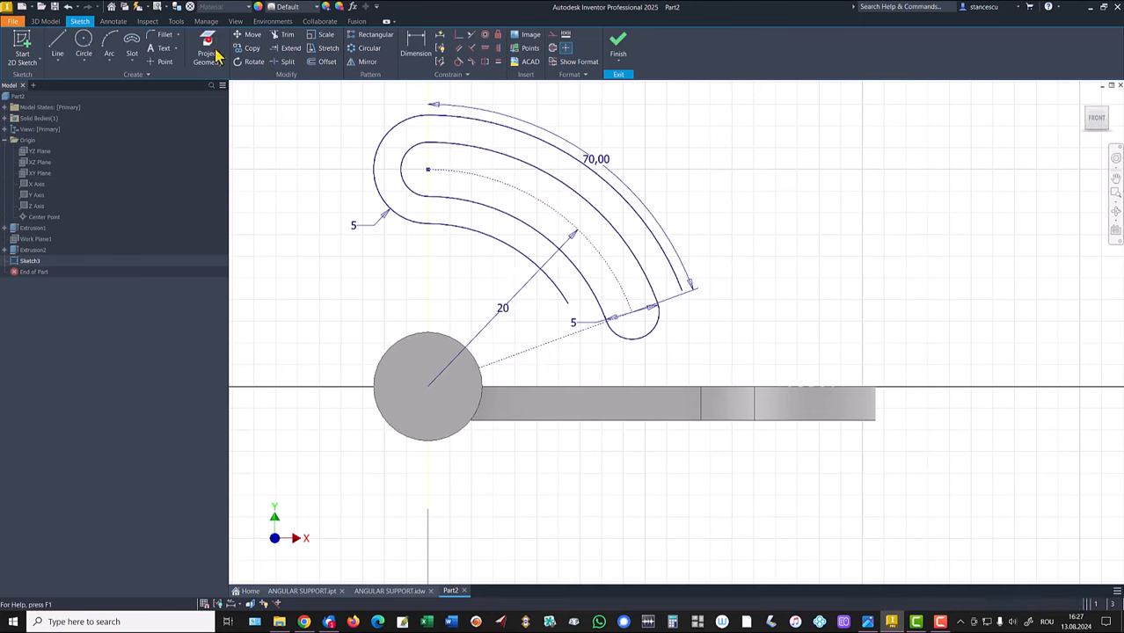
{"action": "left_click", "coordinate": [207, 57]}
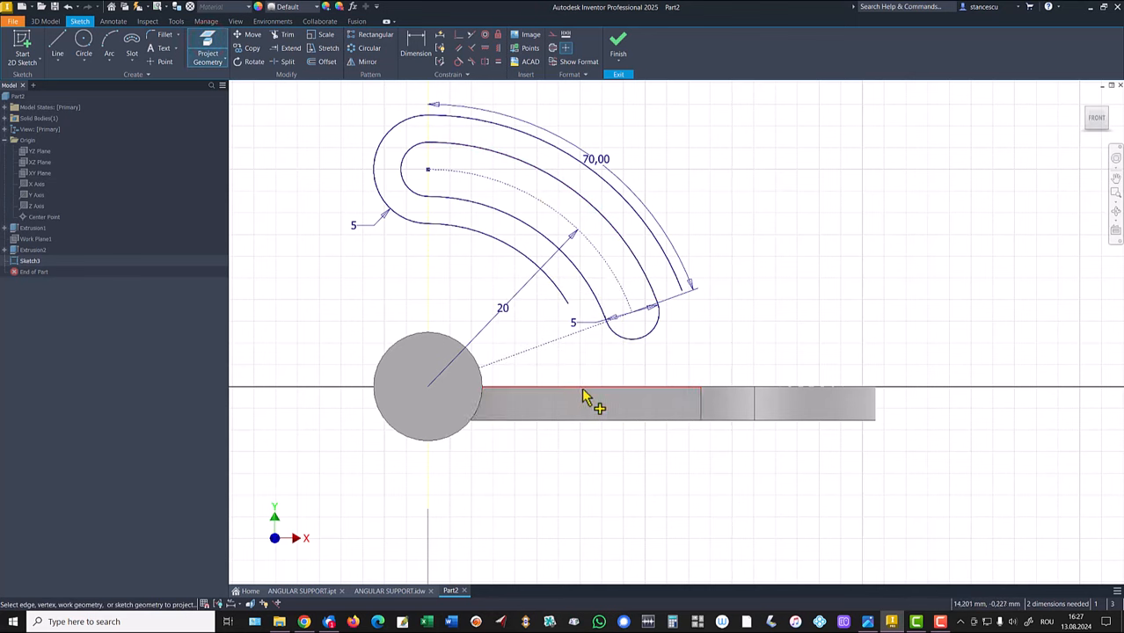
{"action": "key", "text": "f7"}
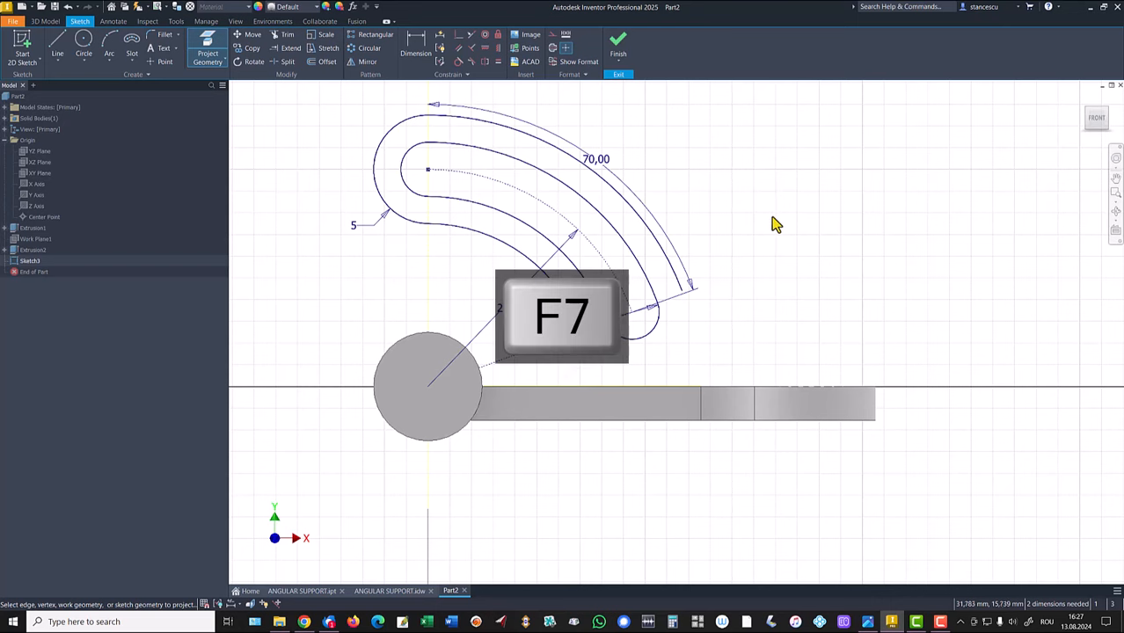
{"action": "key", "text": "f7"}
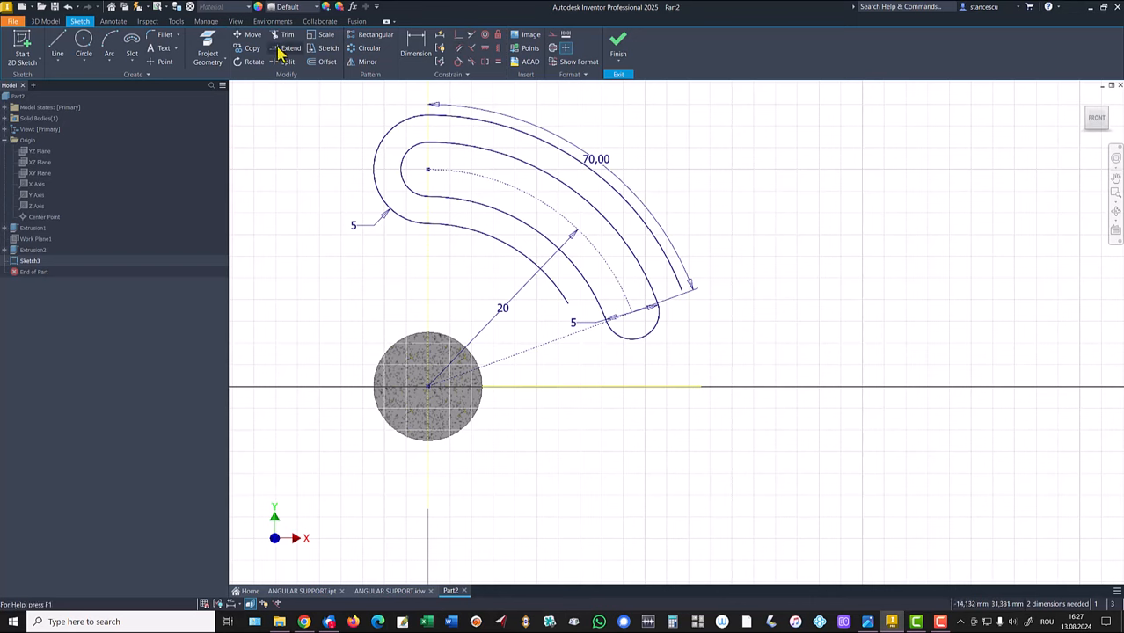
Extend the inner and outer arcs to the base line and close the gap with a line.
{"action": "left_click", "coordinate": [290, 47]}
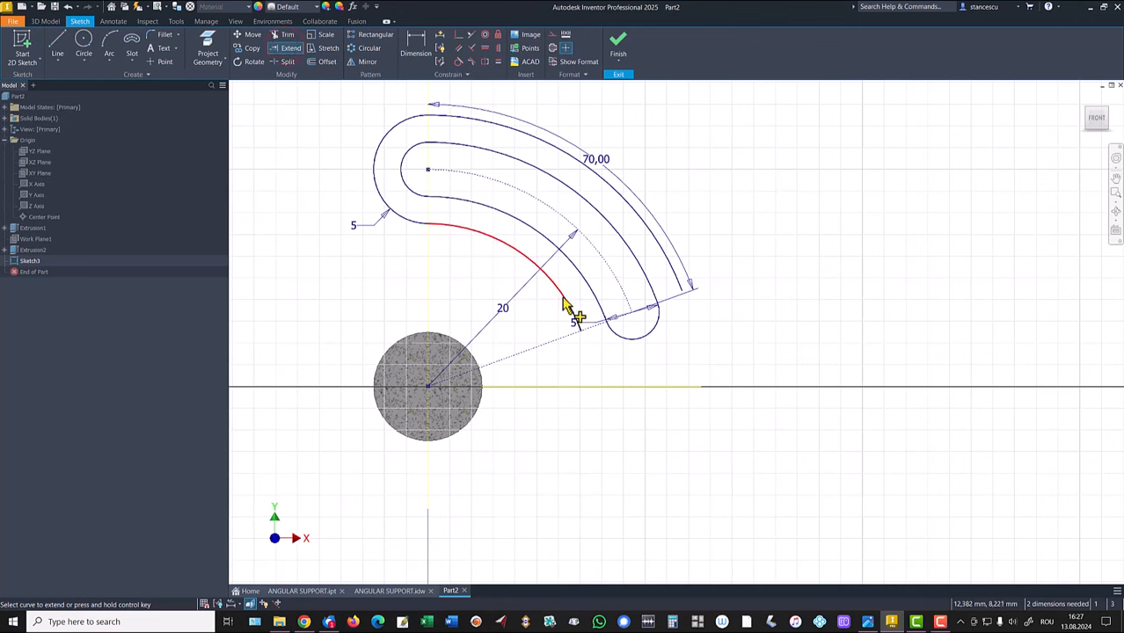
{"action": "left_click", "coordinate": [570, 316]}
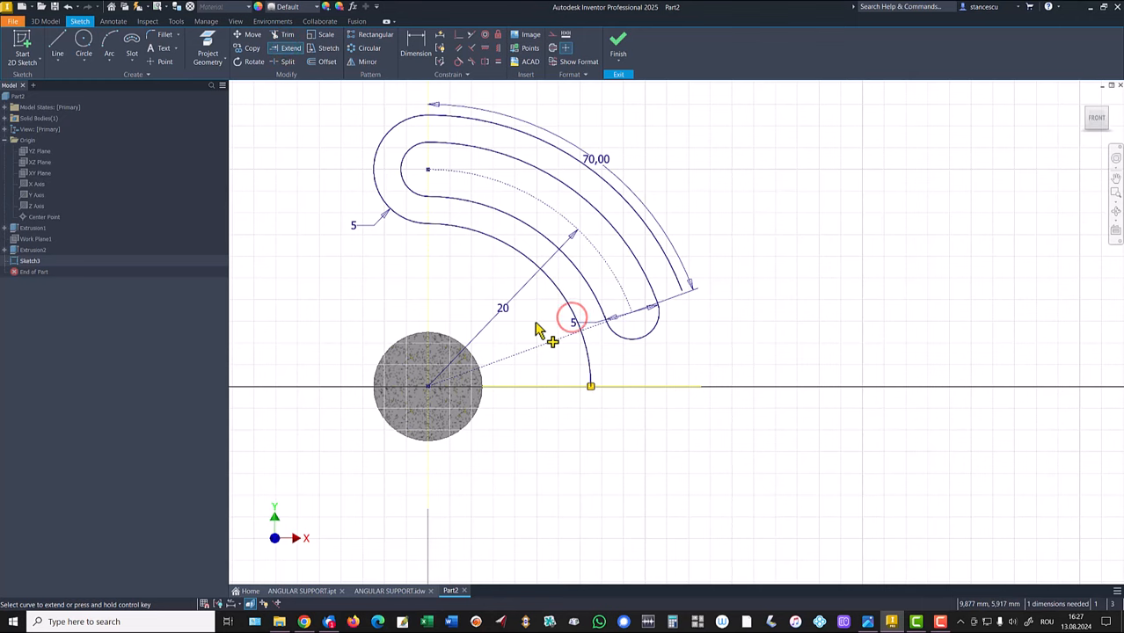
{"action": "left_click", "coordinate": [686, 290]}
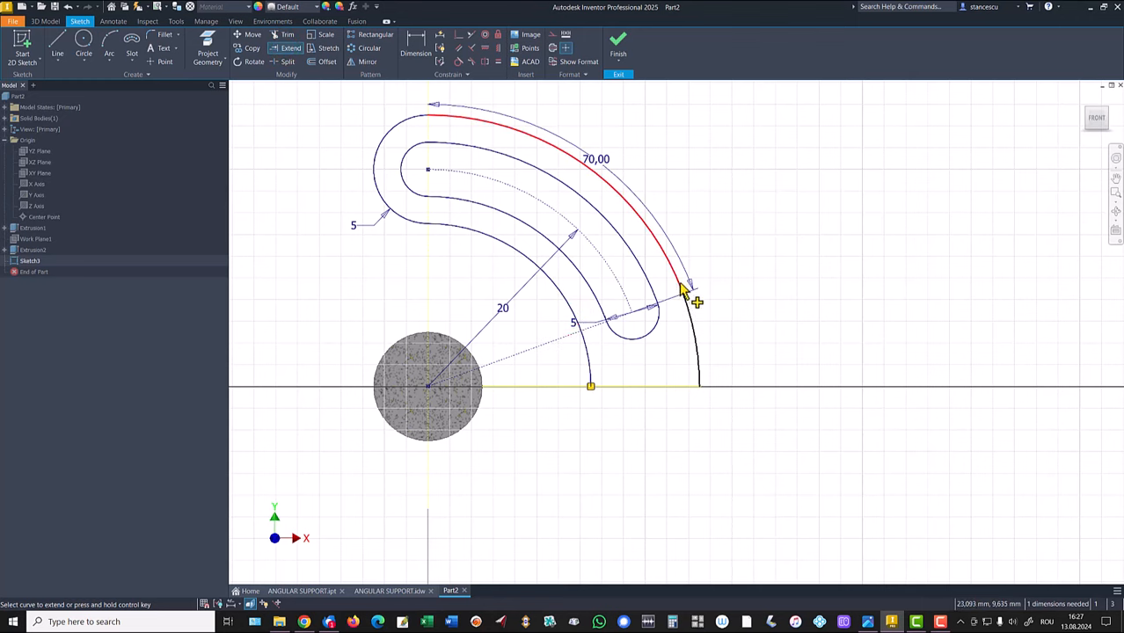
{"action": "left_click", "coordinate": [684, 292]}
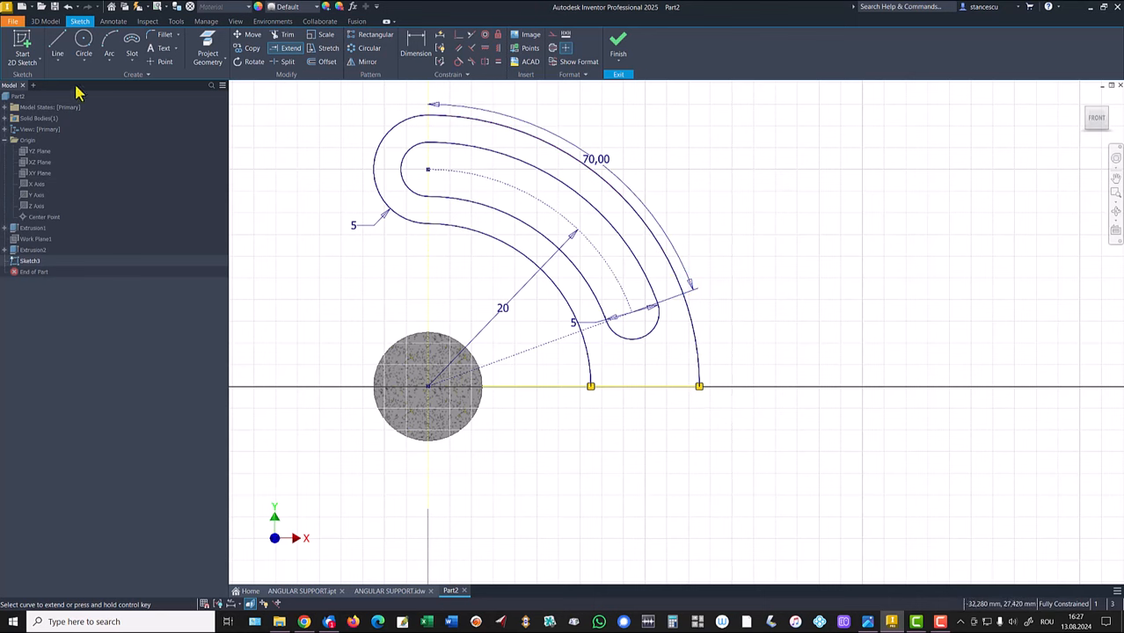
{"action": "left_click", "coordinate": [57, 44]}
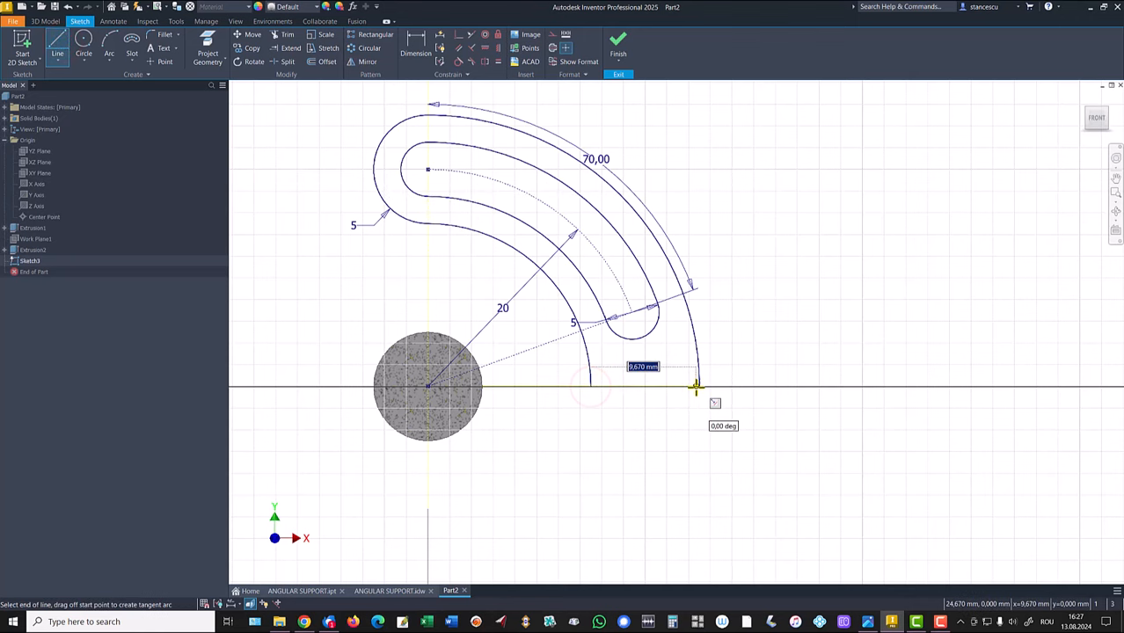
{"action": "left_click", "coordinate": [695, 387]}
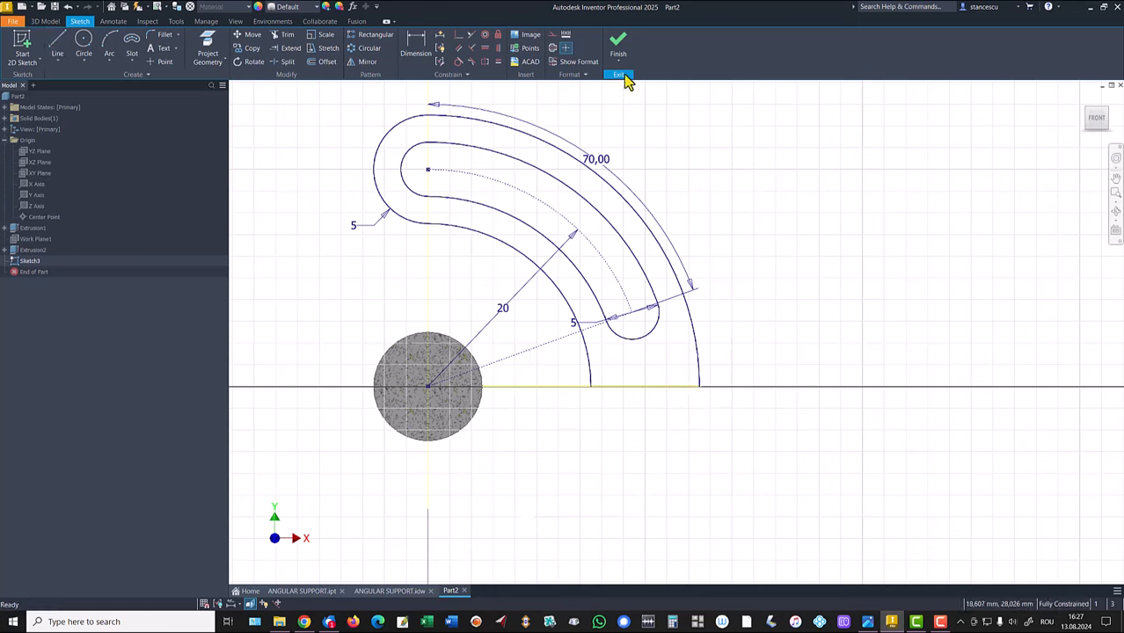
Finish Sketch3 and extrude the curved slotted profile 3,8 mm toward the base.
{"action": "left_click", "coordinate": [618, 42]}
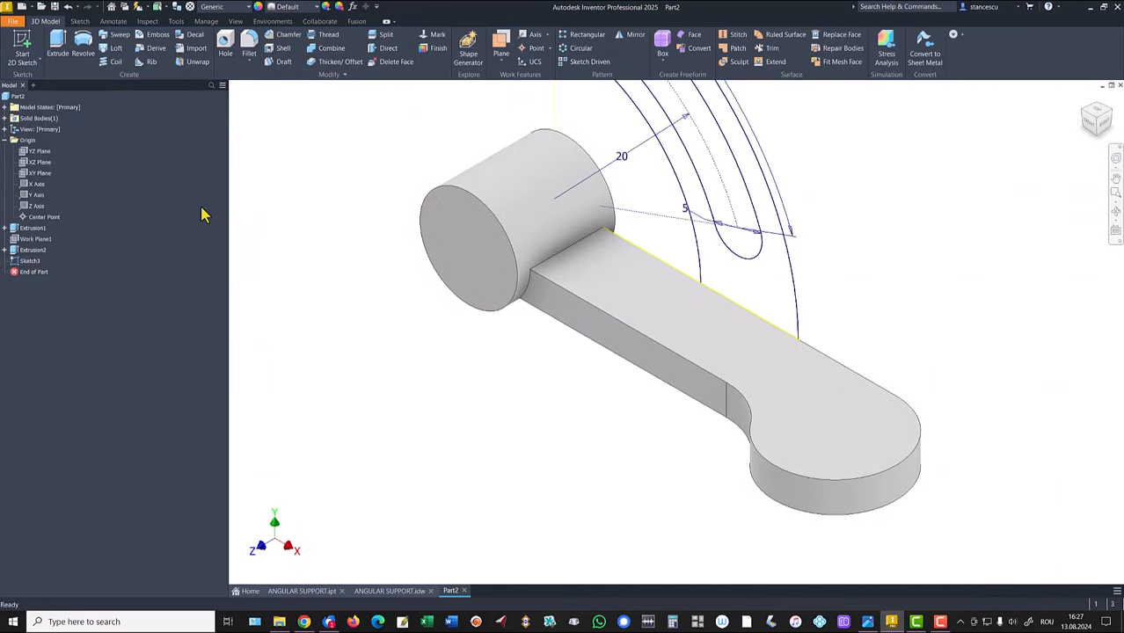
{"action": "mouse_move", "coordinate": [302, 313]}
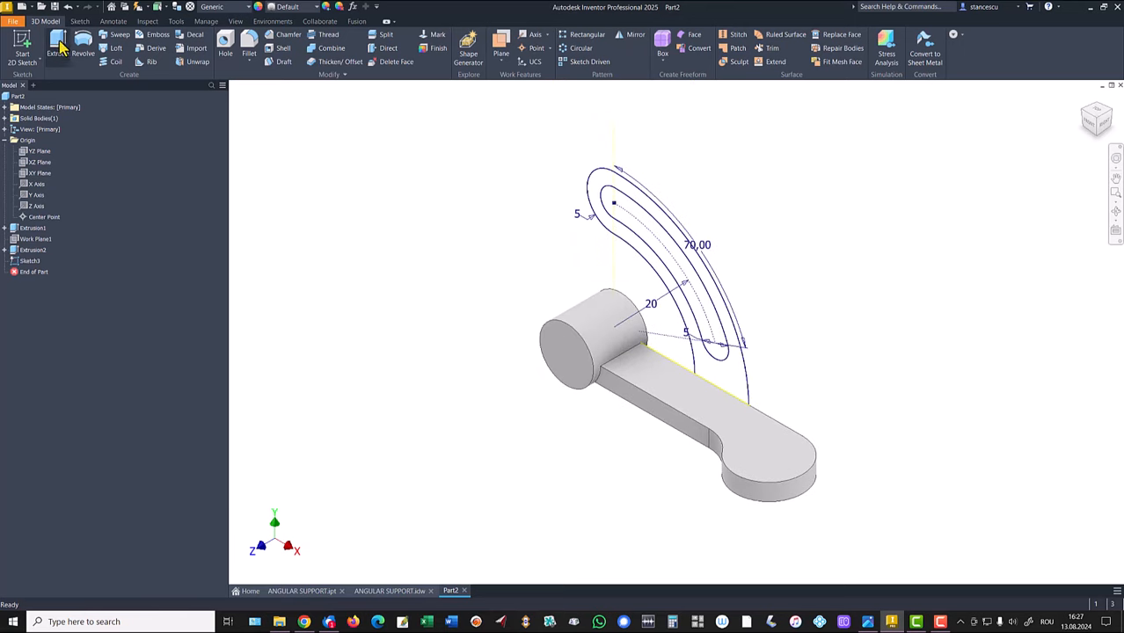
{"action": "left_click", "coordinate": [56, 48]}
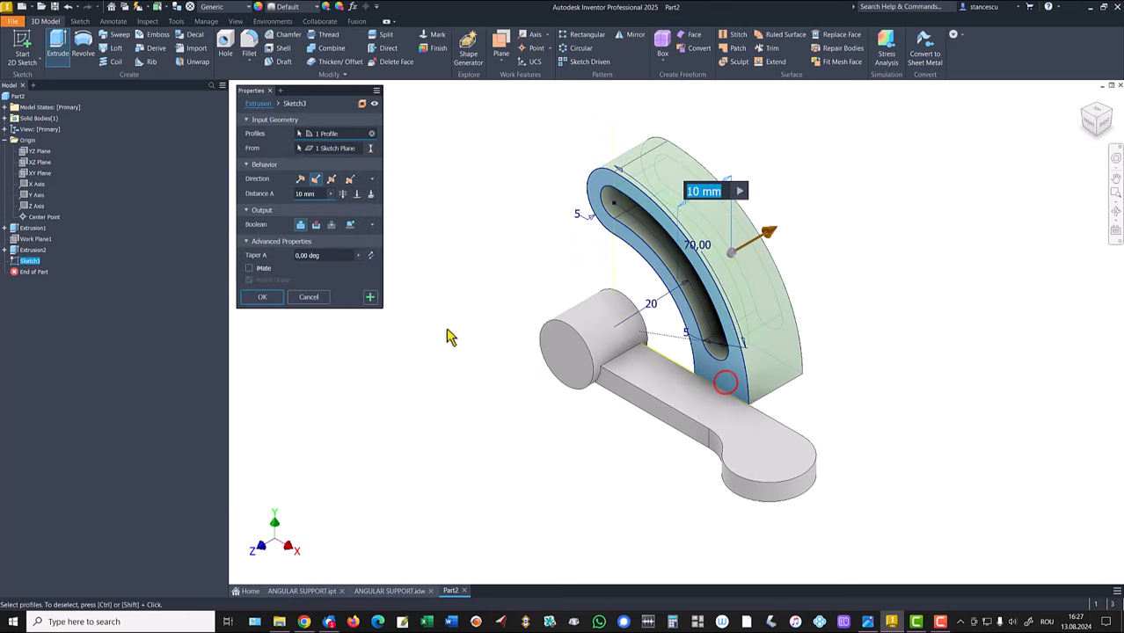
{"action": "left_click", "coordinate": [302, 179]}
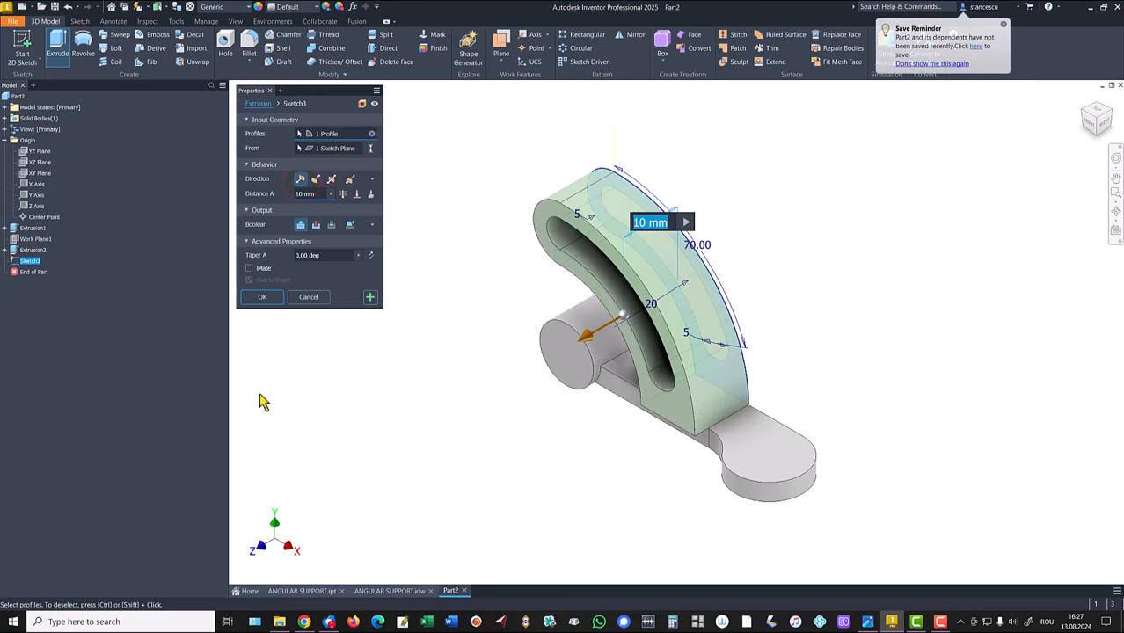
{"action": "type", "text": "3,8"}
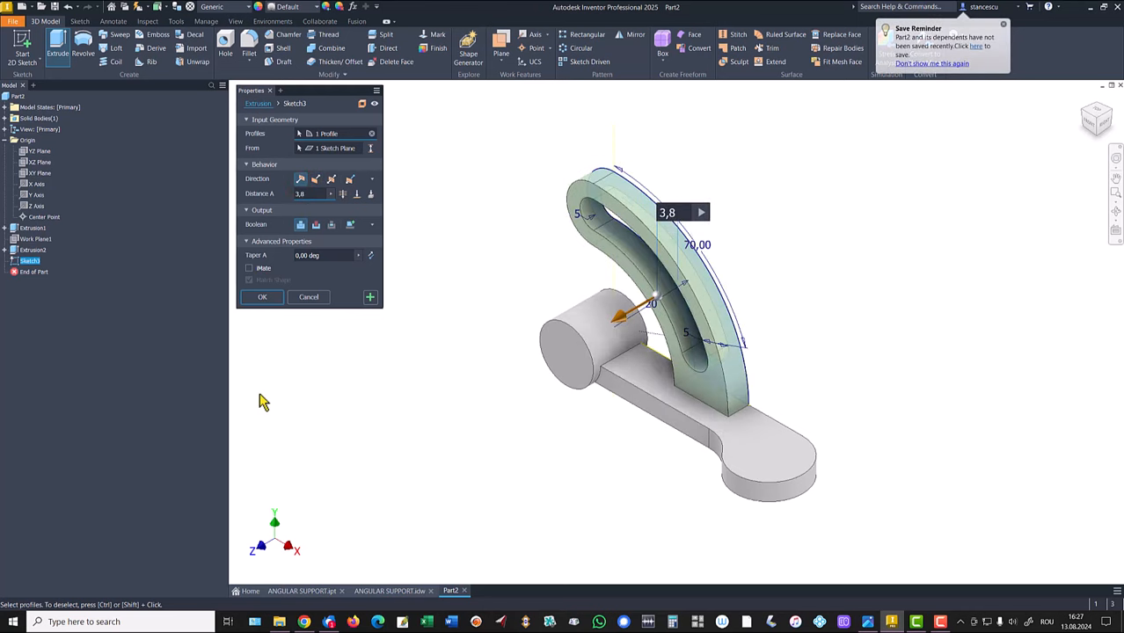
{"action": "left_click", "coordinate": [262, 297]}
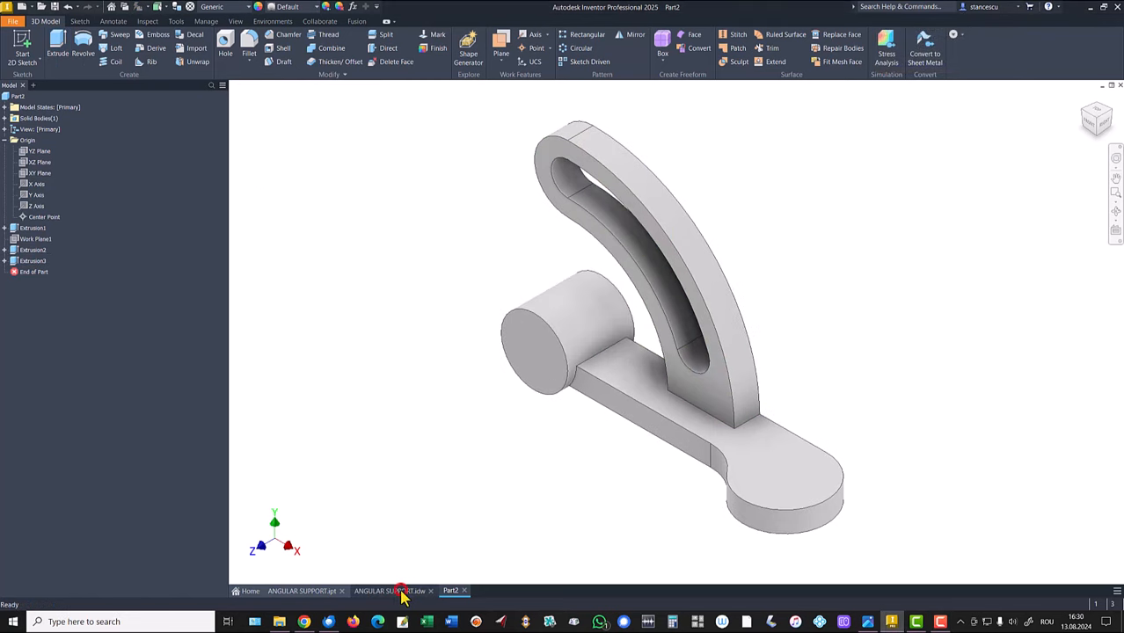
Recheck the reference drawing, then switch back to the Part2 model.
{"action": "left_click", "coordinate": [390, 590]}
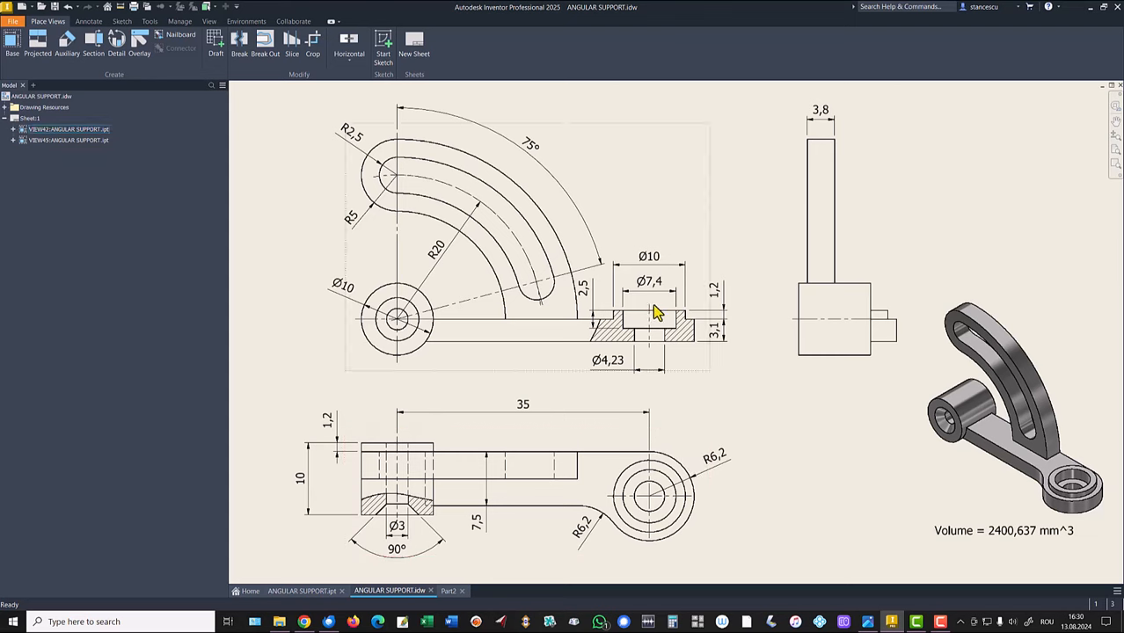
{"action": "left_click", "coordinate": [712, 303]}
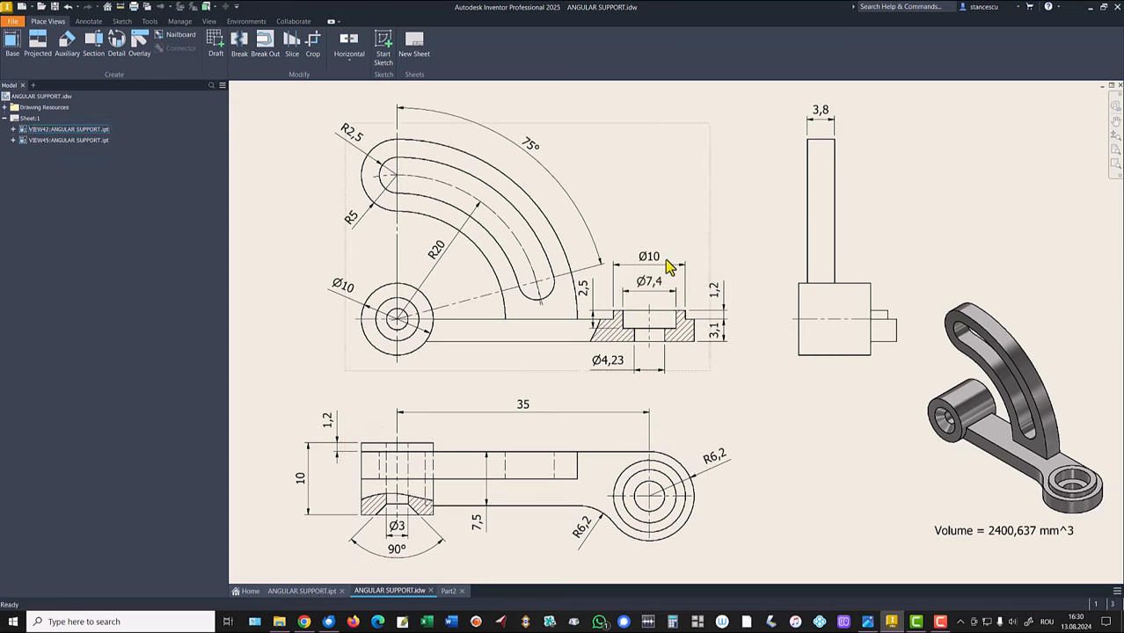
{"action": "left_click", "coordinate": [712, 312]}
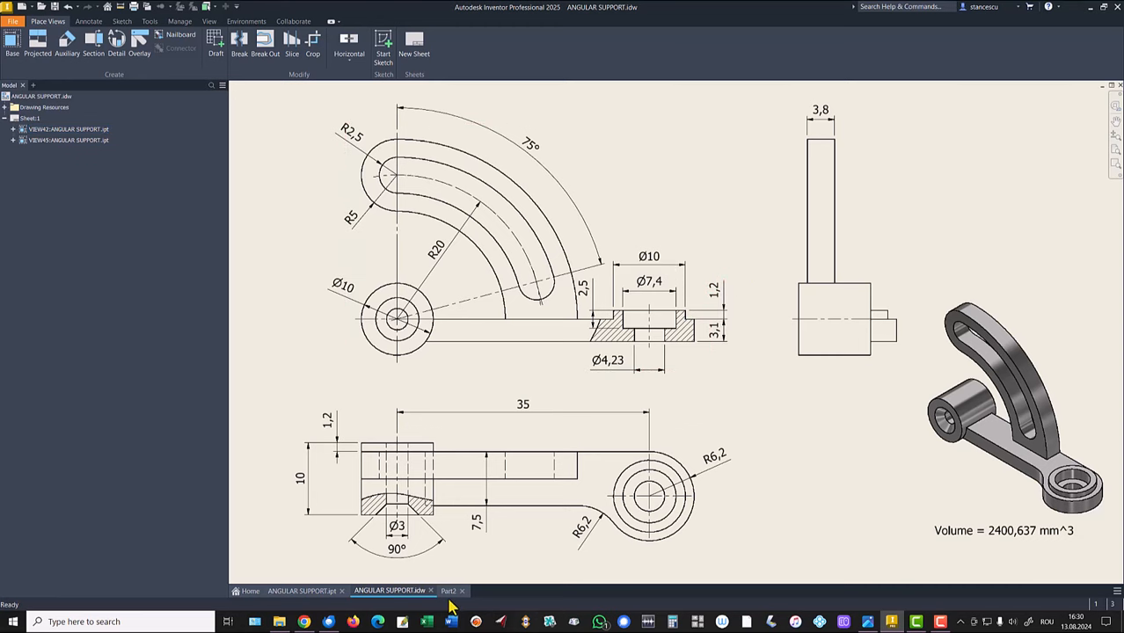
{"action": "left_click", "coordinate": [450, 590]}
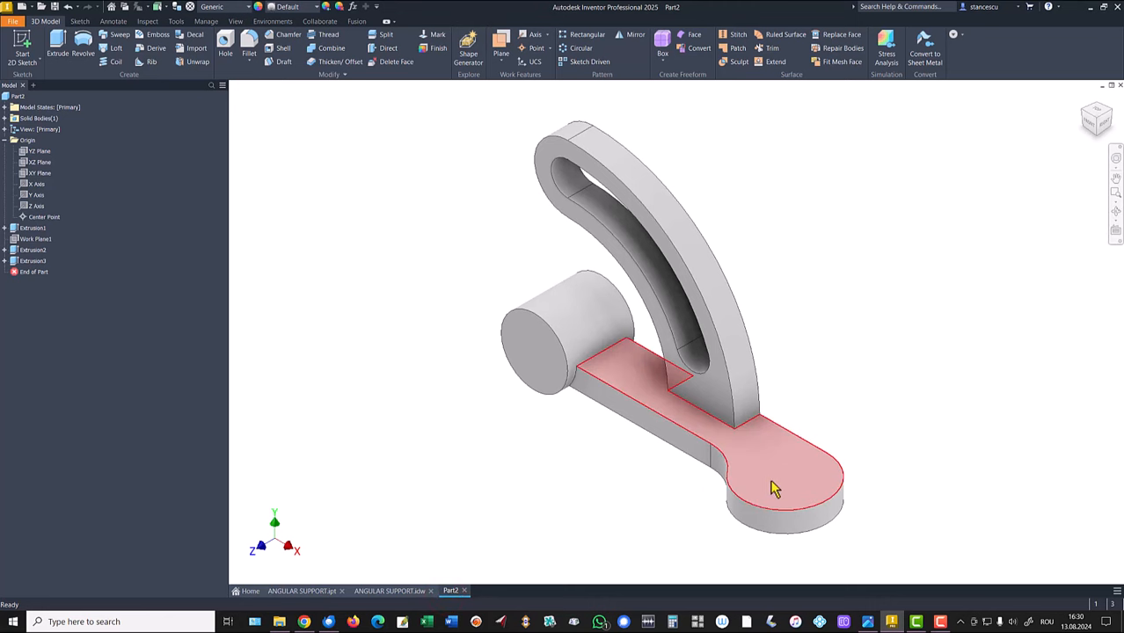
Sketch a 10-diameter circle on the arm's rounded end and extrude it 1,2 mm.
{"action": "left_click_drag", "start_coordinate": [773, 488], "coordinate": [417, 289]}
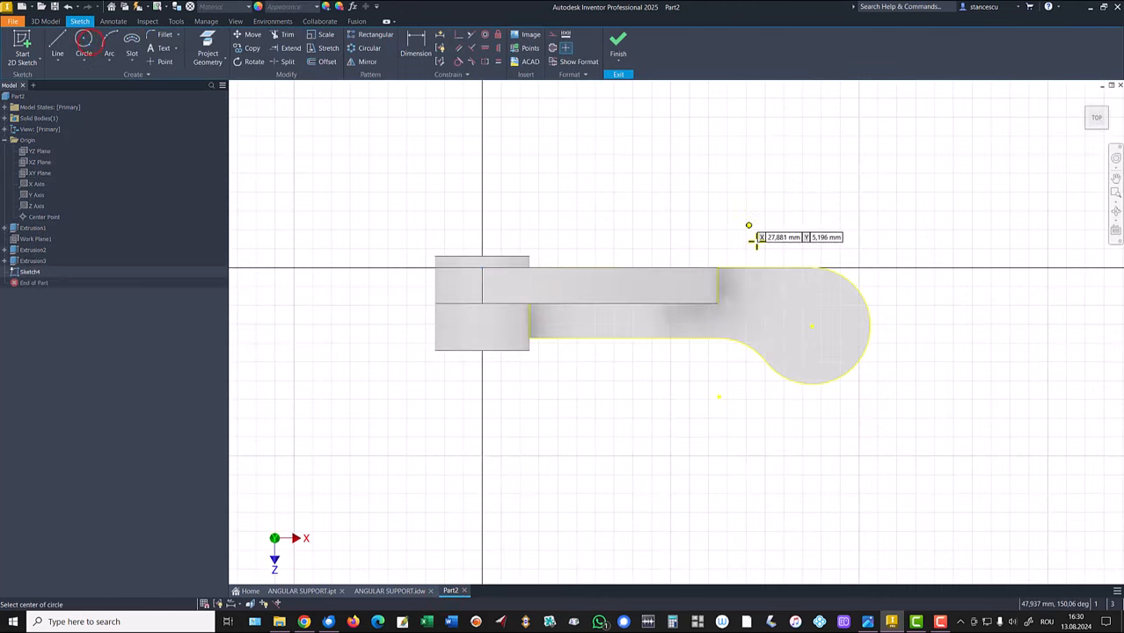
{"action": "left_click", "coordinate": [812, 325]}
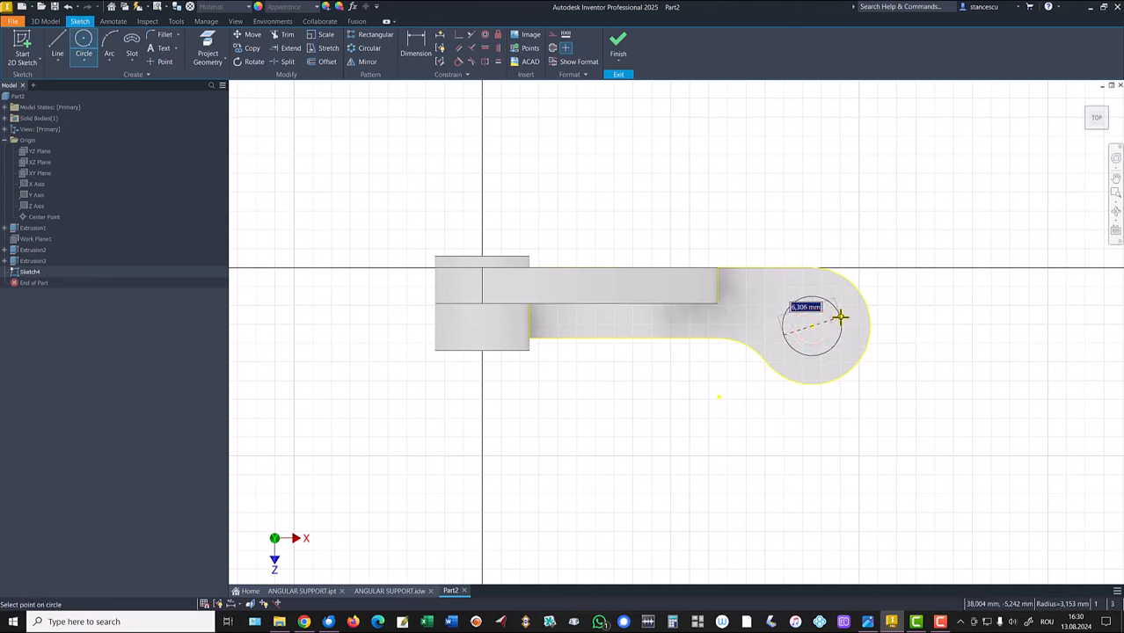
{"action": "left_click", "coordinate": [812, 325]}
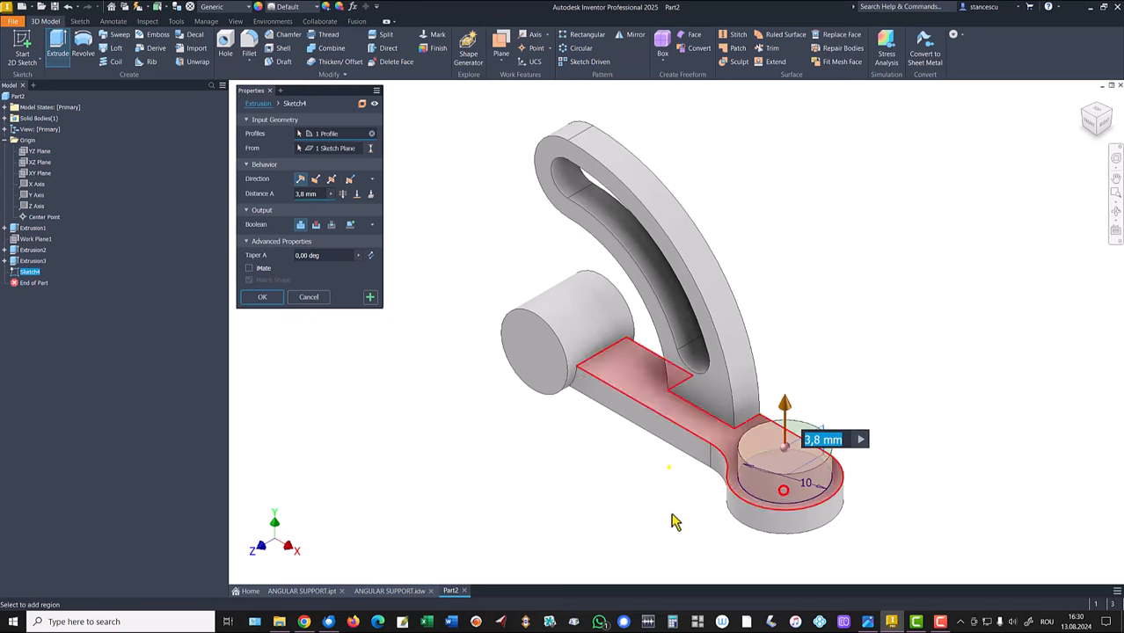
{"action": "type", "text": "1,2"}
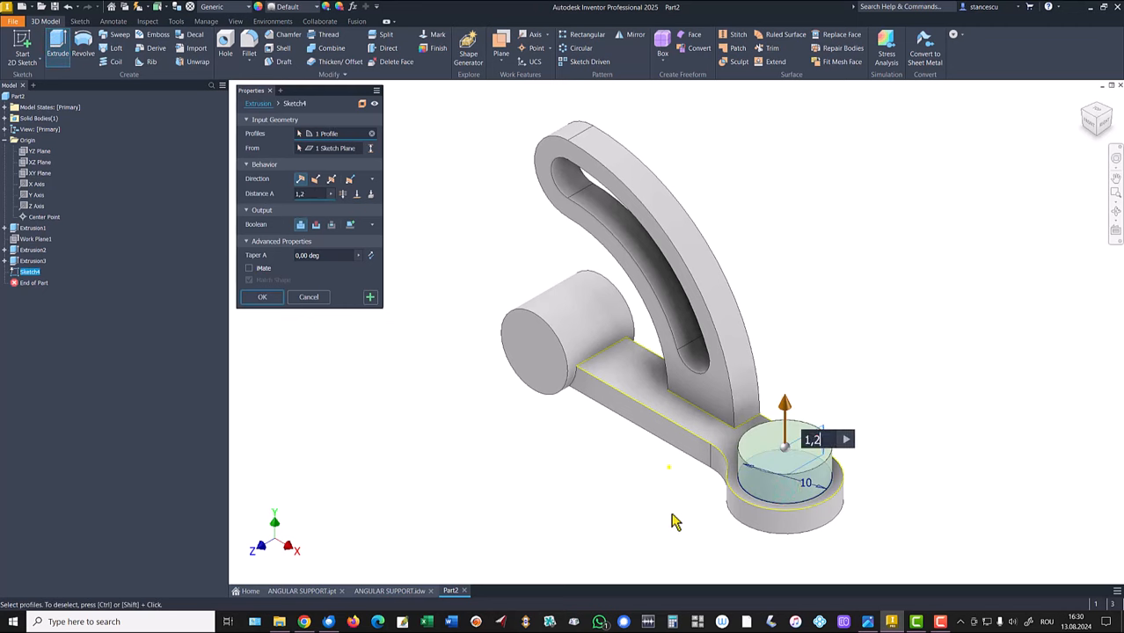
{"action": "left_click", "coordinate": [261, 297]}
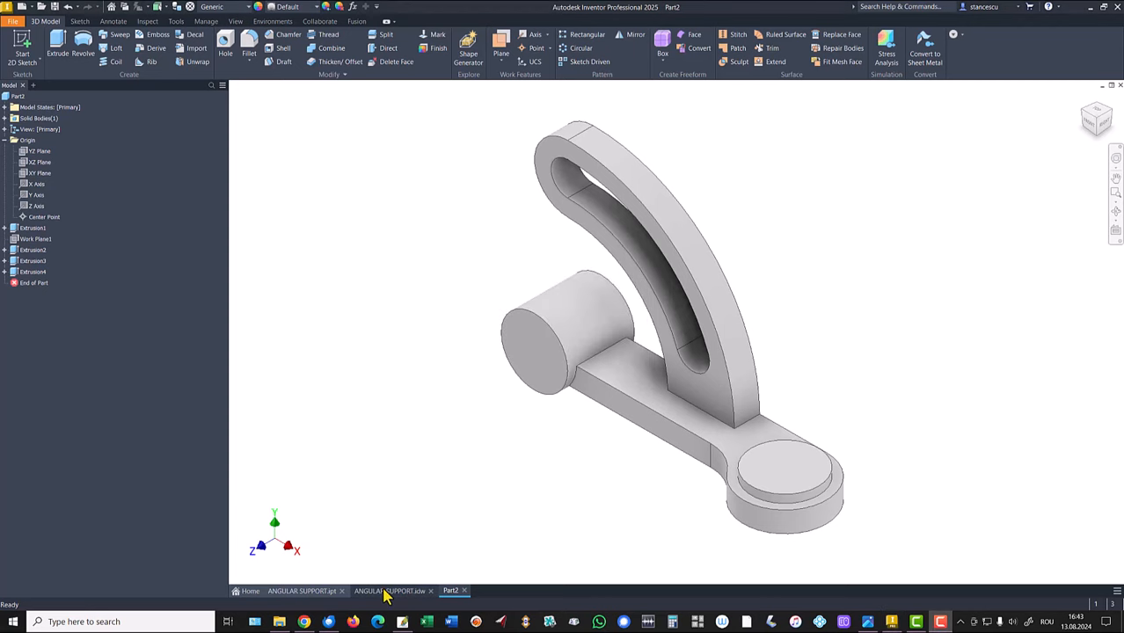
{"action": "left_click", "coordinate": [390, 590]}
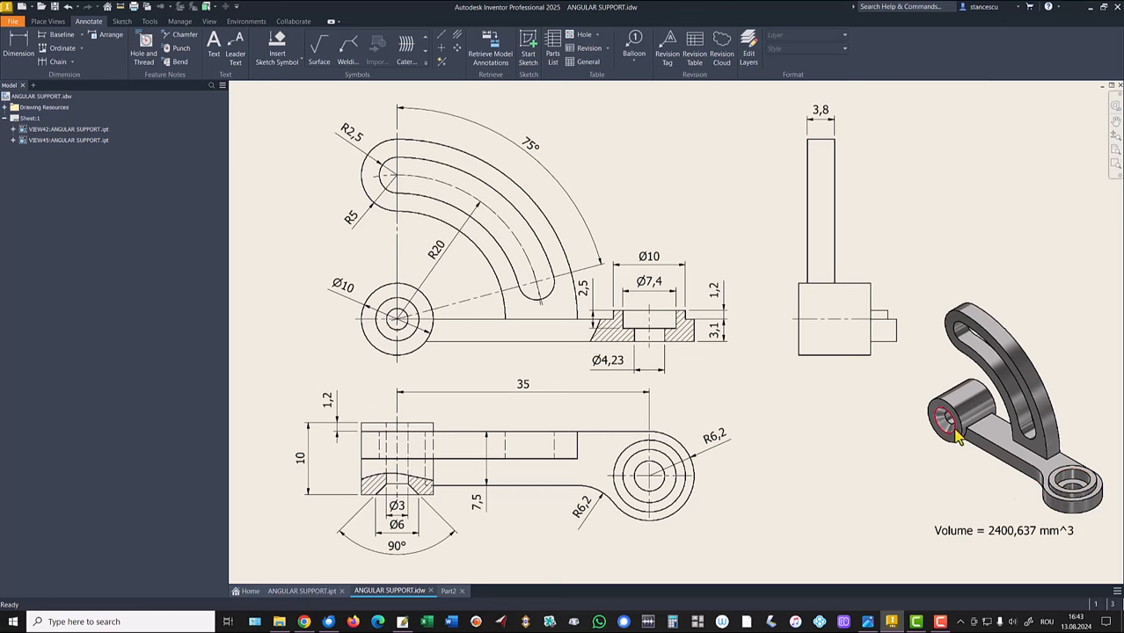
{"action": "left_click", "coordinate": [397, 497]}
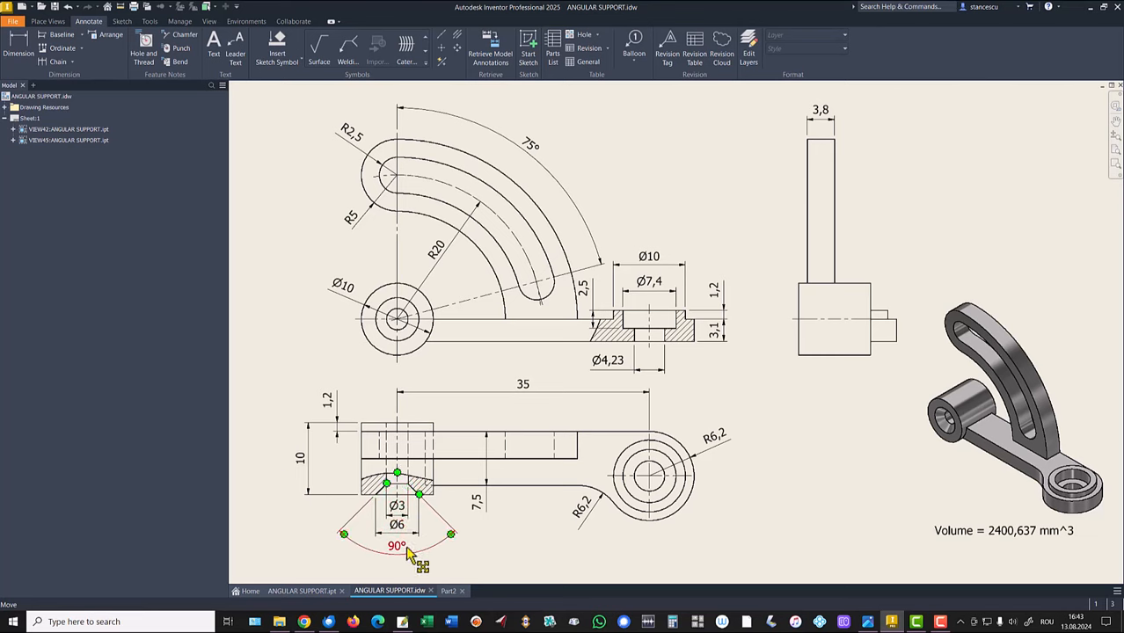
{"action": "left_click", "coordinate": [449, 590]}
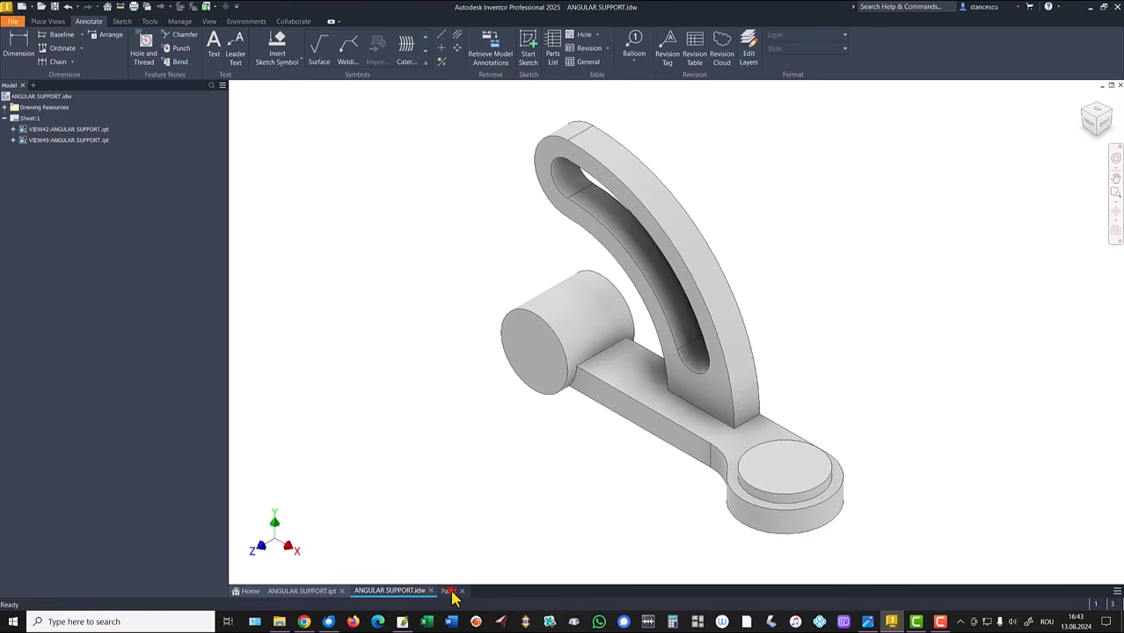
Place a countersunk hole concentric on the cylinder end face: 3 mm drill, 6 mm 90° countersink.
{"action": "left_click", "coordinate": [452, 590]}
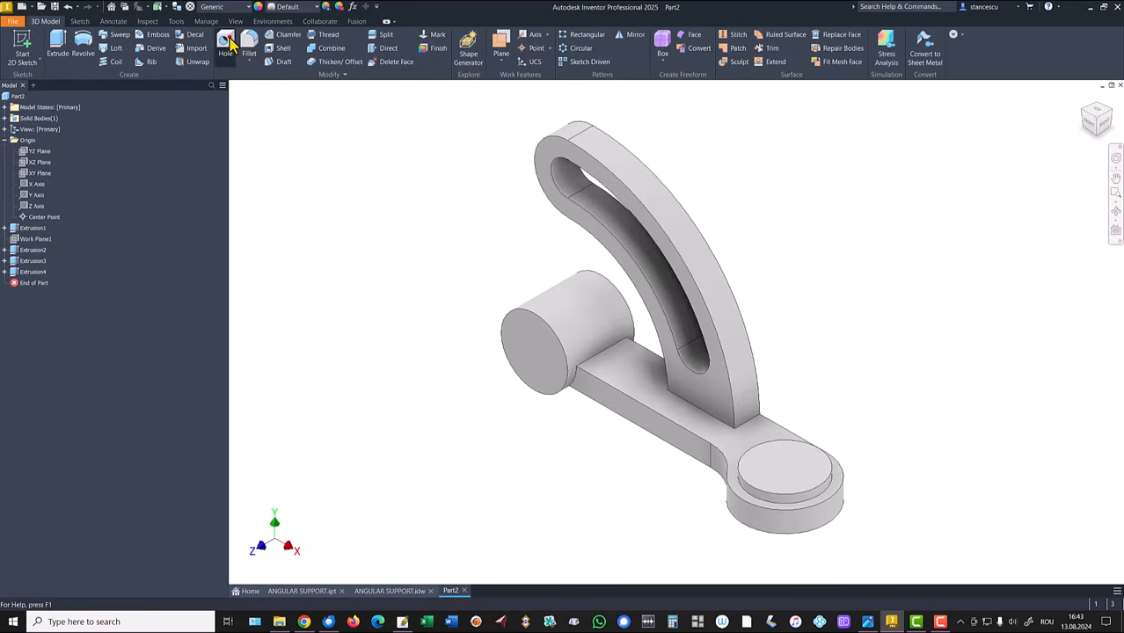
{"action": "left_click", "coordinate": [226, 44]}
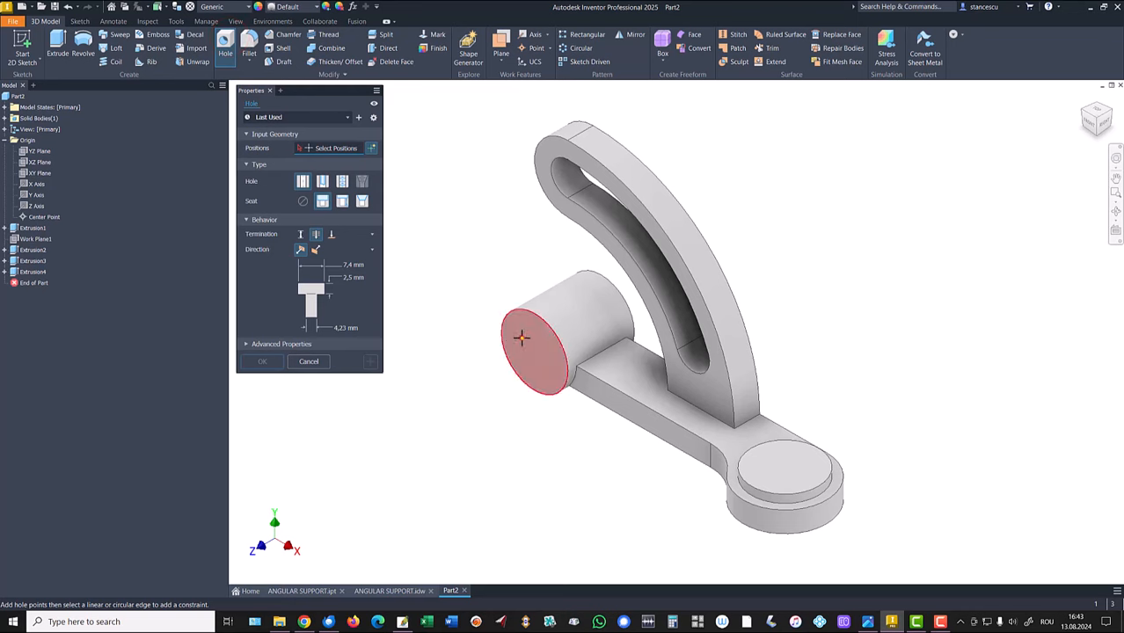
{"action": "left_click", "coordinate": [536, 343]}
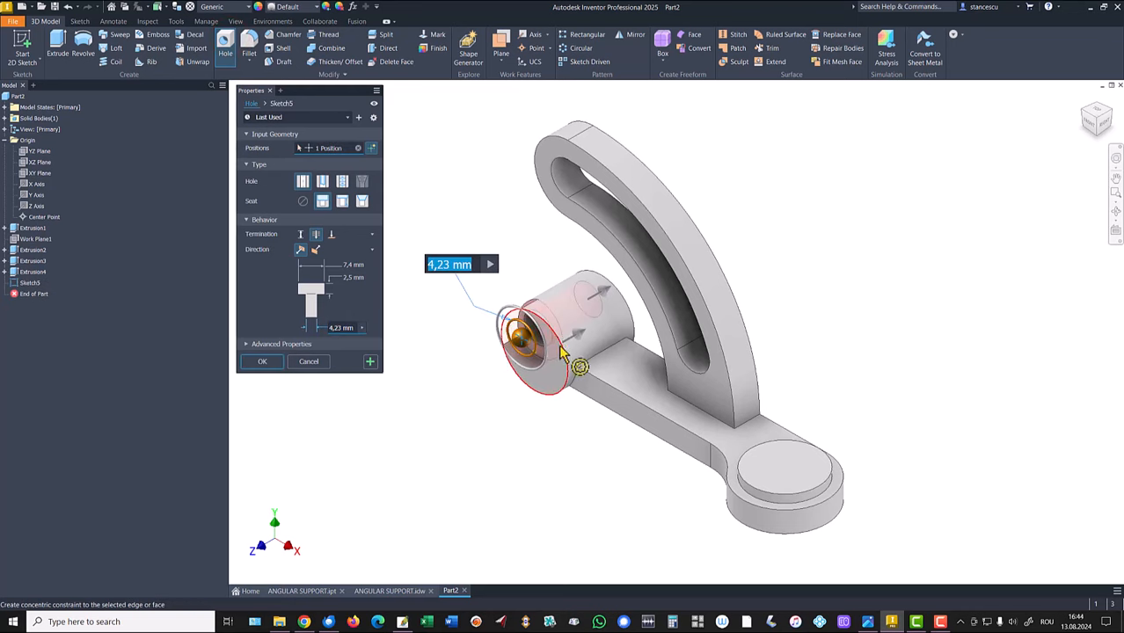
{"action": "left_click", "coordinate": [362, 200]}
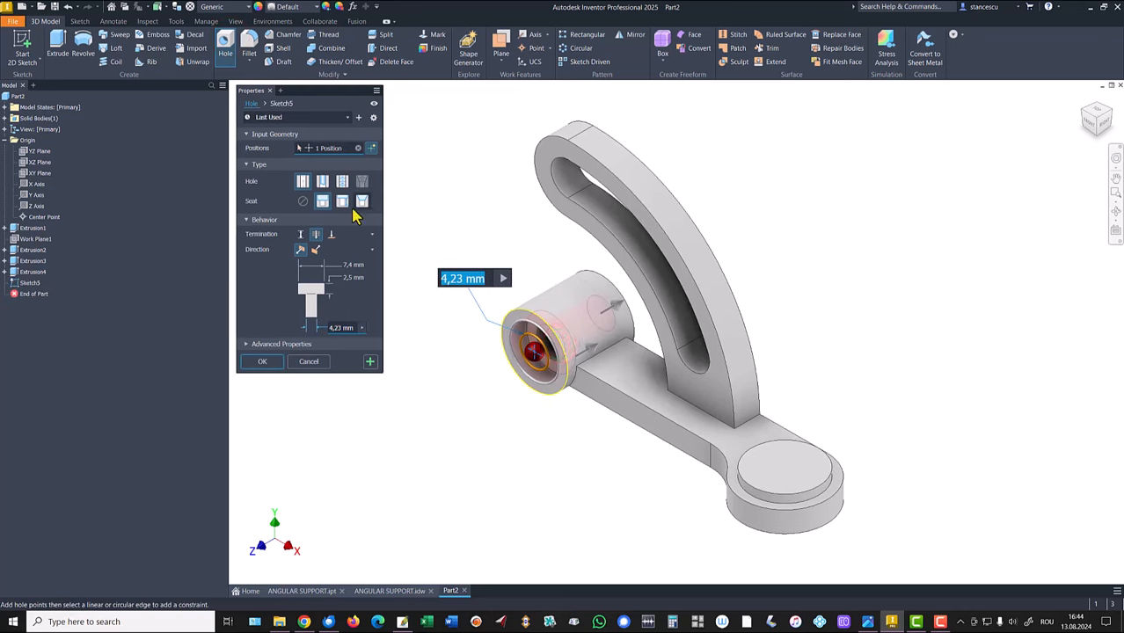
{"action": "left_click", "coordinate": [361, 201]}
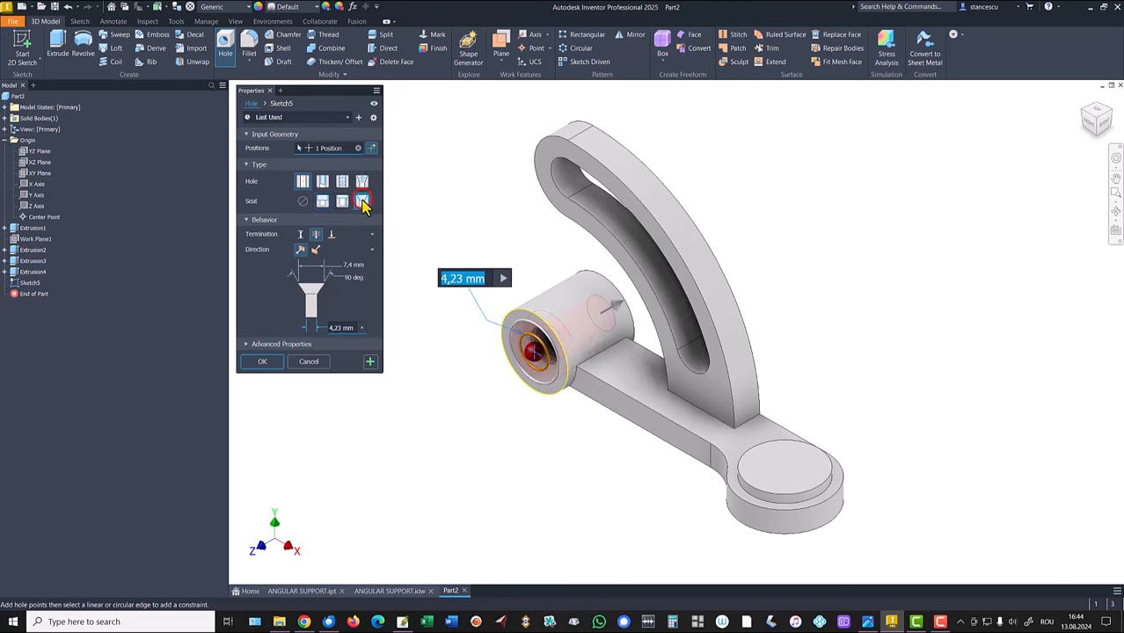
{"action": "left_click", "coordinate": [363, 200]}
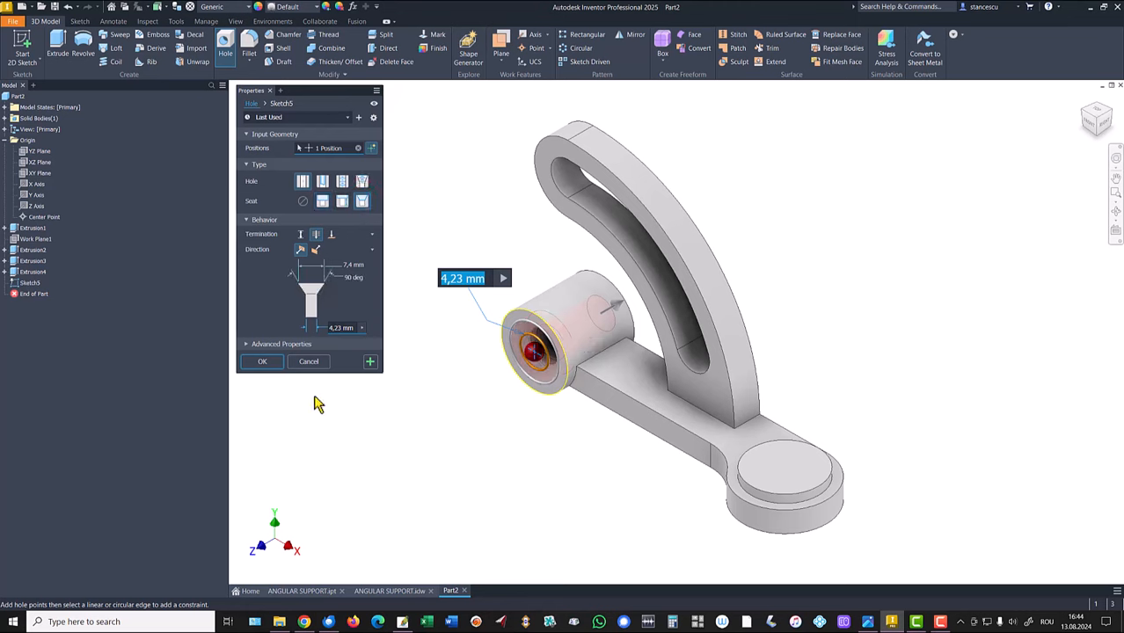
{"action": "type", "text": "3"}
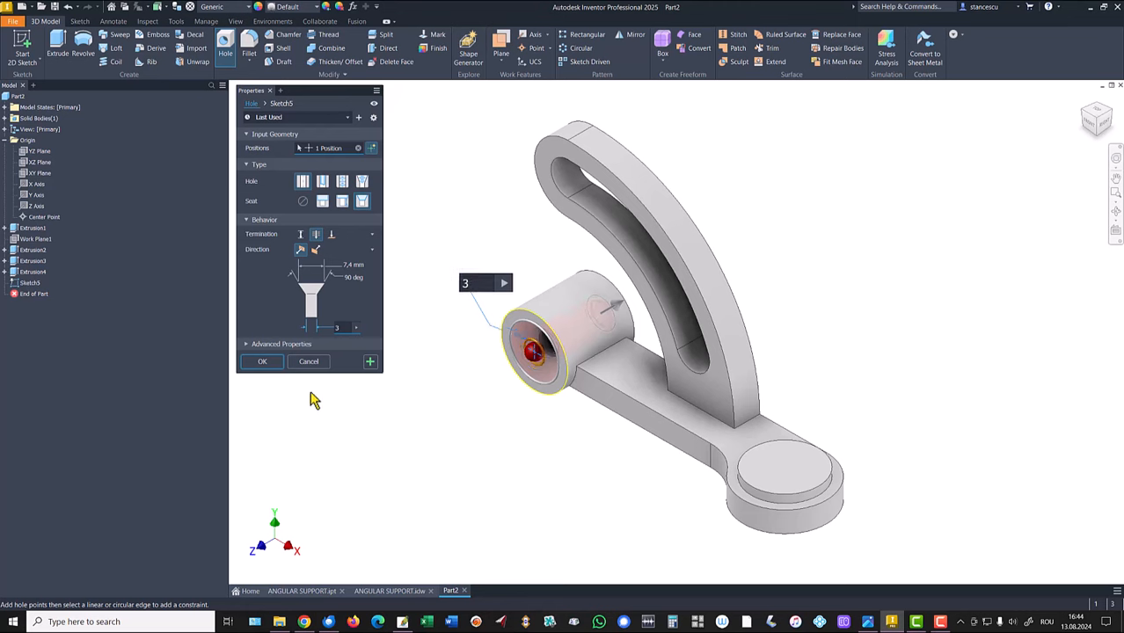
{"action": "left_click", "coordinate": [349, 265]}
{"action": "type", "text": "6"}
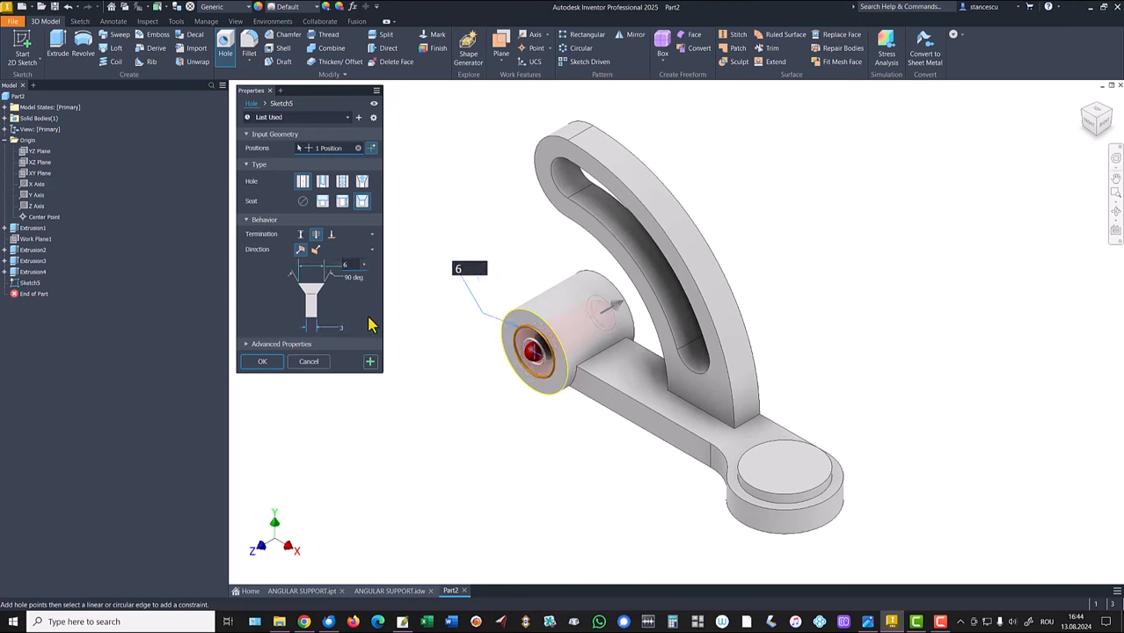
{"action": "mouse_move", "coordinate": [261, 361]}
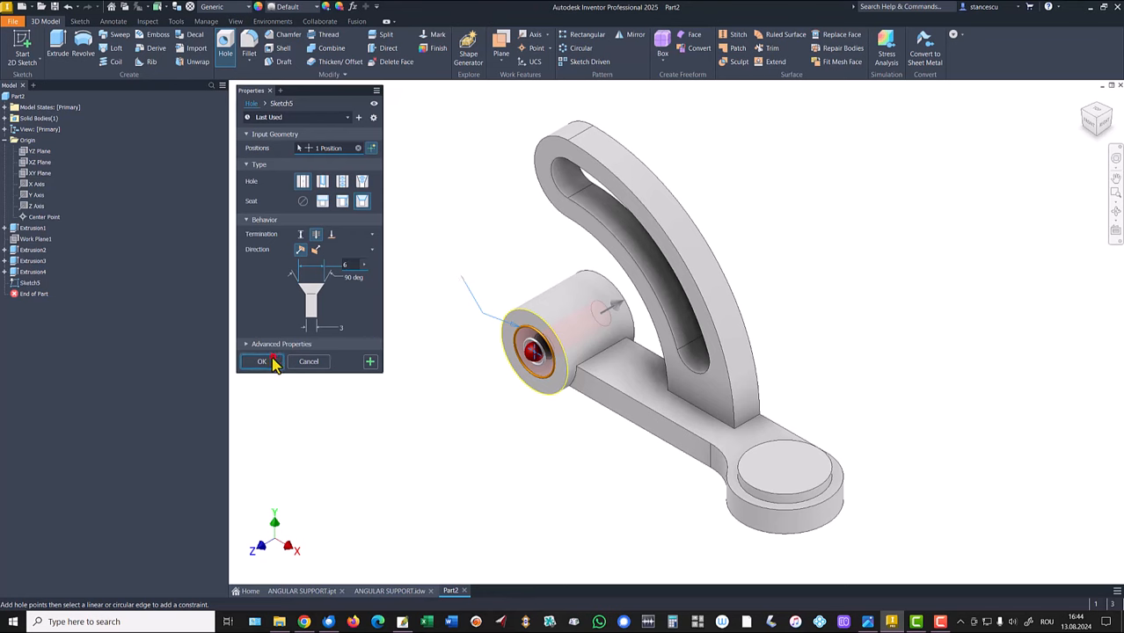
{"action": "left_click", "coordinate": [261, 361]}
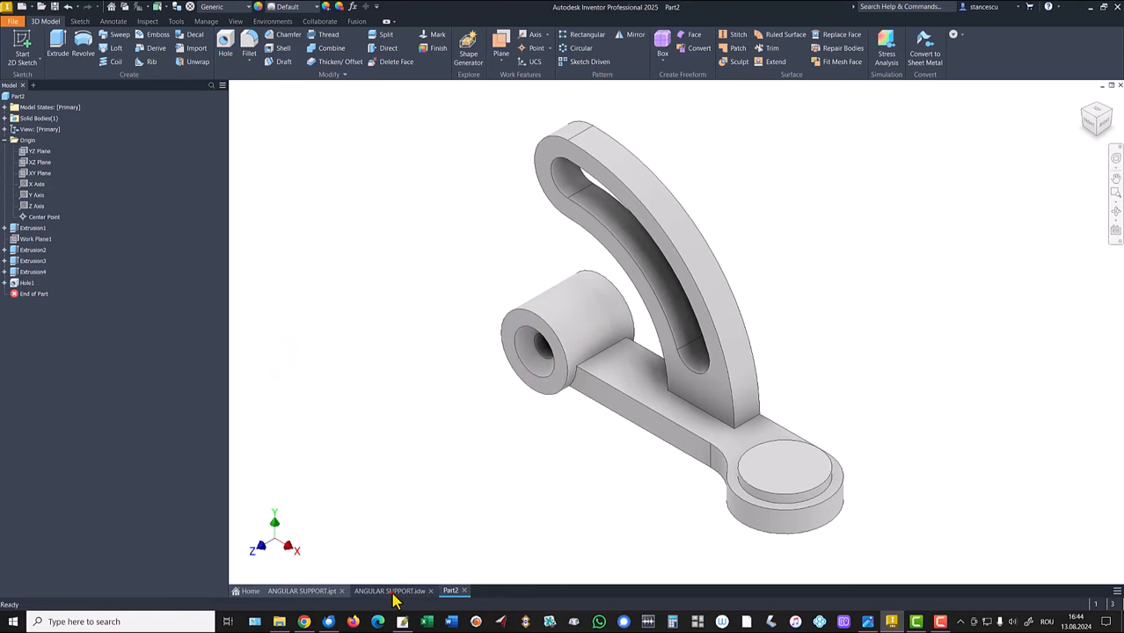
{"action": "left_click", "coordinate": [389, 590]}
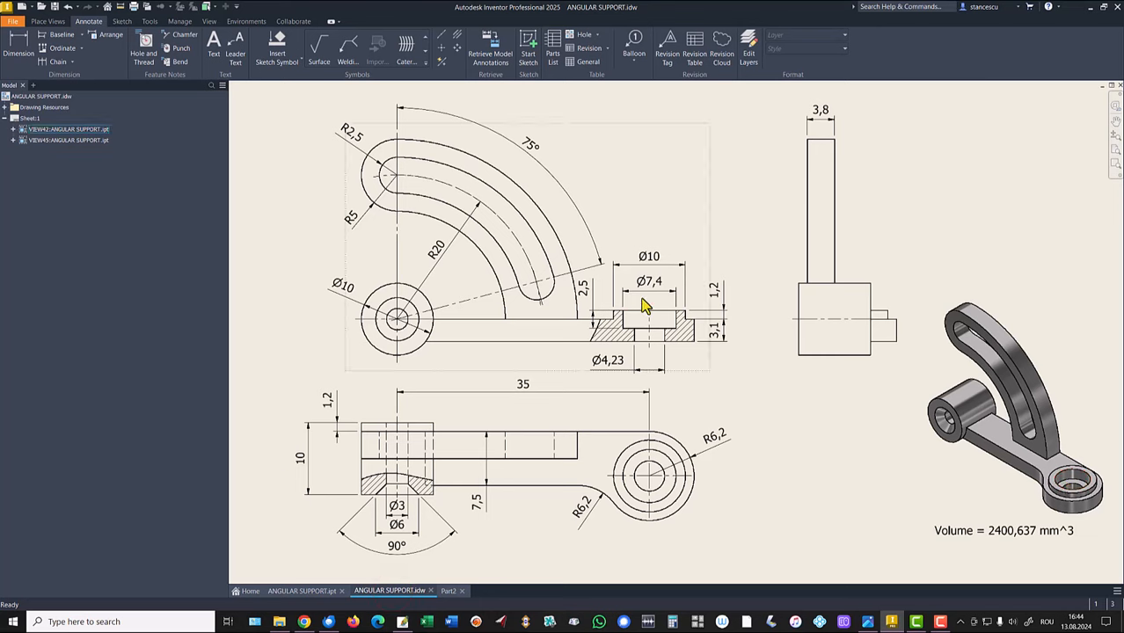
{"action": "left_click", "coordinate": [649, 281]}
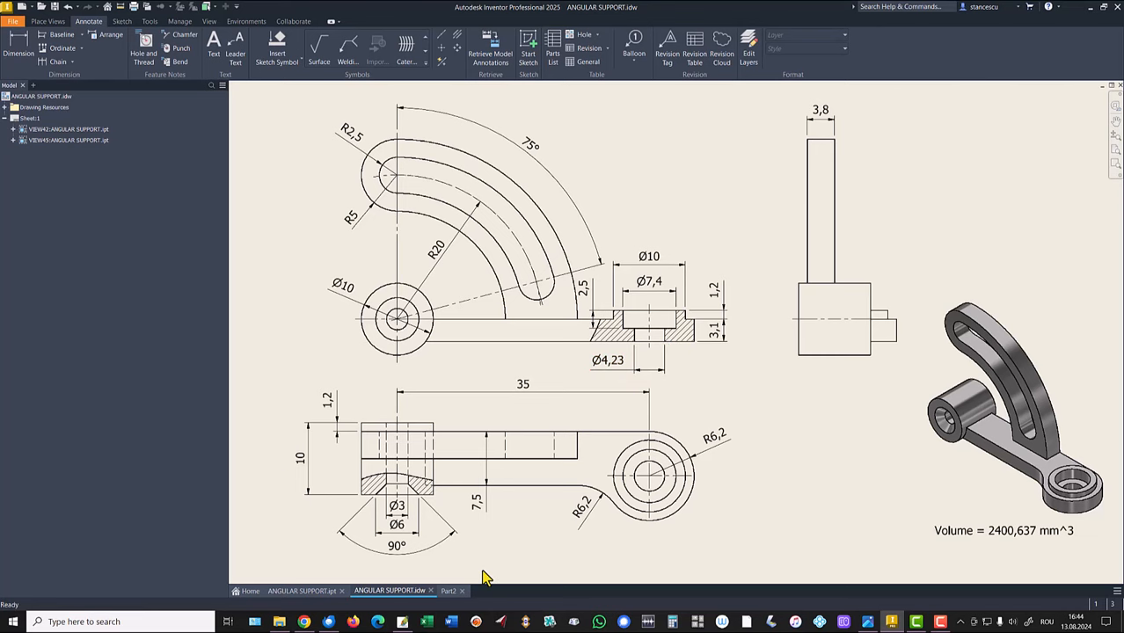
{"action": "left_click", "coordinate": [450, 590]}
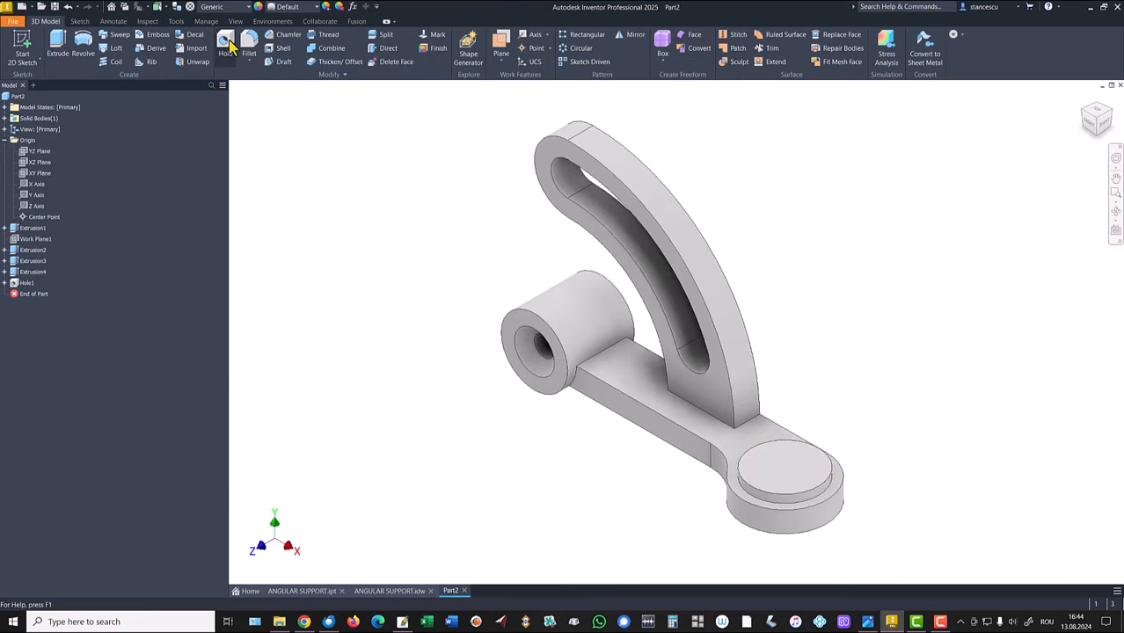
Place a counterbored hole on the arm-end boss top face: 7,4 mm counterbore, 4,23 mm drill.
{"action": "left_click", "coordinate": [225, 41]}
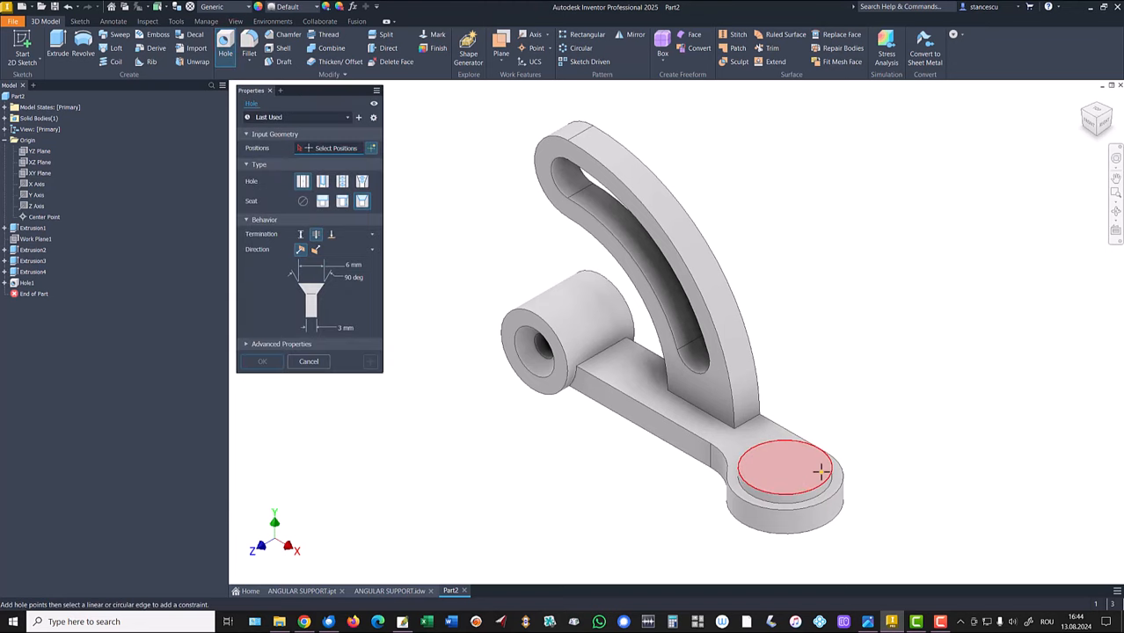
{"action": "left_click", "coordinate": [781, 469]}
{"action": "type", "text": "2,"}
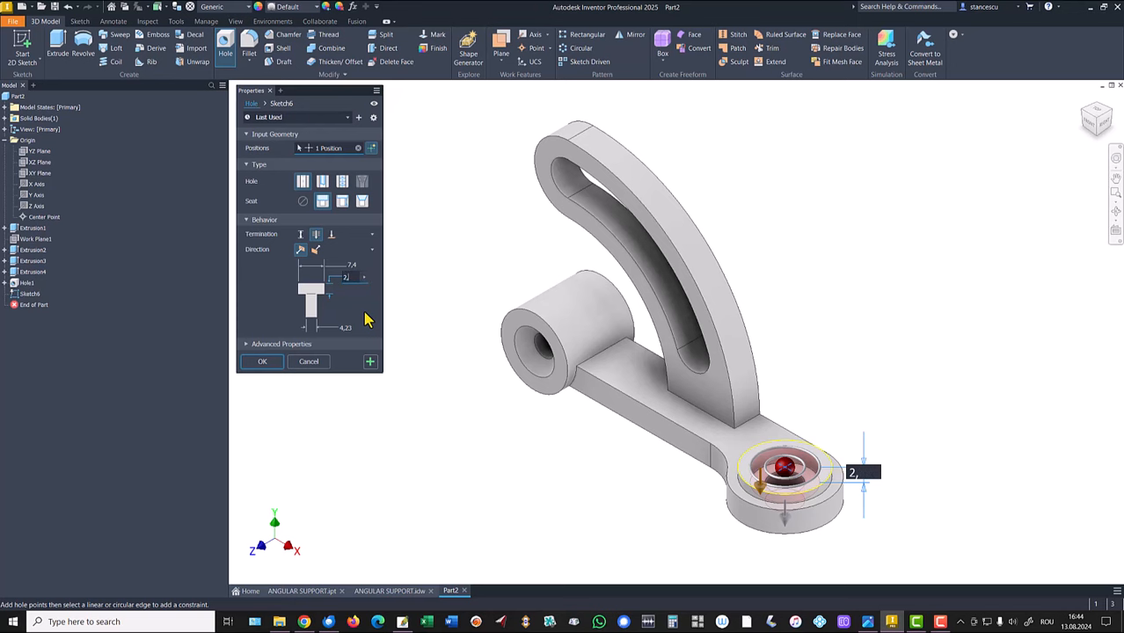
{"action": "left_click", "coordinate": [262, 361]}
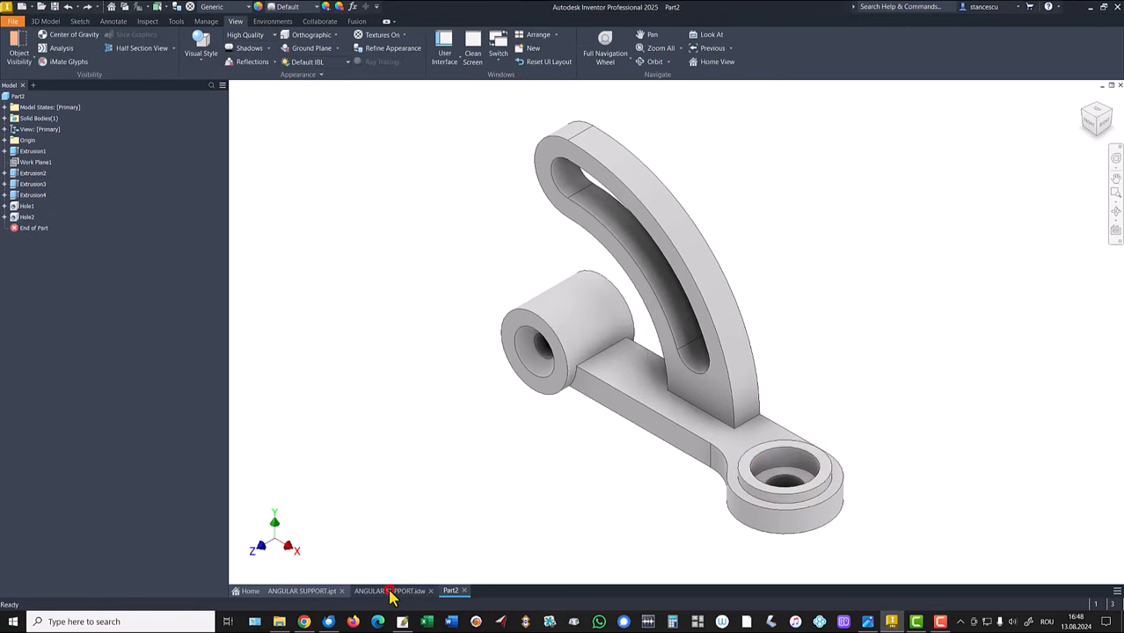
Check the reference drawing, then change Sketch3's arm angle to 75° and rebuild.
{"action": "left_click", "coordinate": [390, 590]}
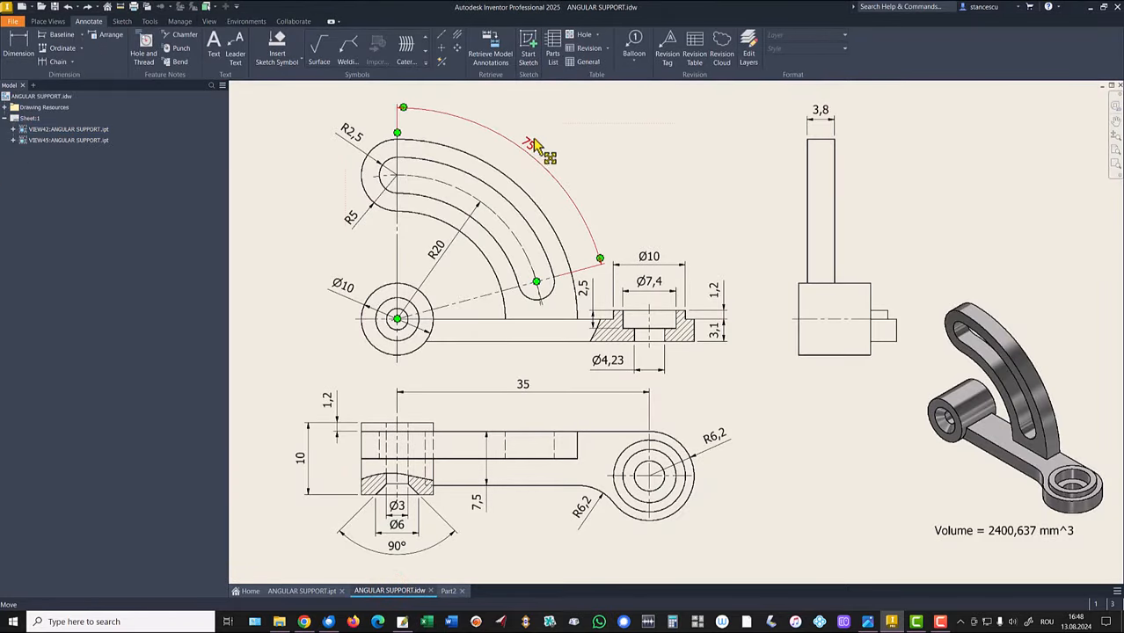
{"action": "mouse_move", "coordinate": [534, 157]}
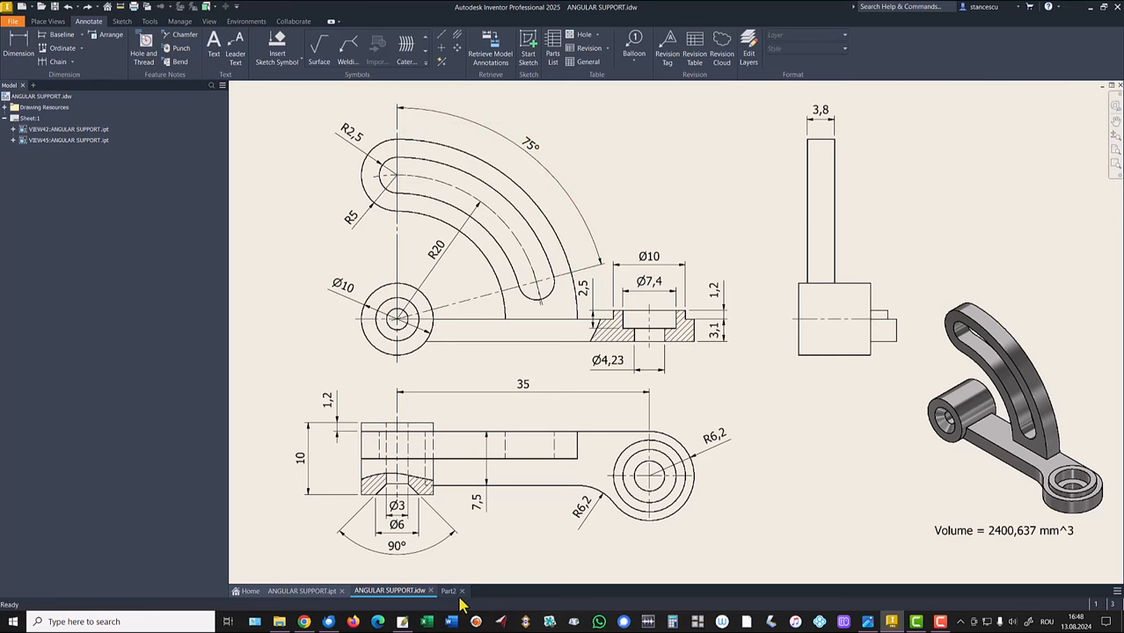
{"action": "left_click", "coordinate": [451, 591]}
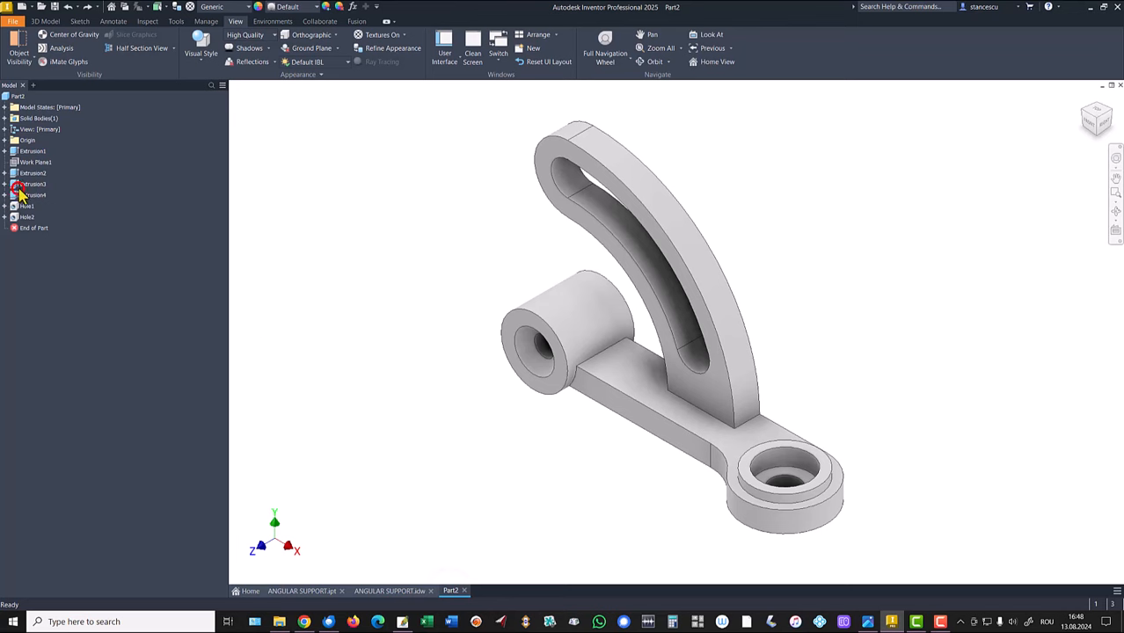
{"action": "left_click", "coordinate": [34, 184]}
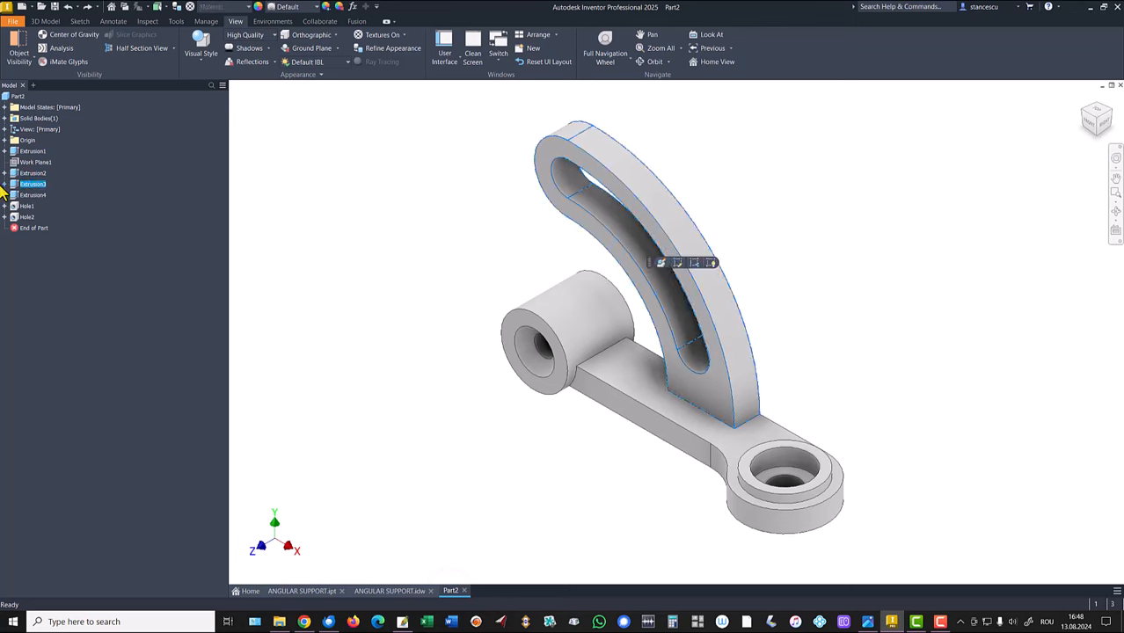
{"action": "left_click", "coordinate": [5, 183]}
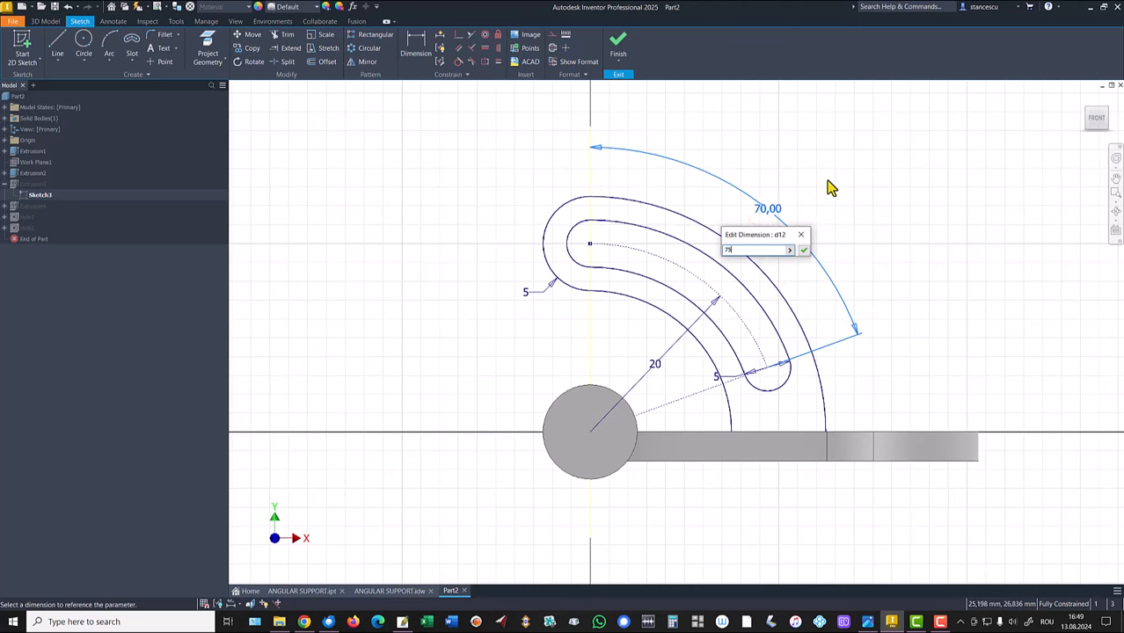
{"action": "left_click", "coordinate": [803, 250]}
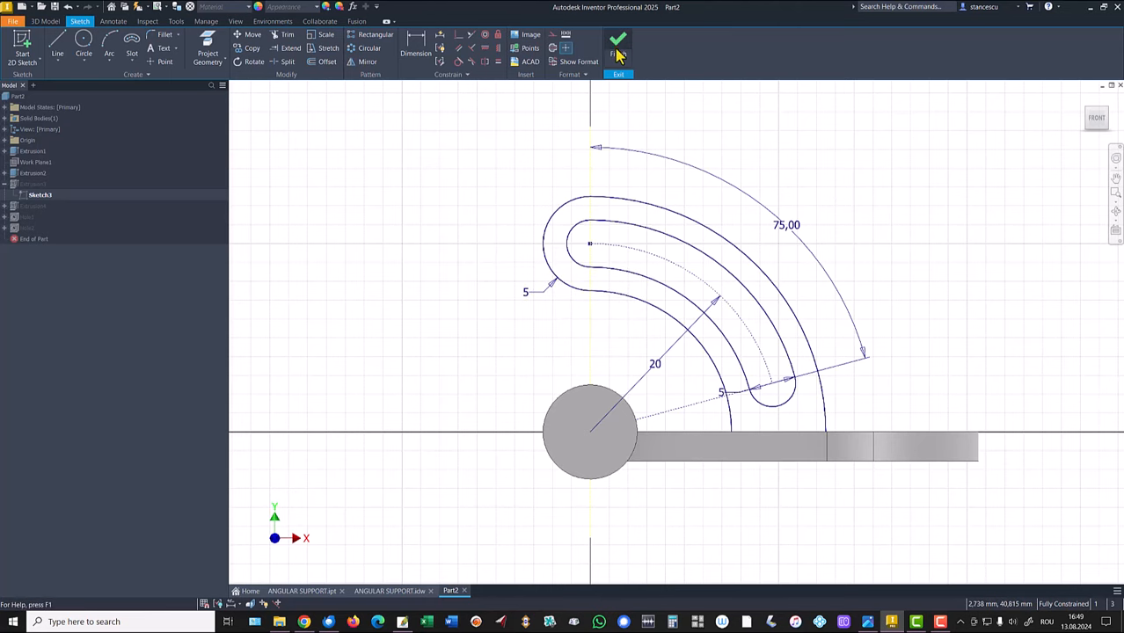
{"action": "left_click", "coordinate": [617, 42]}
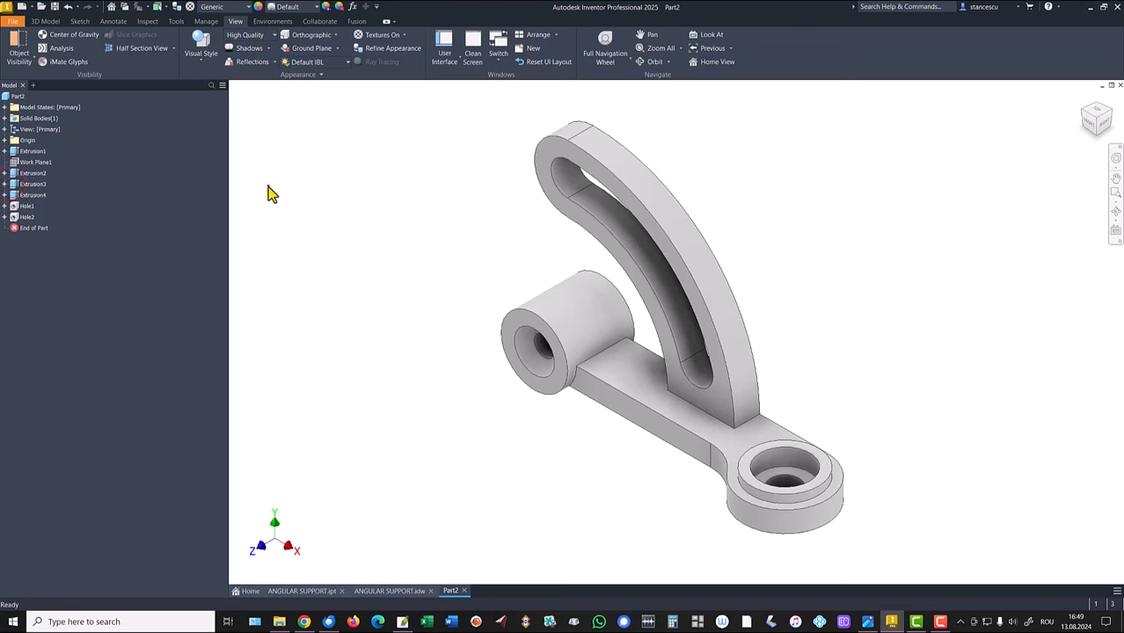
{"action": "left_click", "coordinate": [49, 106]}
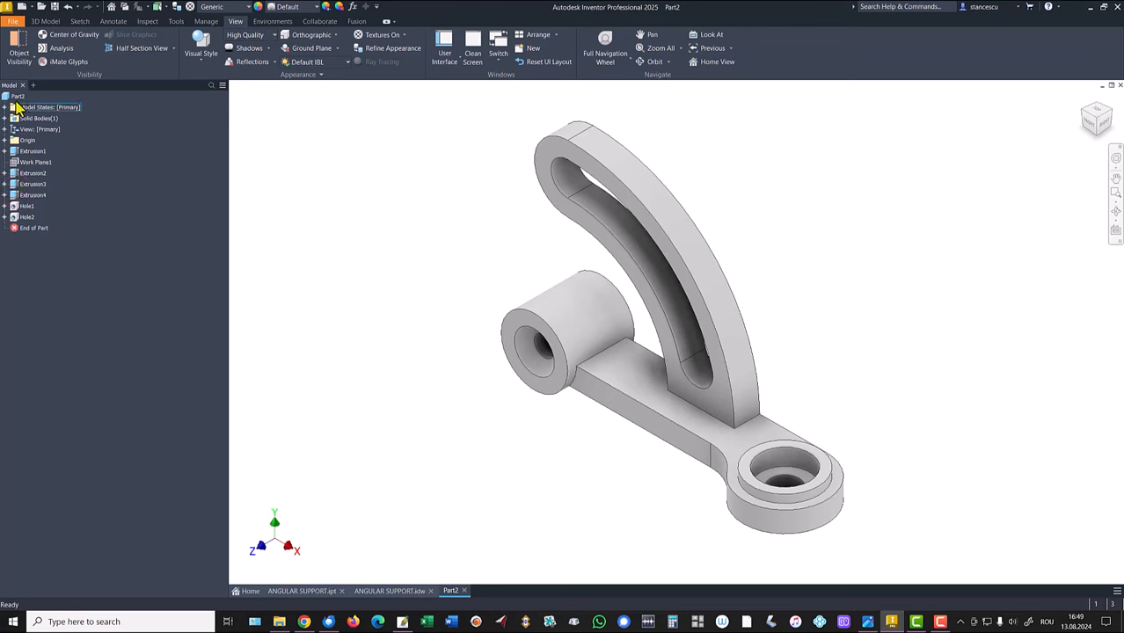
{"action": "right_click", "coordinate": [18, 96]}
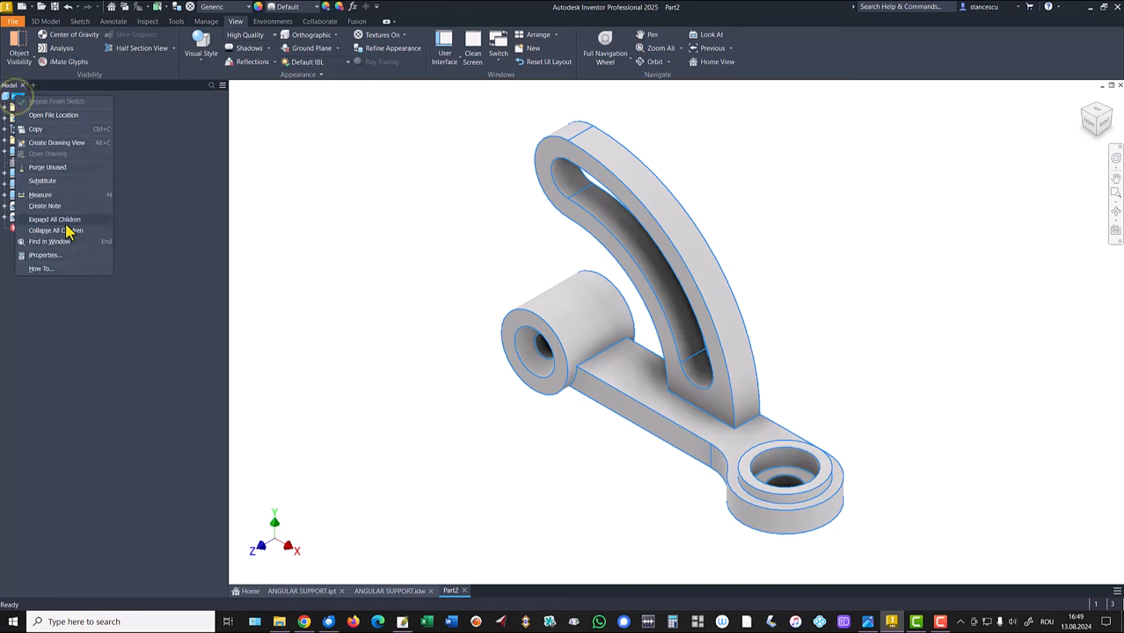
{"action": "left_click", "coordinate": [45, 255]}
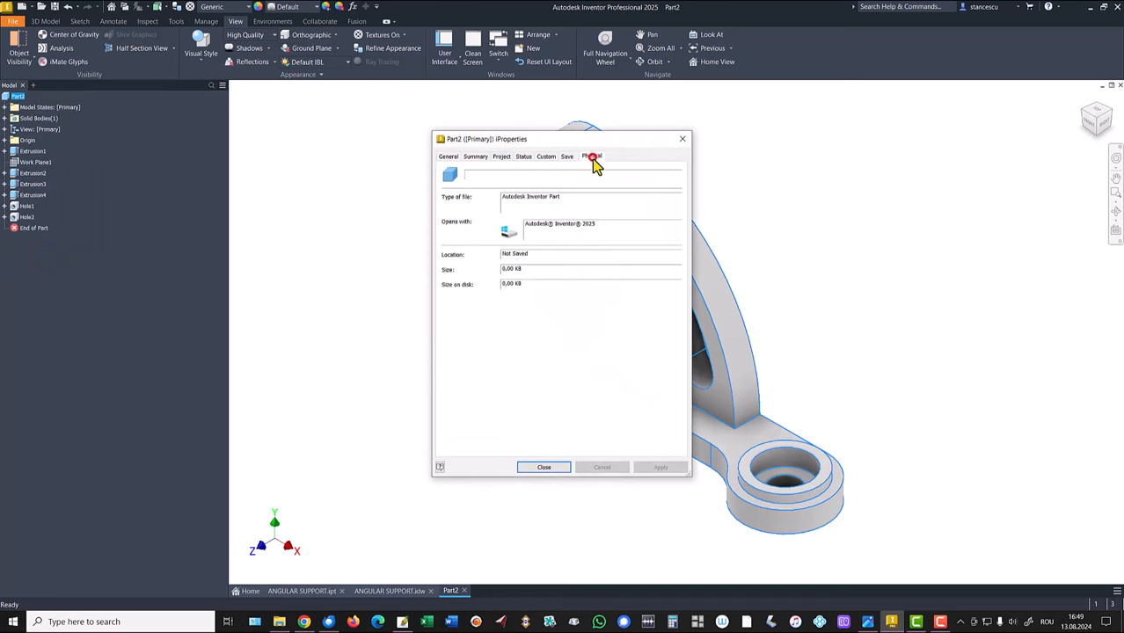
{"action": "left_click", "coordinate": [591, 156]}
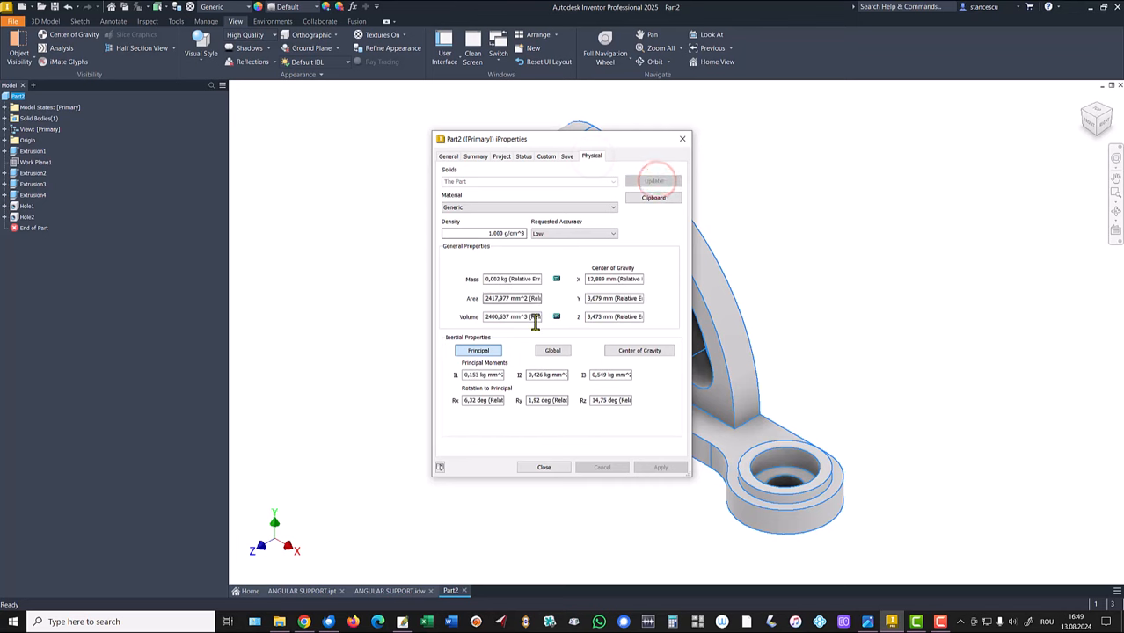
{"action": "triple_click", "coordinate": [513, 316]}
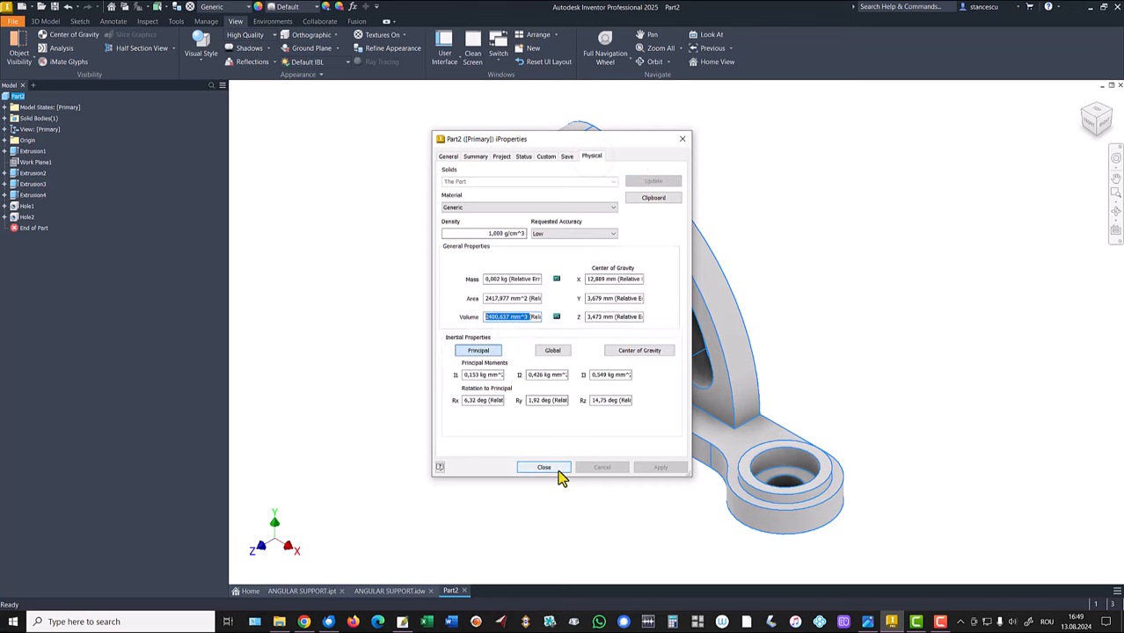
{"action": "left_click", "coordinate": [543, 467]}
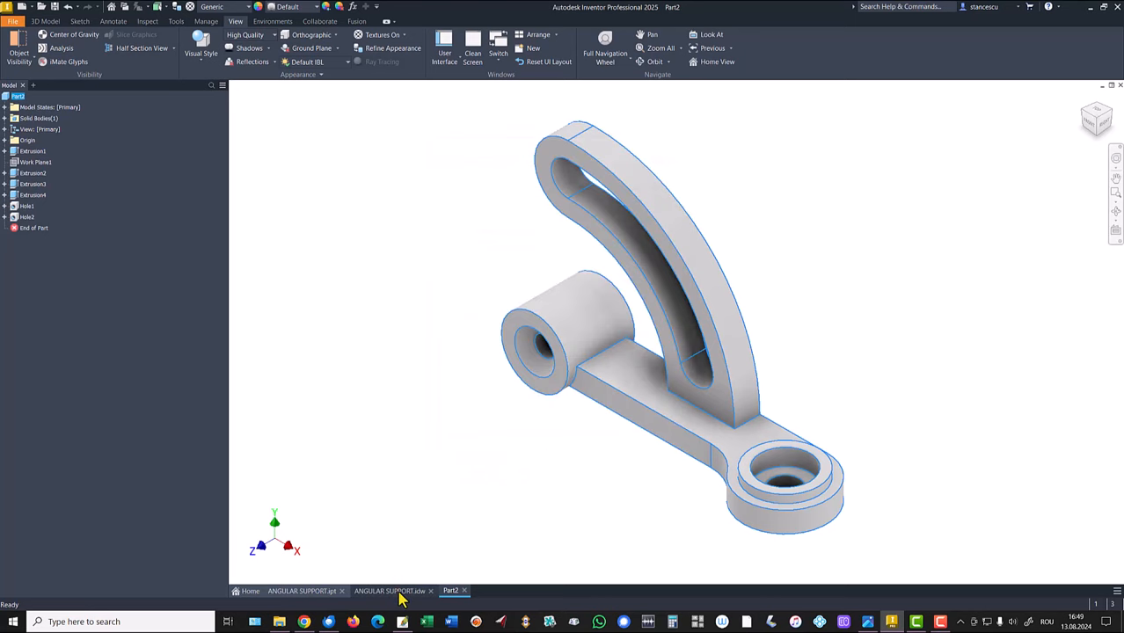
Paste the copied 2400,637 mm^3 value into the ANGULAR SUPPORT drawing's Volume note to compare.
{"action": "left_click", "coordinate": [390, 590]}
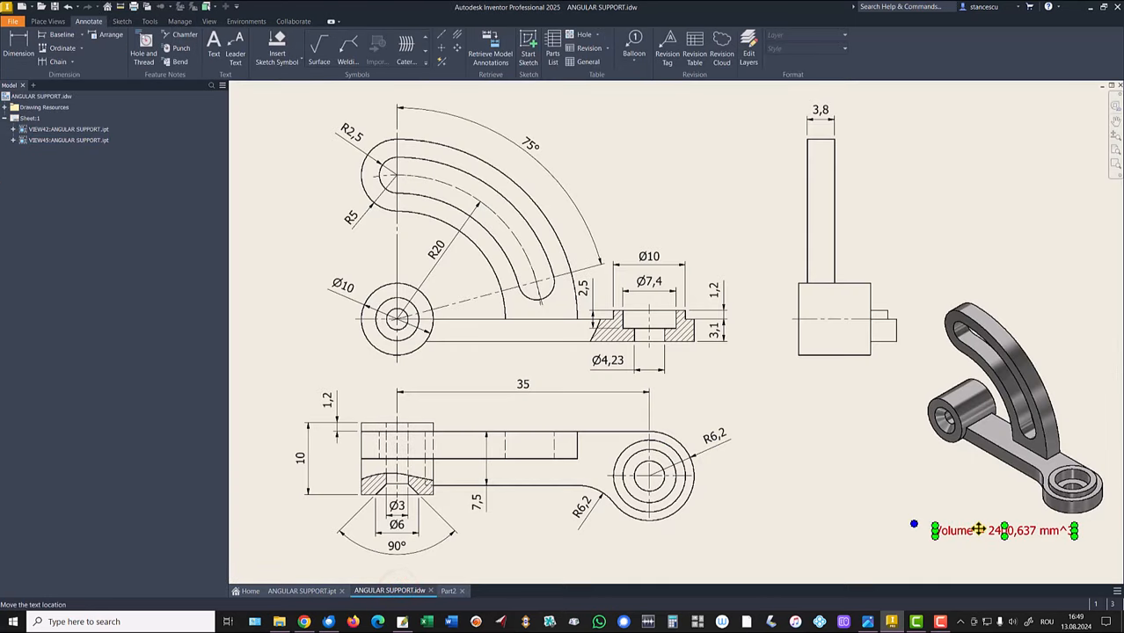
{"action": "double_click", "coordinate": [1003, 530]}
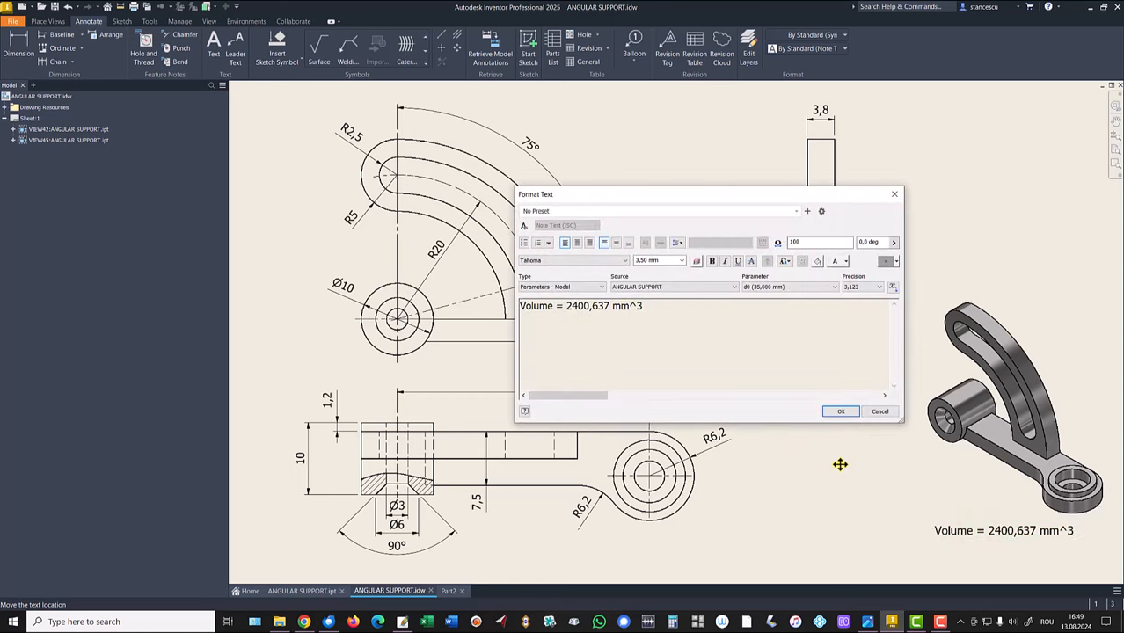
{"action": "mouse_move", "coordinate": [684, 323]}
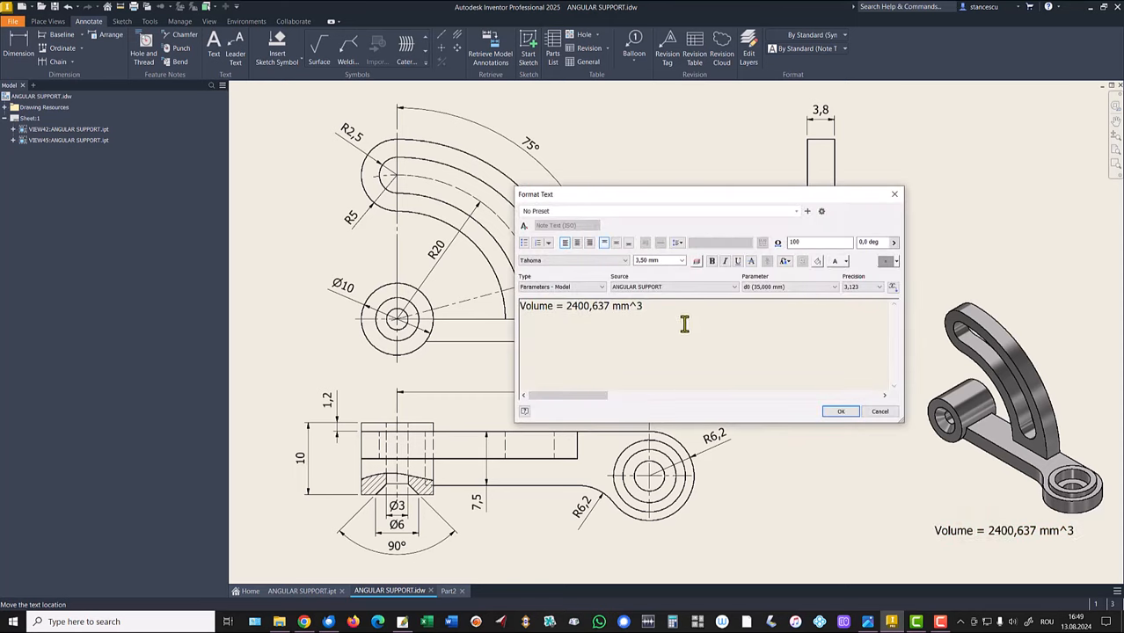
{"action": "key", "text": "ctrl+v"}
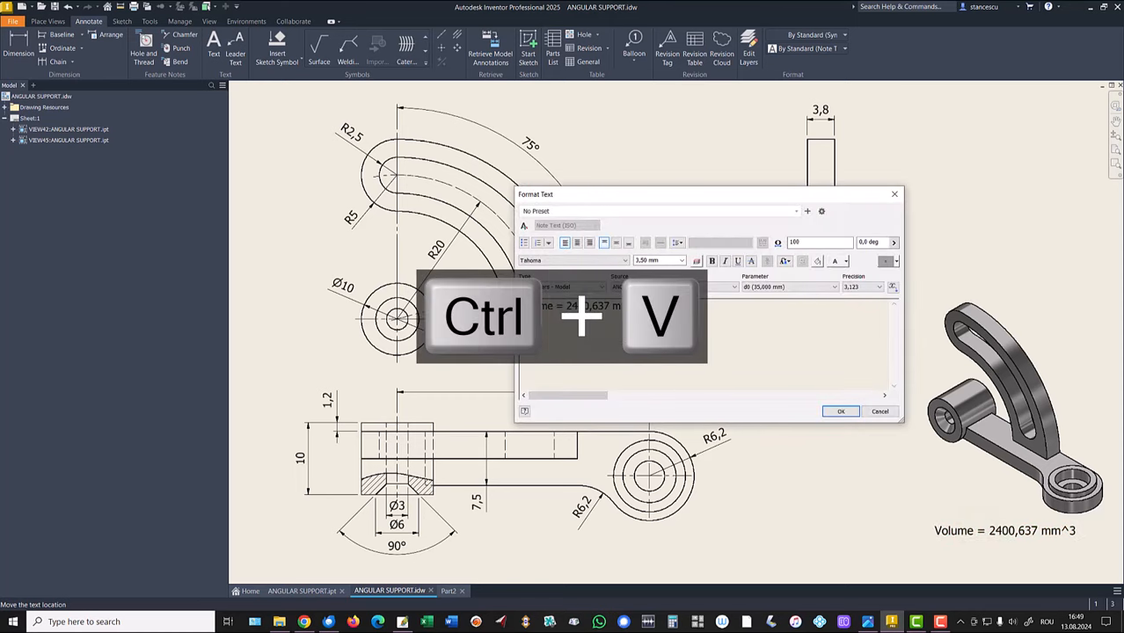
{"action": "key", "text": "ctrl+v"}
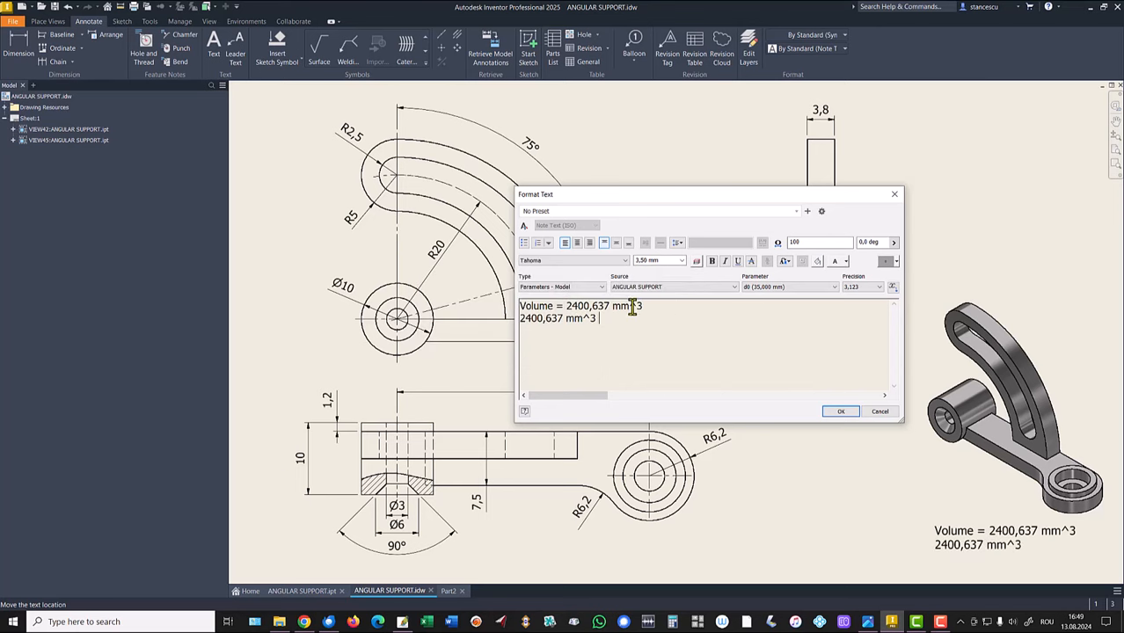
{"action": "mouse_move", "coordinate": [879, 418]}
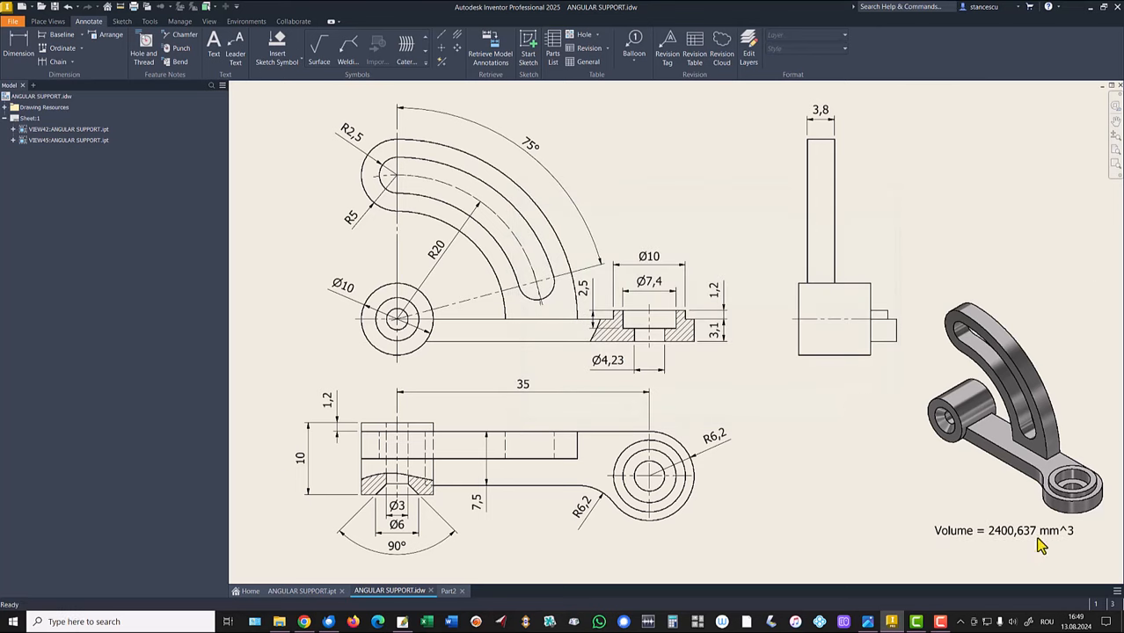
{"action": "mouse_move", "coordinate": [847, 433]}
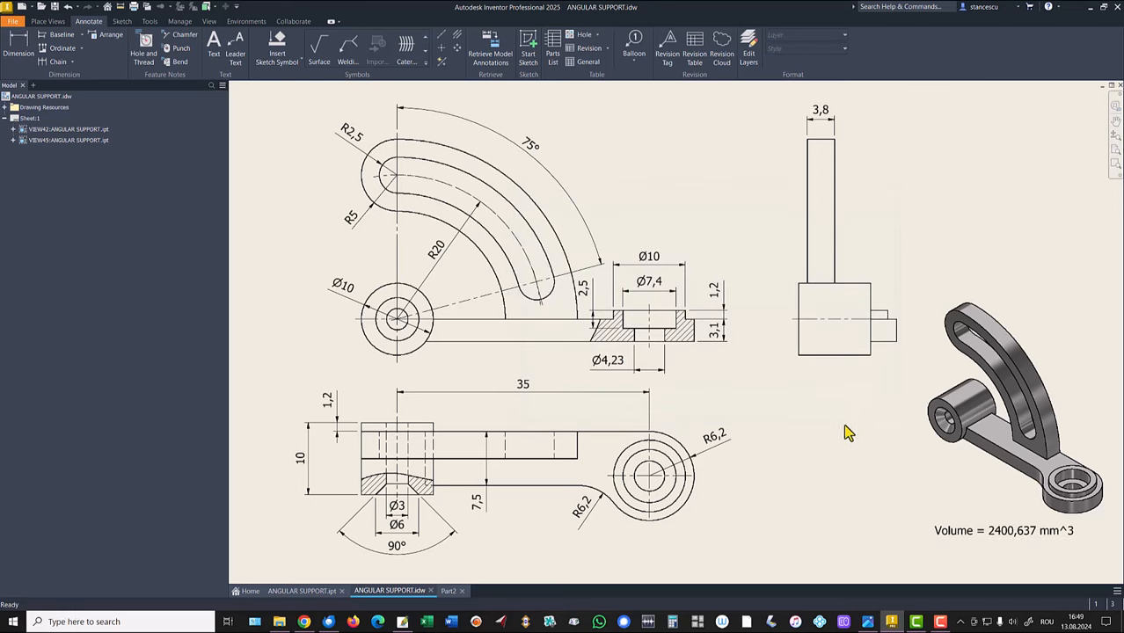
{"action": "mouse_move", "coordinate": [356, 616]}
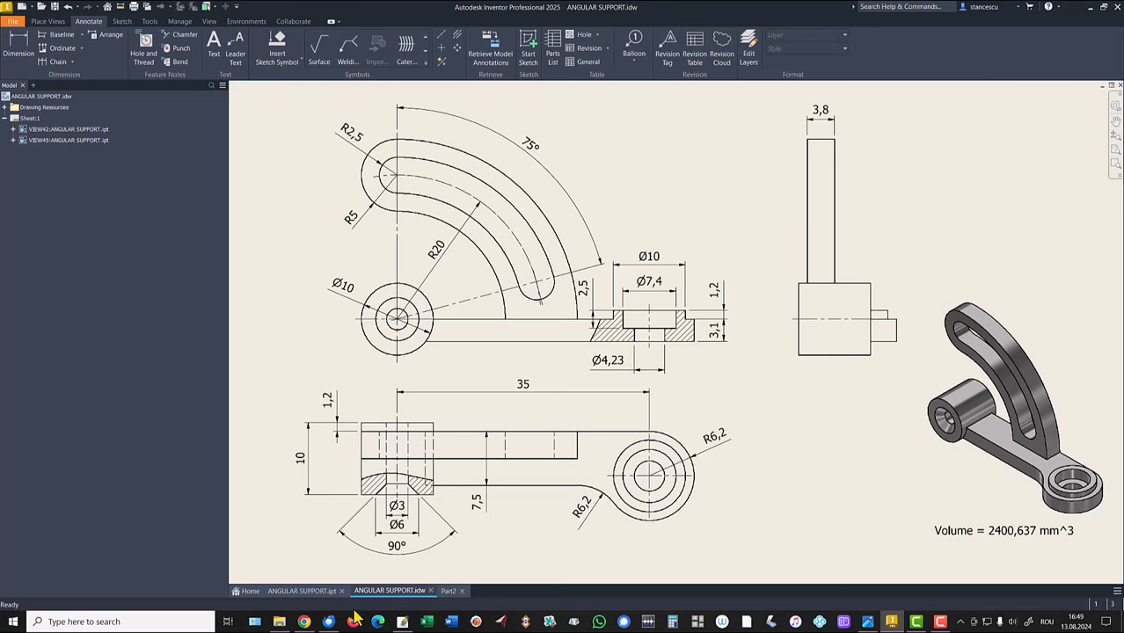
Assign Steel, Carbon material to Part2 and switch lighting to Default Lights.
{"action": "left_click", "coordinate": [450, 590]}
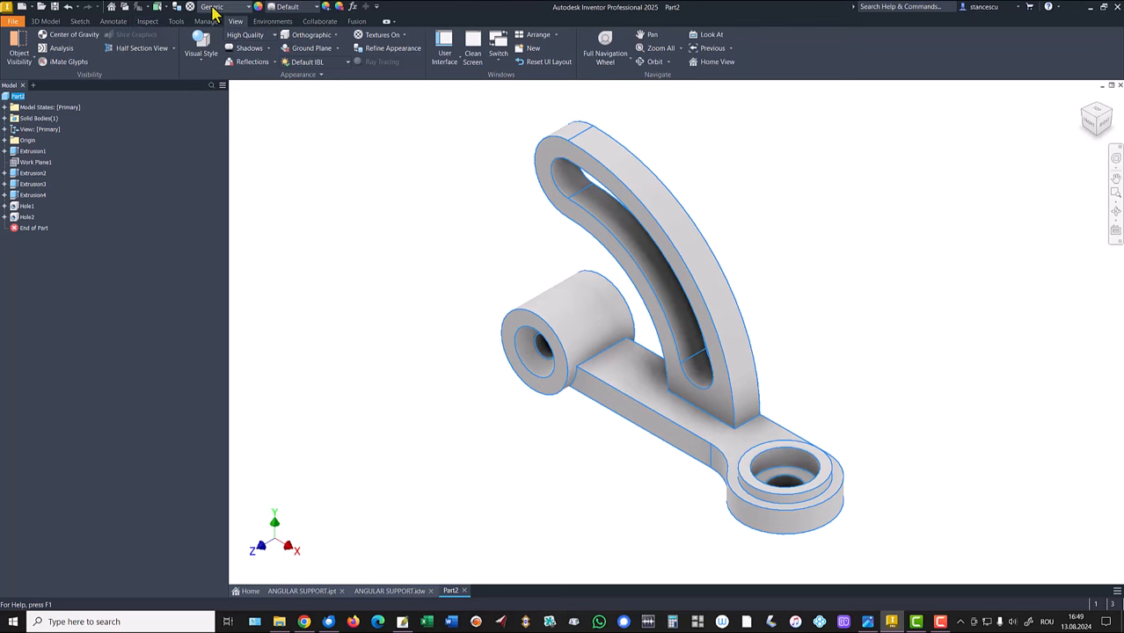
{"action": "left_click", "coordinate": [211, 7]}
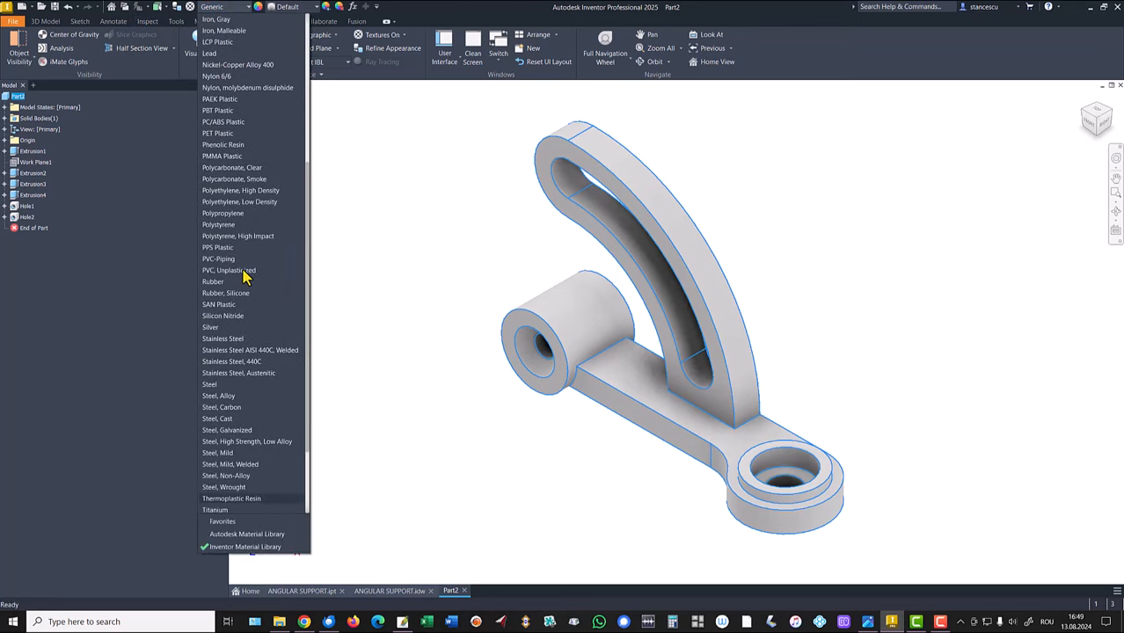
{"action": "mouse_move", "coordinate": [239, 396]}
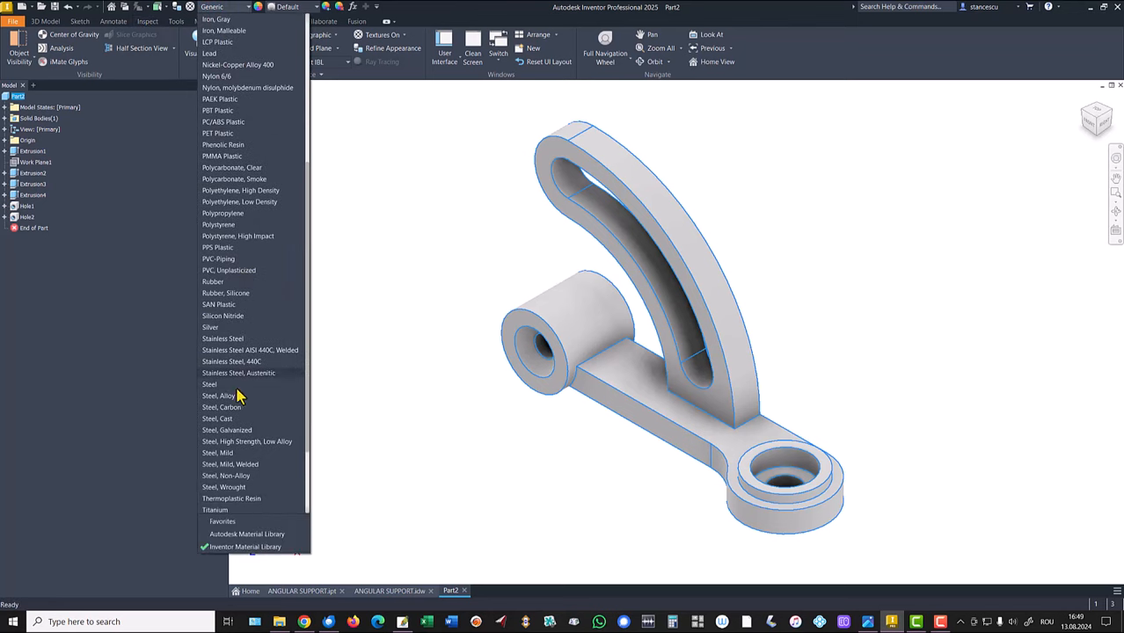
{"action": "left_click", "coordinate": [228, 407]}
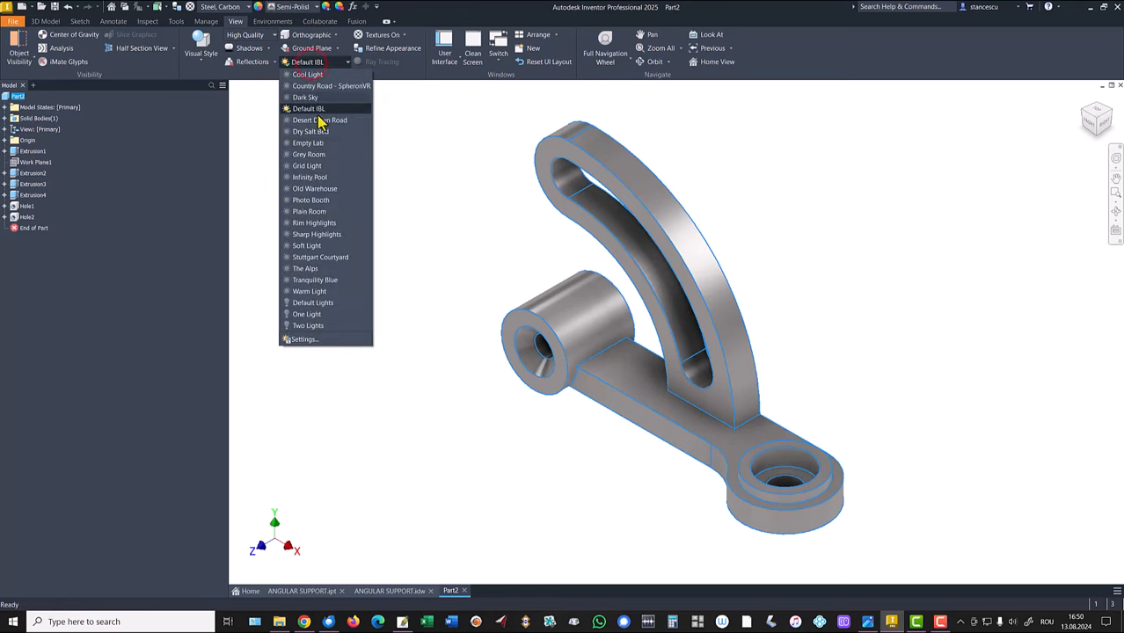
{"action": "left_click", "coordinate": [312, 303]}
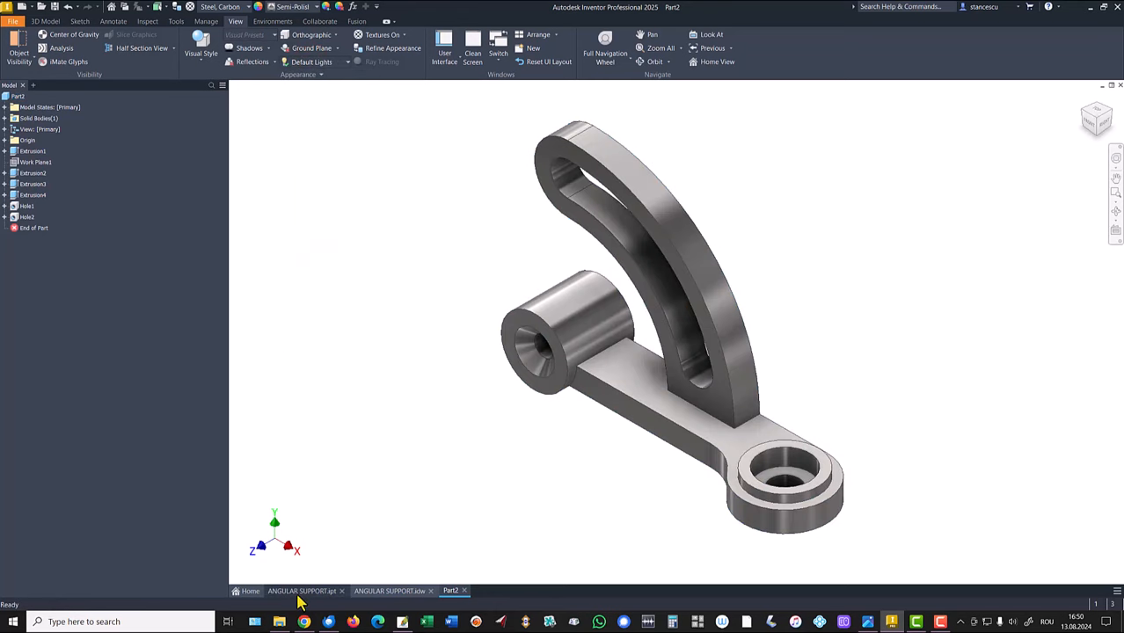
{"action": "left_click", "coordinate": [302, 590]}
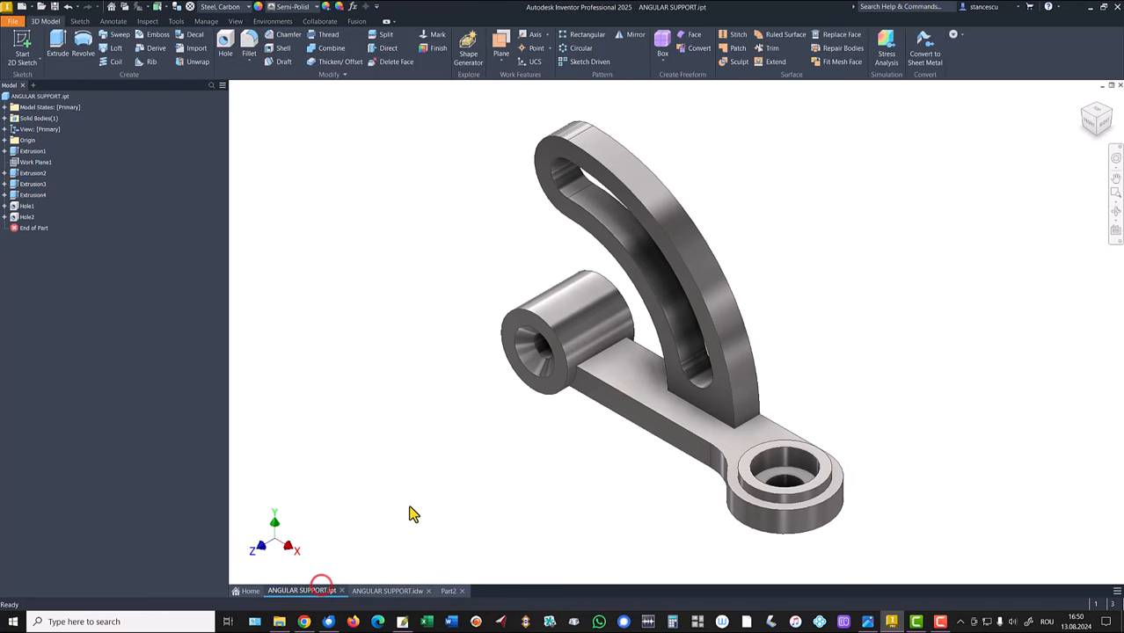
{"action": "left_click", "coordinate": [451, 590]}
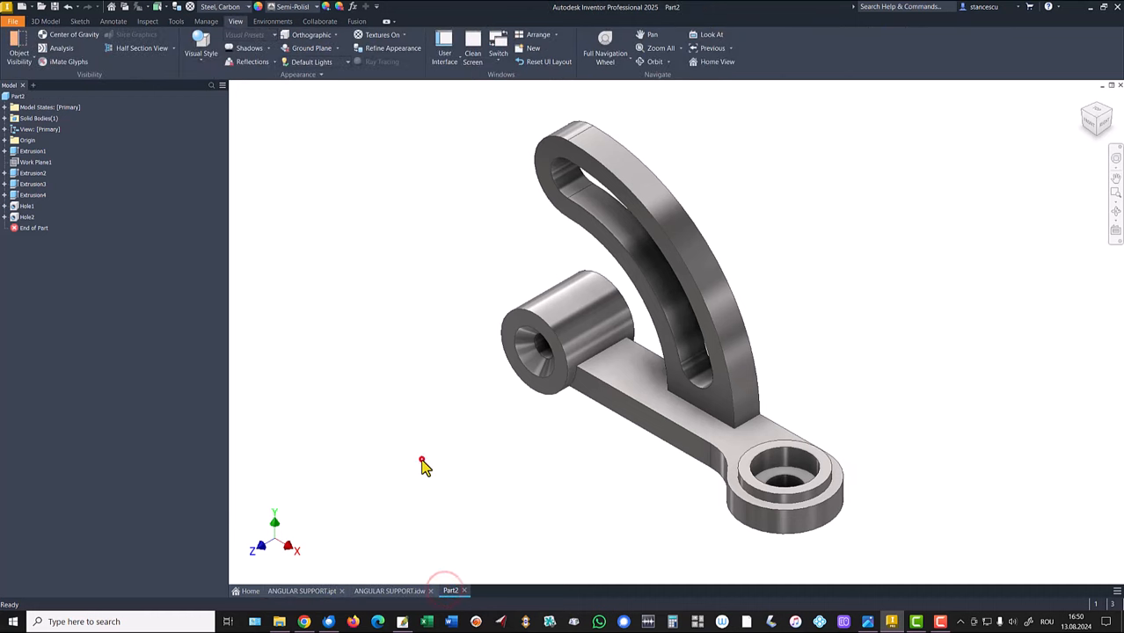
{"action": "mouse_move", "coordinate": [429, 381]}
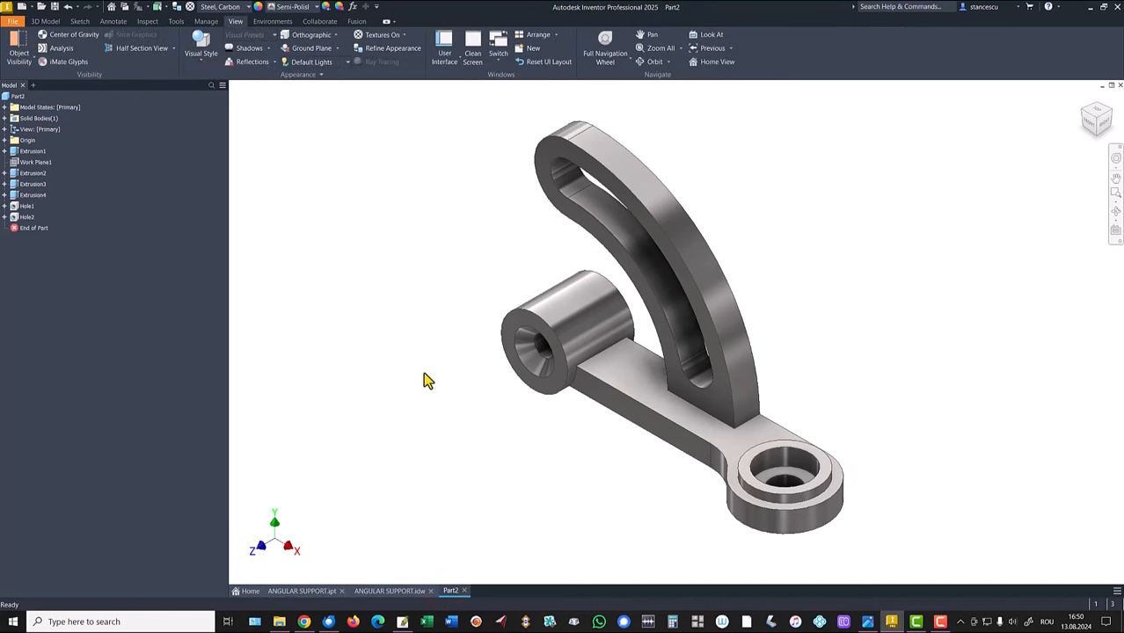